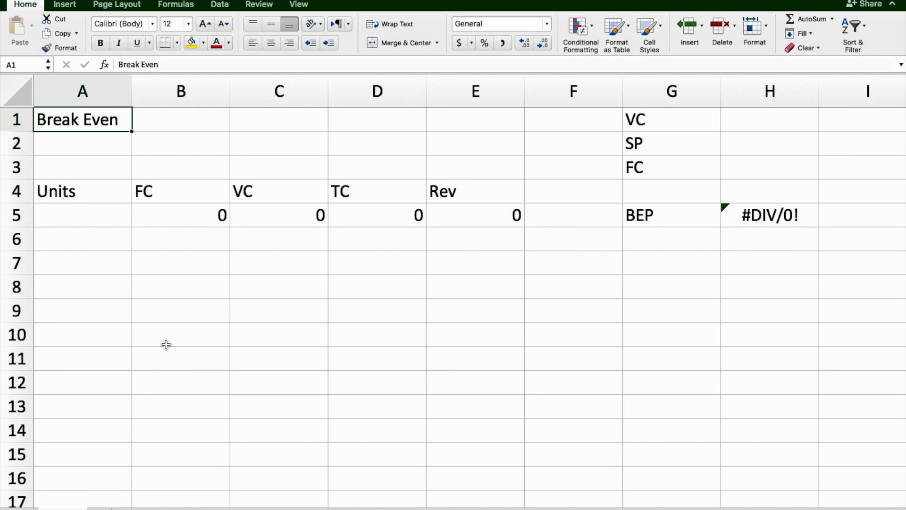
mouse_move(74, 195)
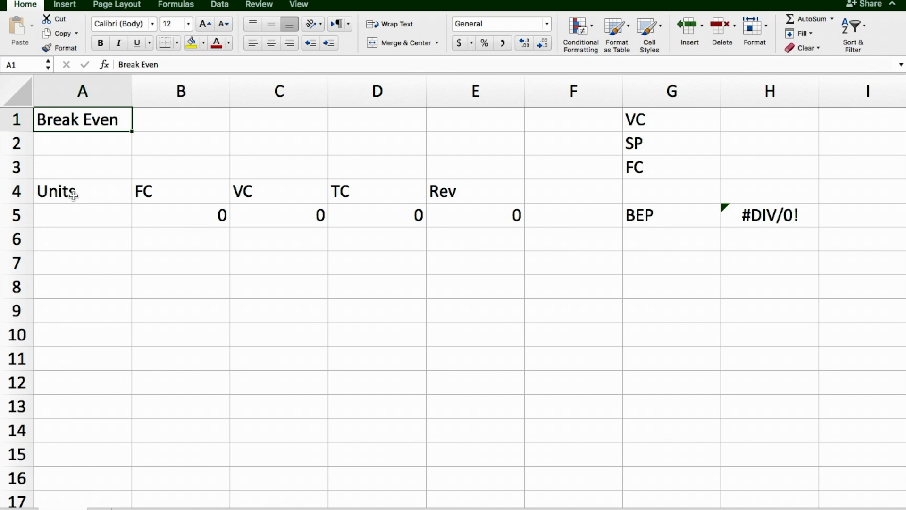
mouse_move(368, 187)
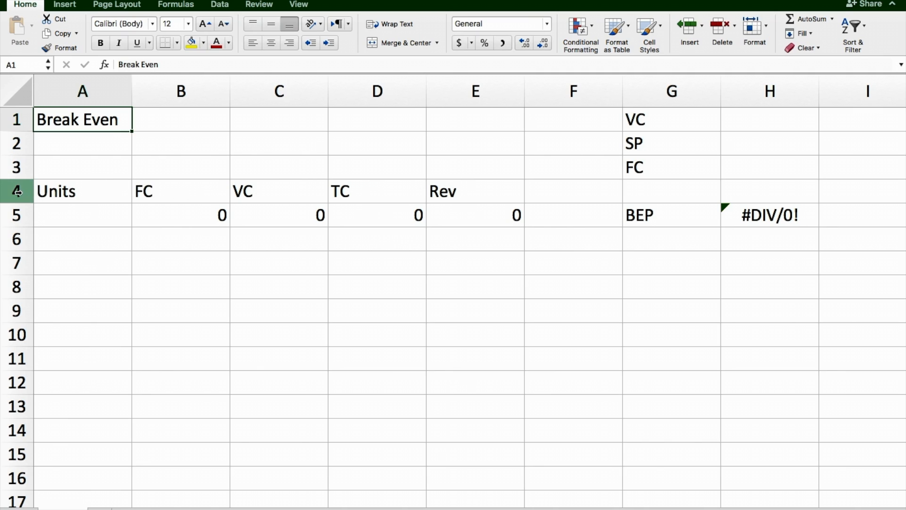
mouse_move(672, 147)
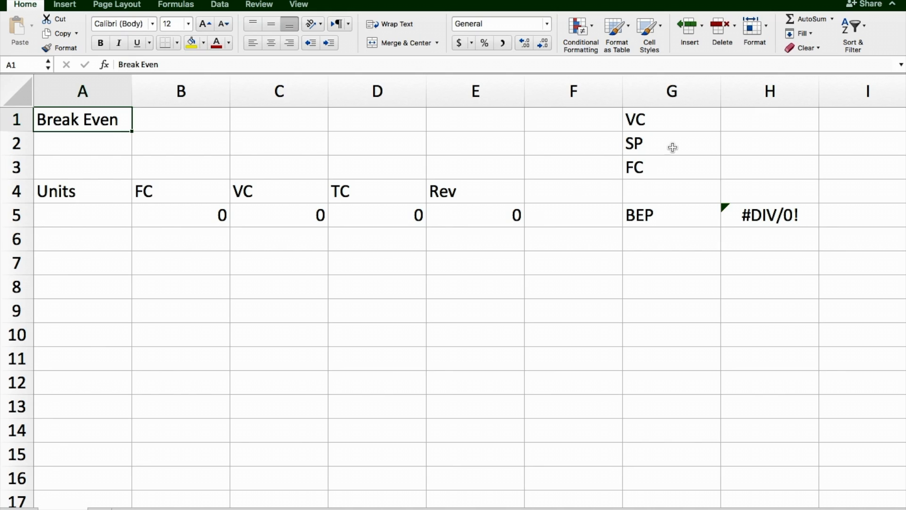
mouse_move(634, 158)
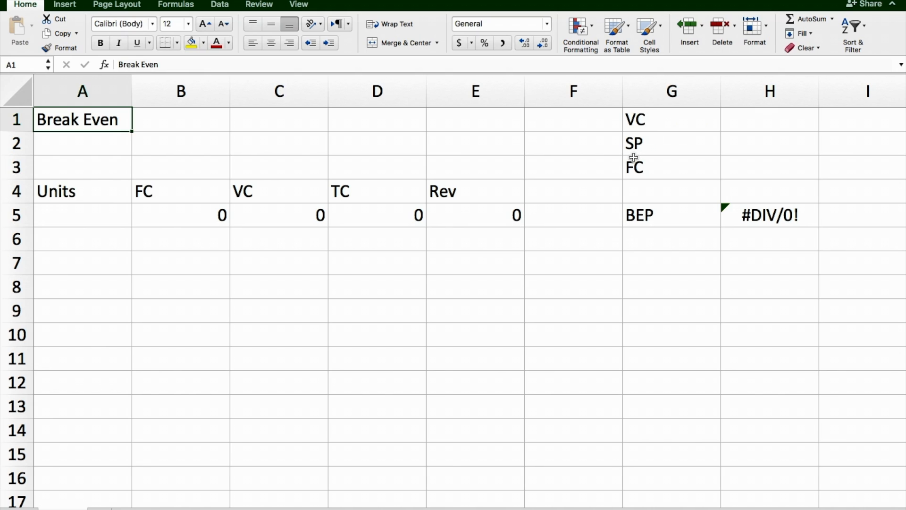
Review the FC, VC, TC, Rev and BEP formulas in row 5 before entering inputs
click(671, 90)
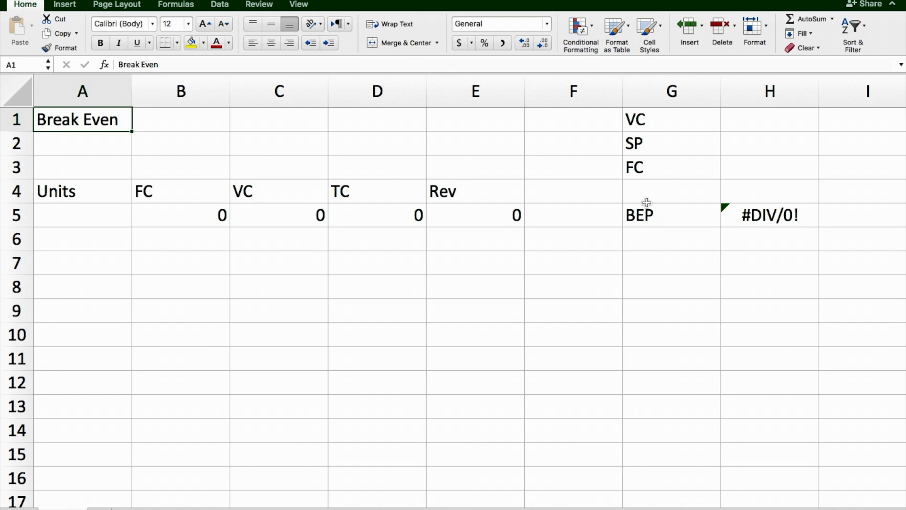
mouse_move(720, 214)
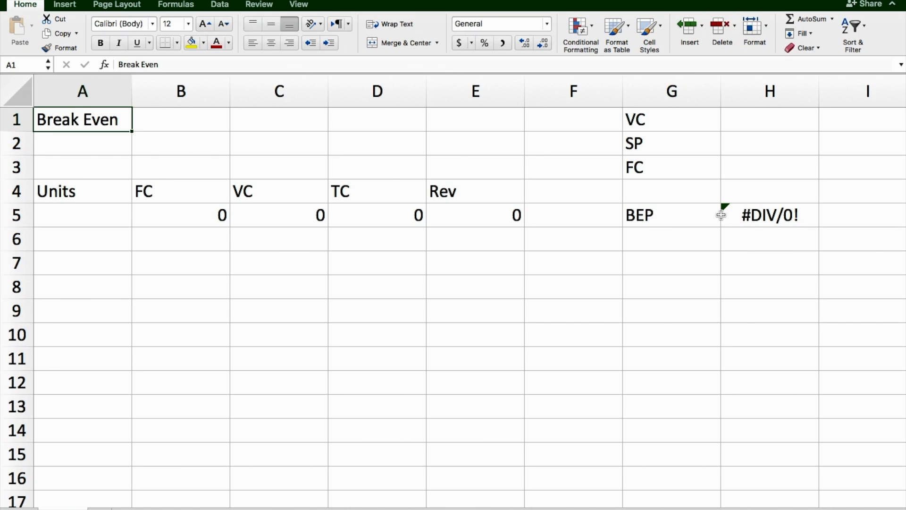
mouse_move(555, 202)
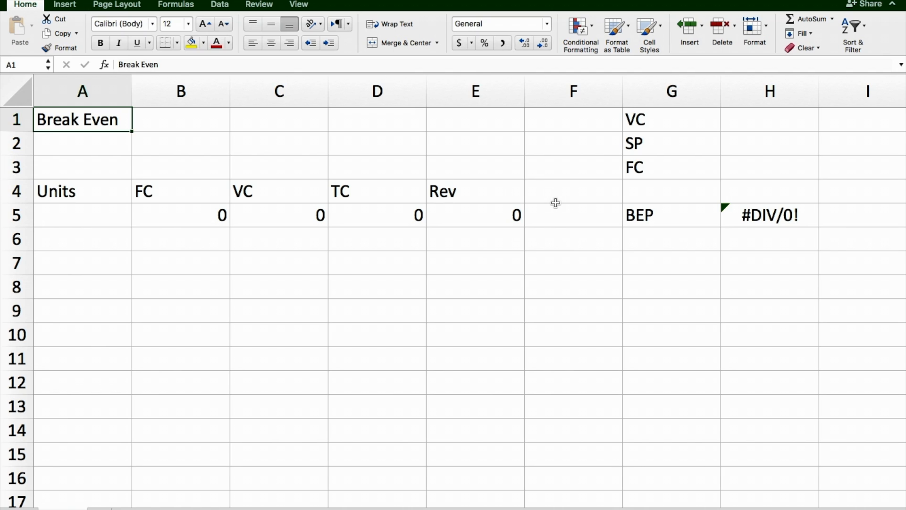
mouse_move(435, 169)
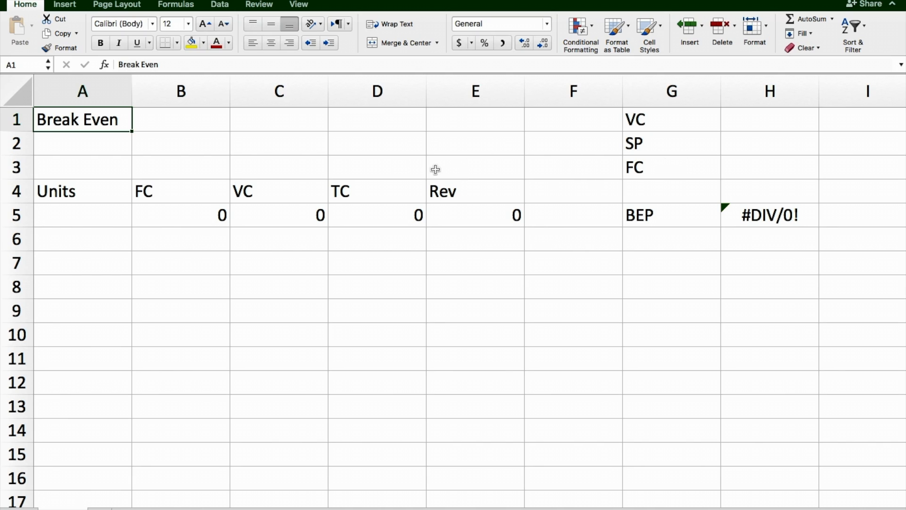
mouse_move(166, 218)
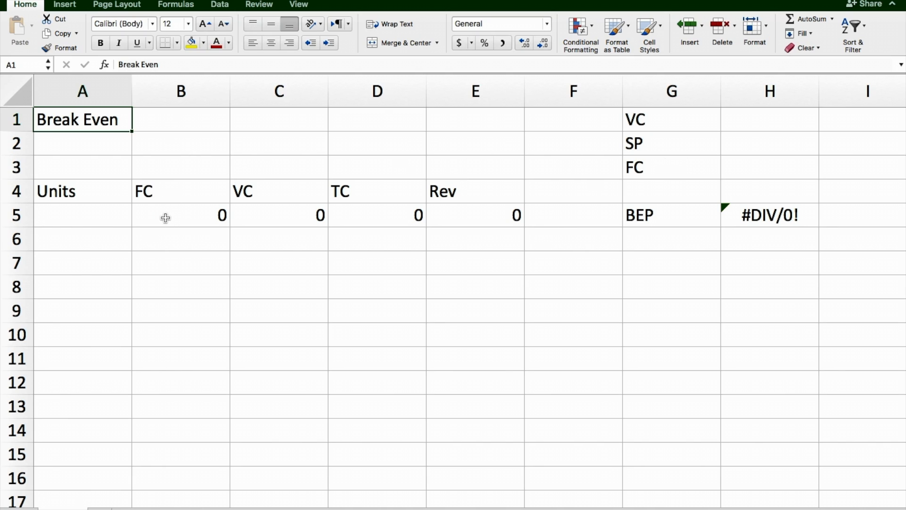
click(180, 214)
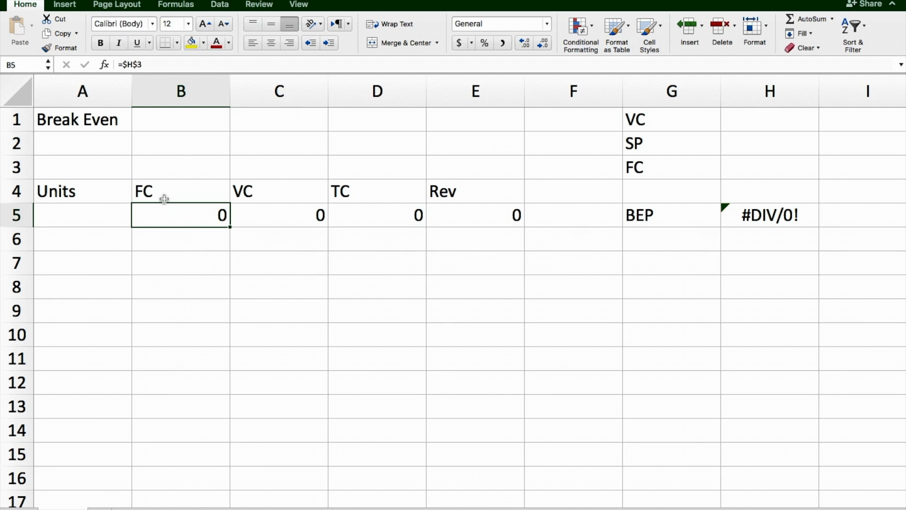
mouse_move(449, 164)
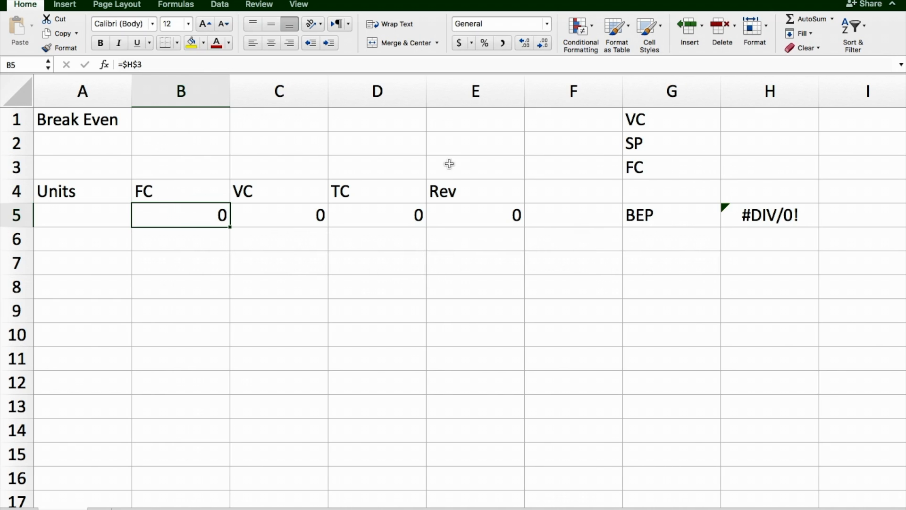
mouse_move(289, 217)
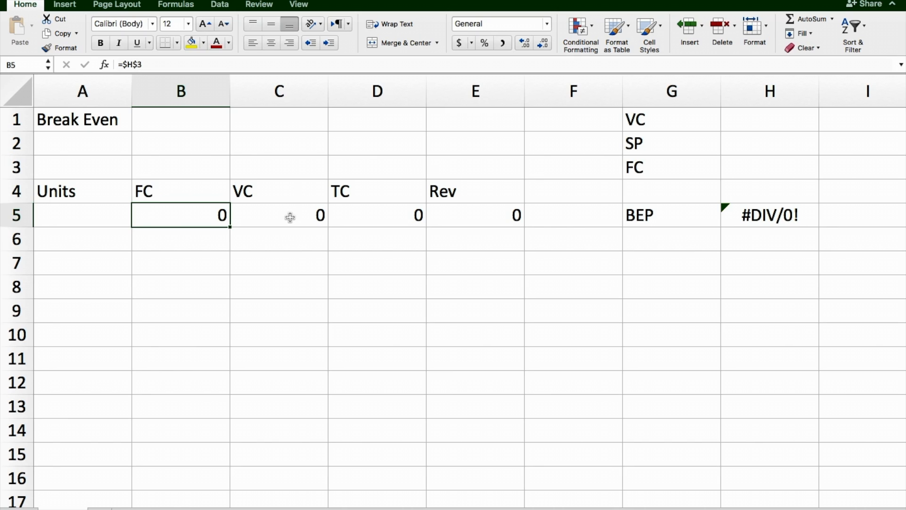
click(280, 215)
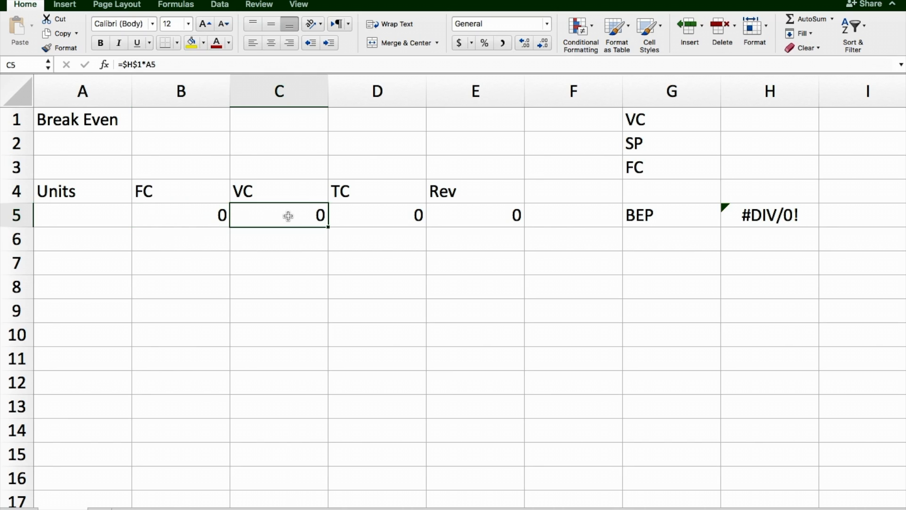
mouse_move(87, 206)
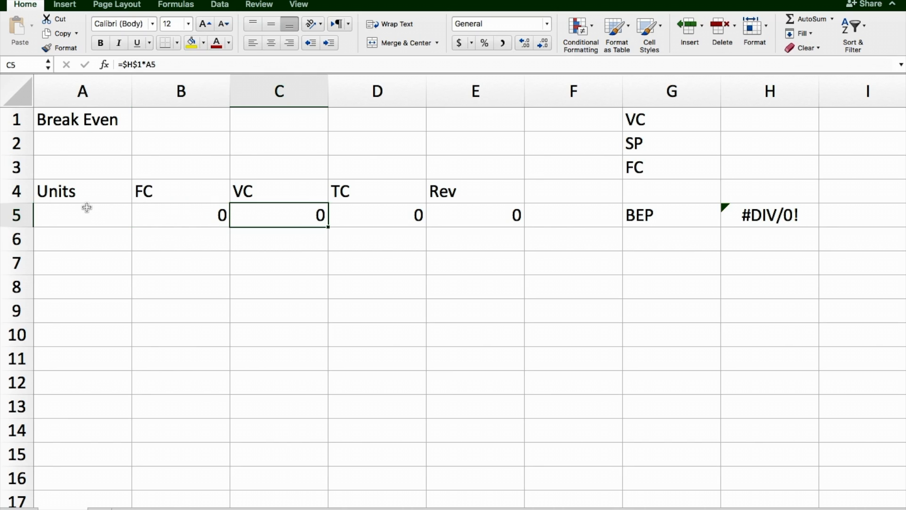
mouse_move(76, 210)
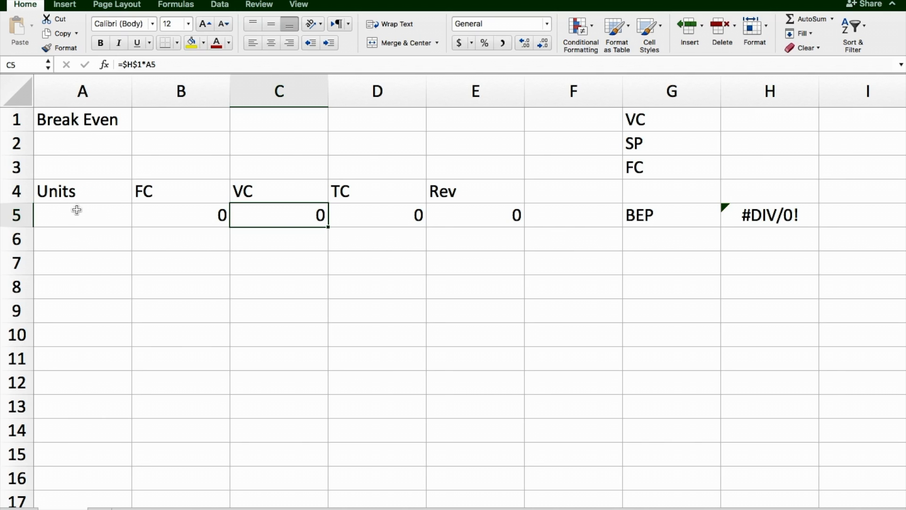
mouse_move(343, 193)
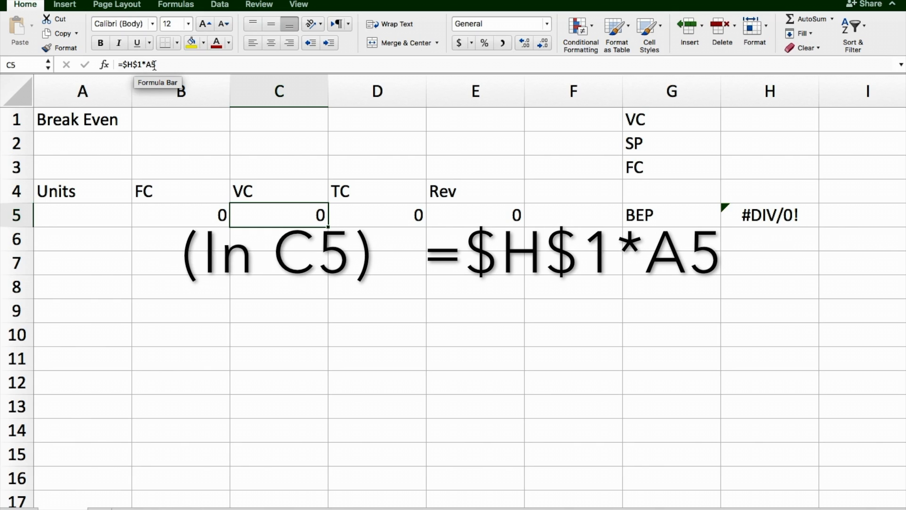
mouse_move(272, 225)
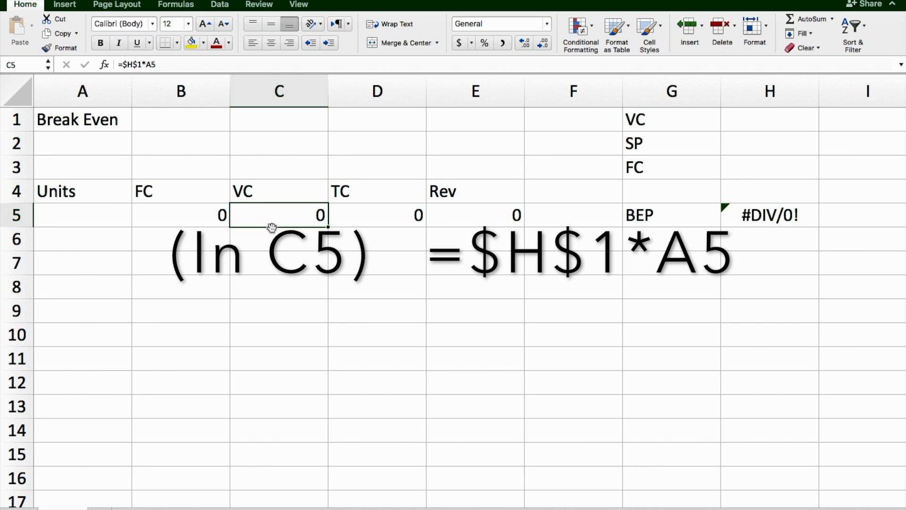
click(376, 215)
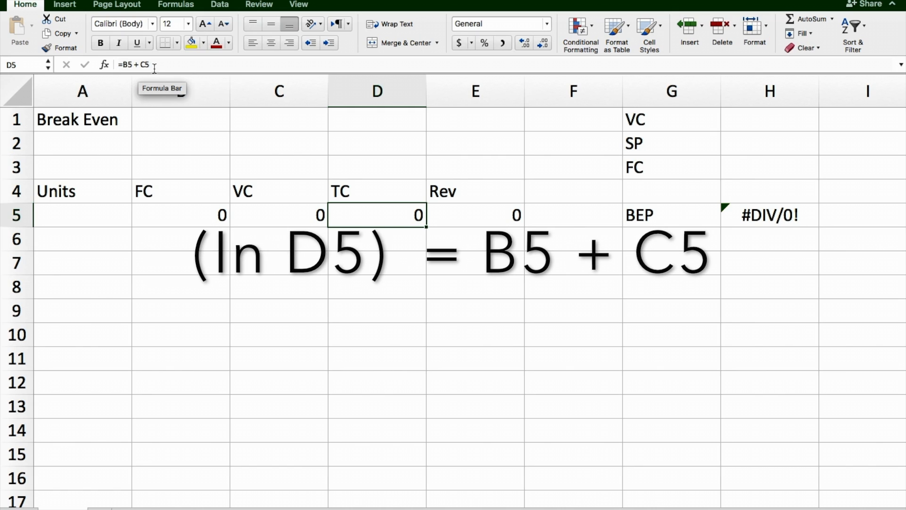
mouse_move(363, 243)
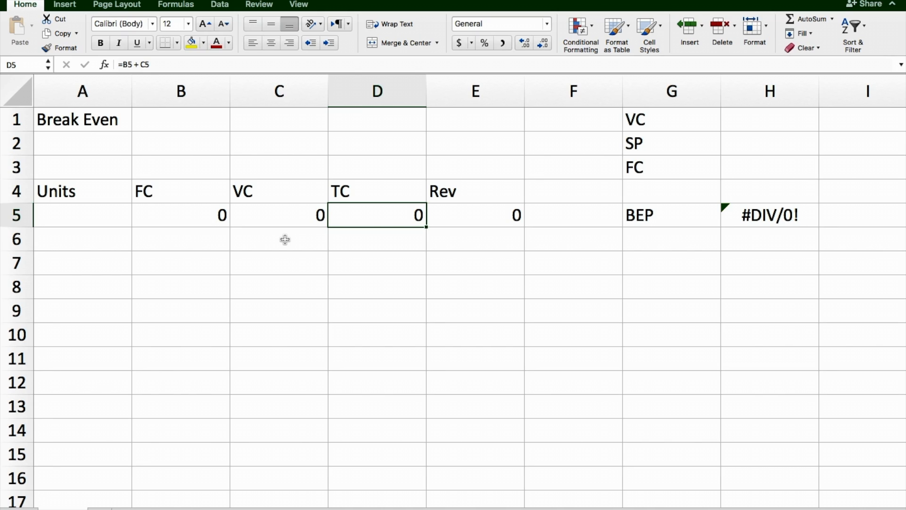
mouse_move(362, 259)
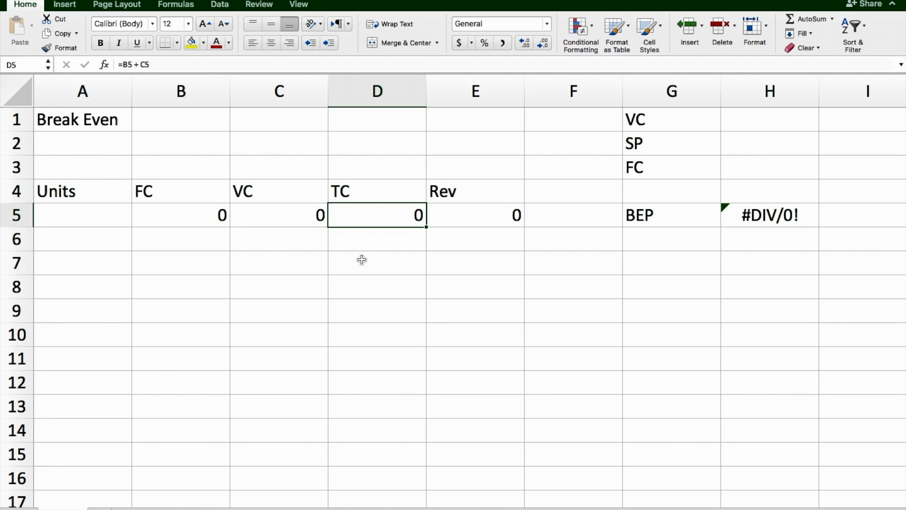
mouse_move(454, 226)
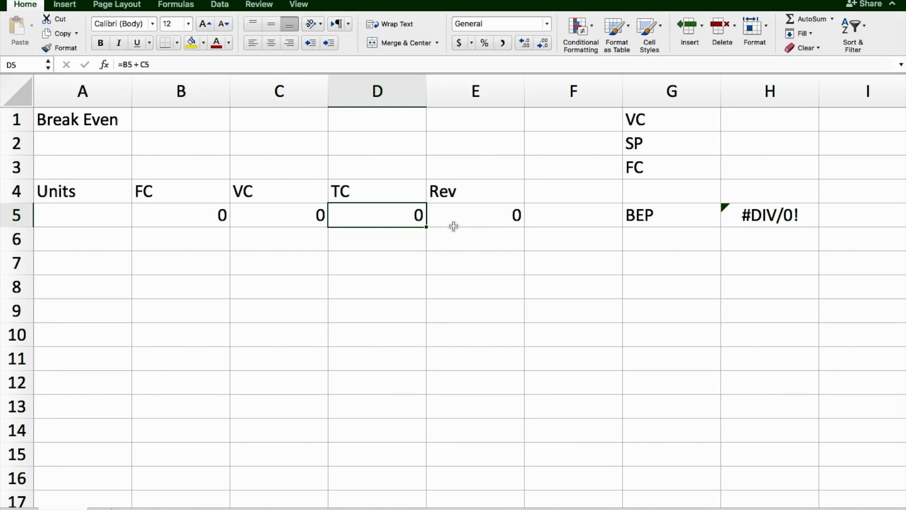
click(475, 214)
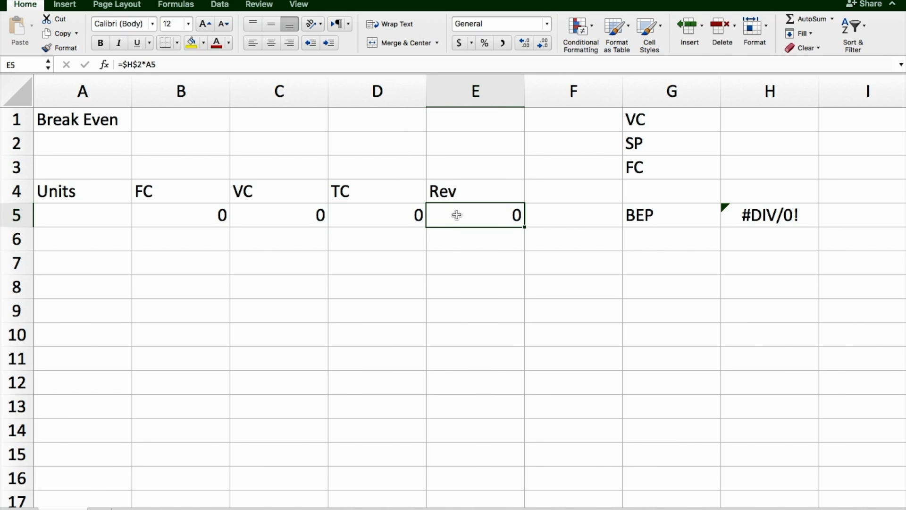
mouse_move(457, 218)
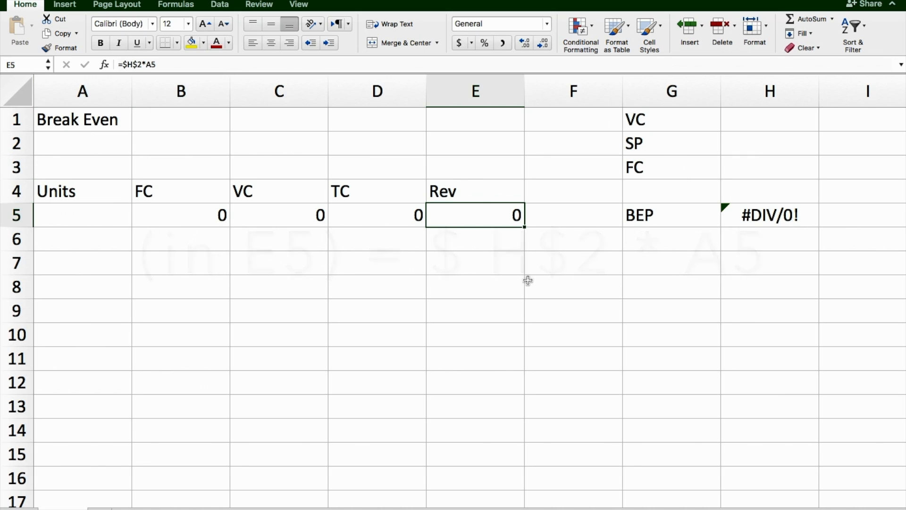
click(769, 214)
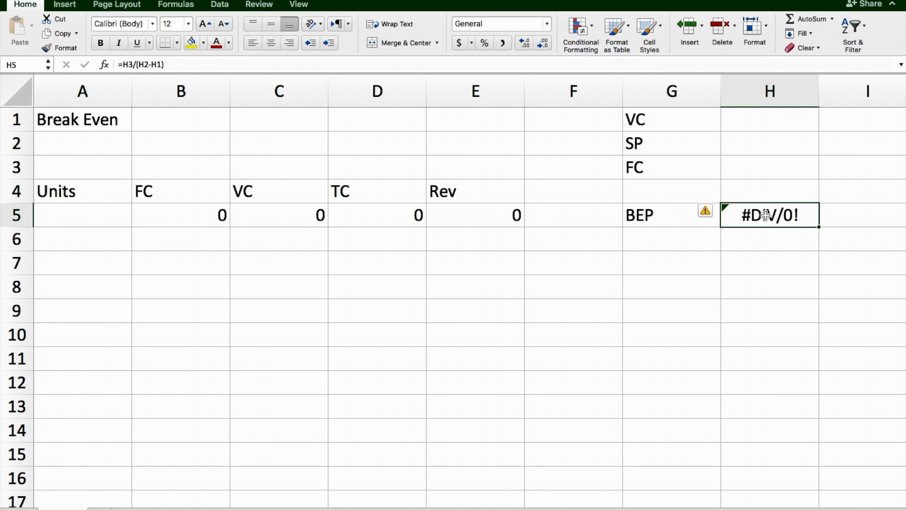
mouse_move(737, 277)
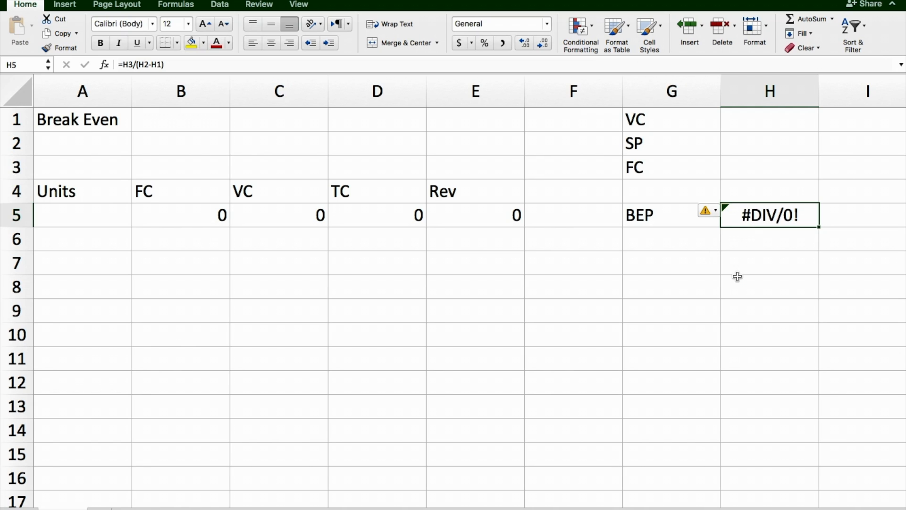
mouse_move(675, 277)
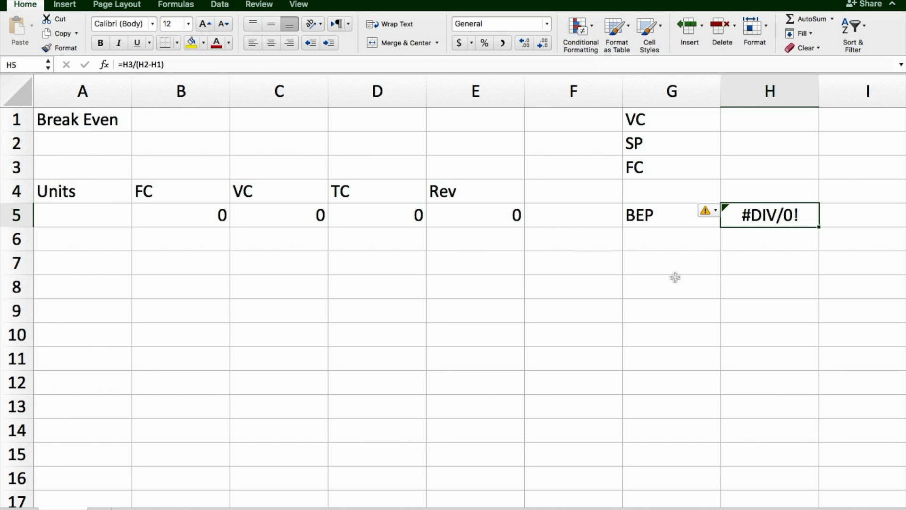
mouse_move(781, 168)
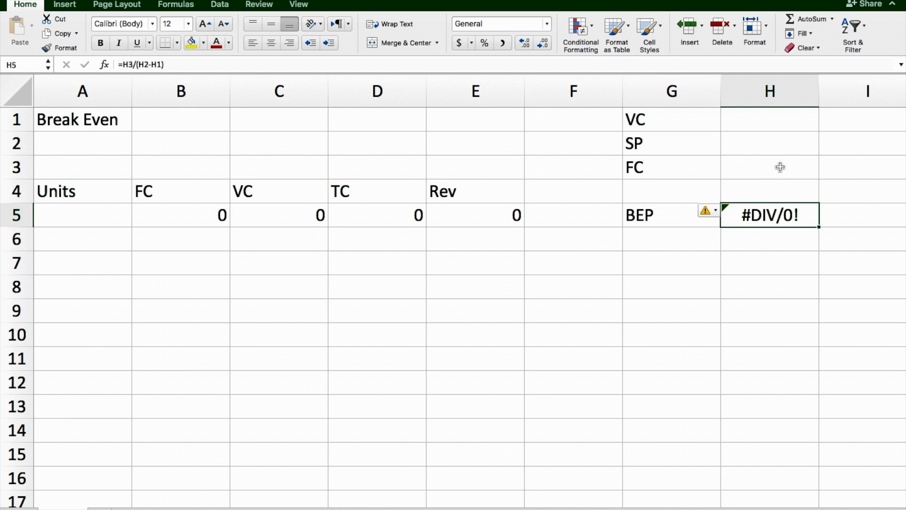
mouse_move(228, 48)
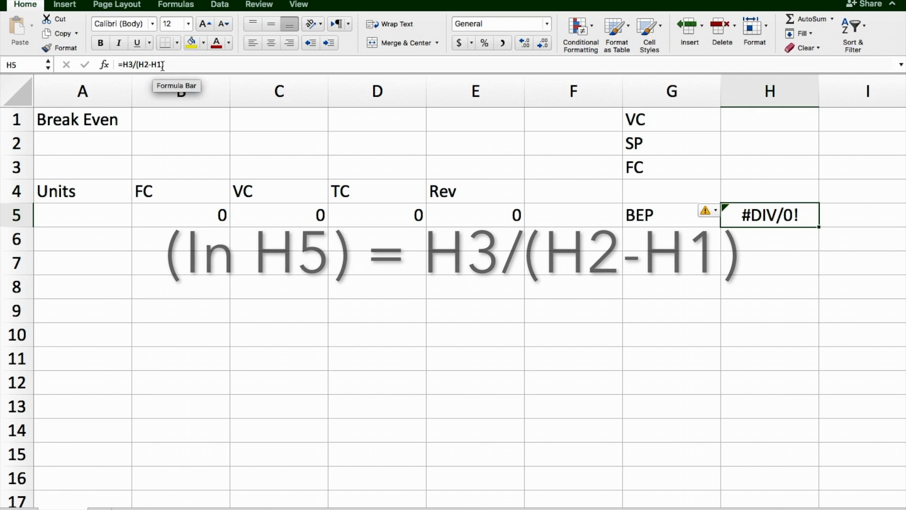
mouse_move(768, 115)
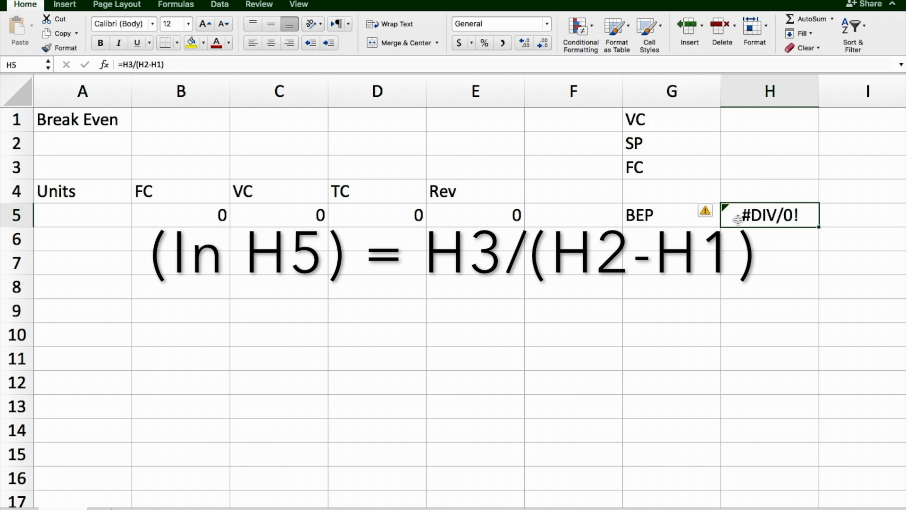
Enter fixed cost 100, selling price 20 and variable cost 10 so BEP shows 10
click(768, 168)
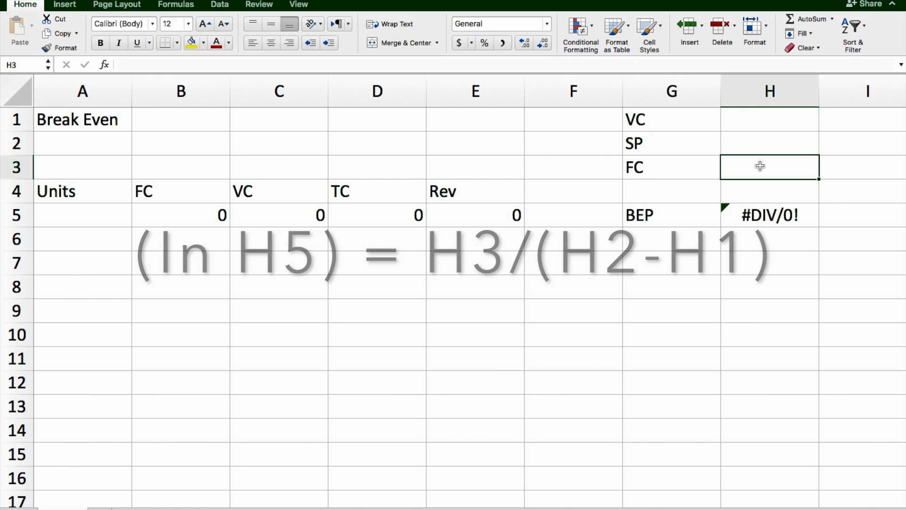
text(1)
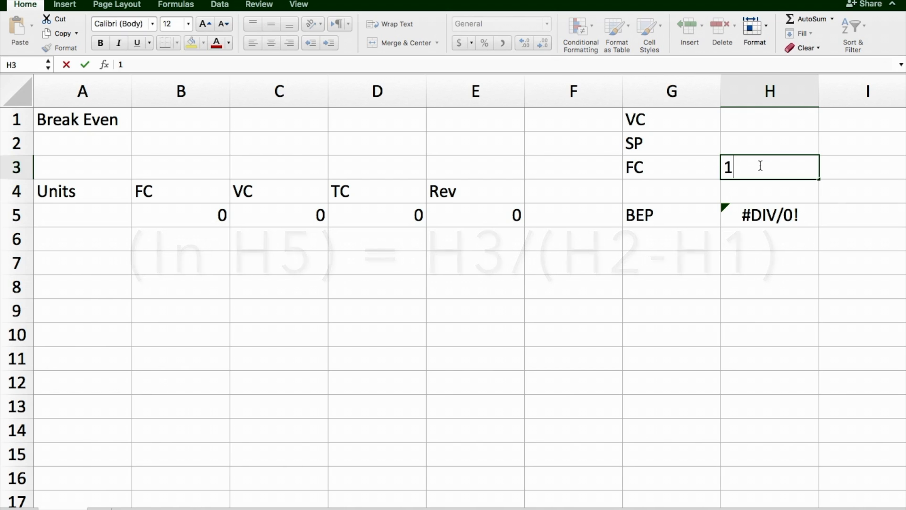
text(00)
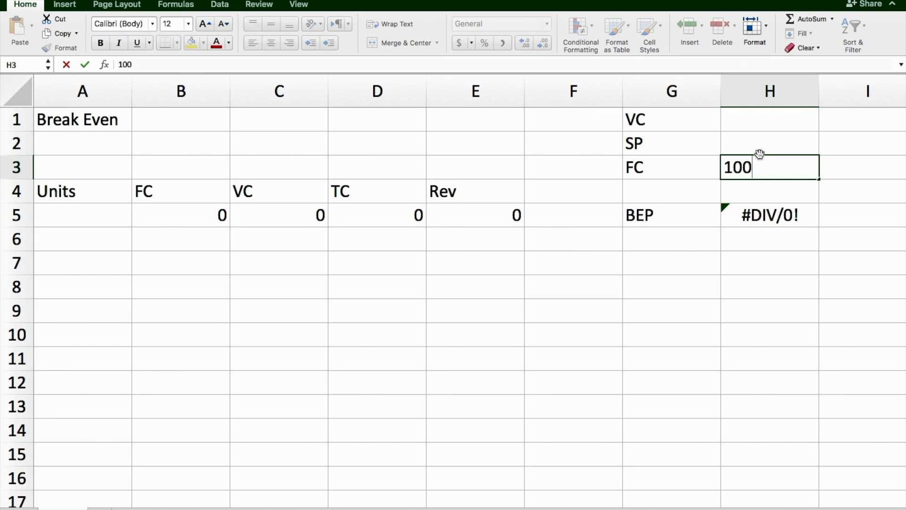
key(Return)
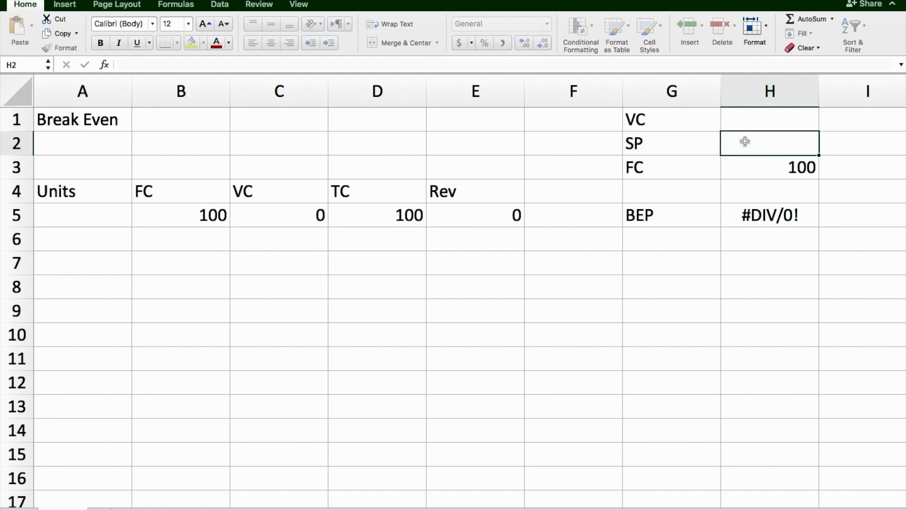
text(20)
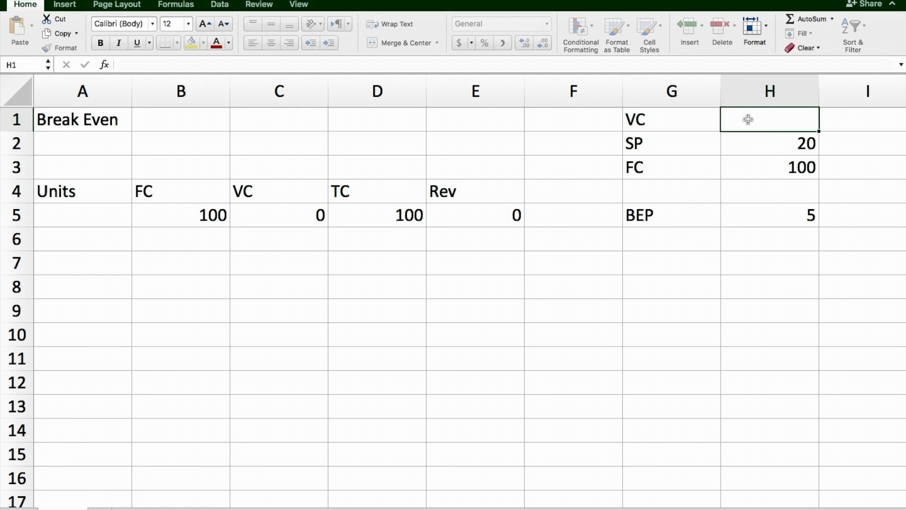
text(10)
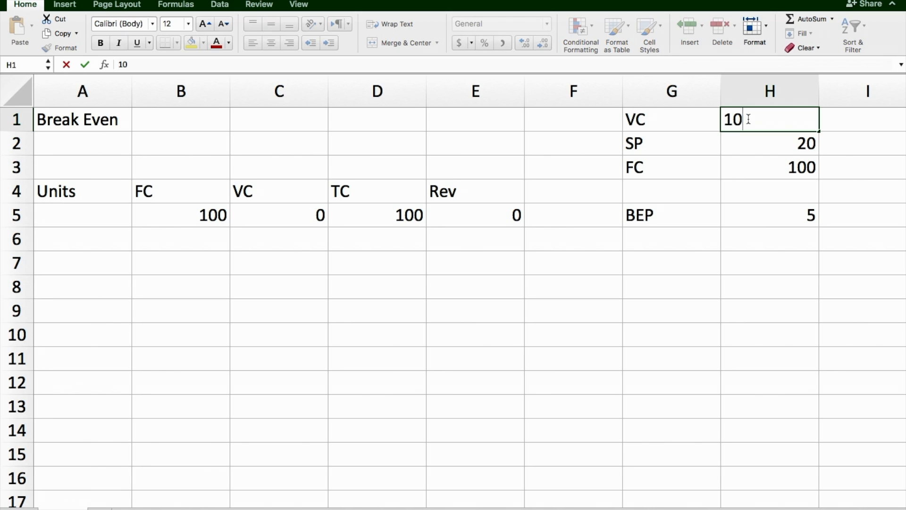
key(Return)
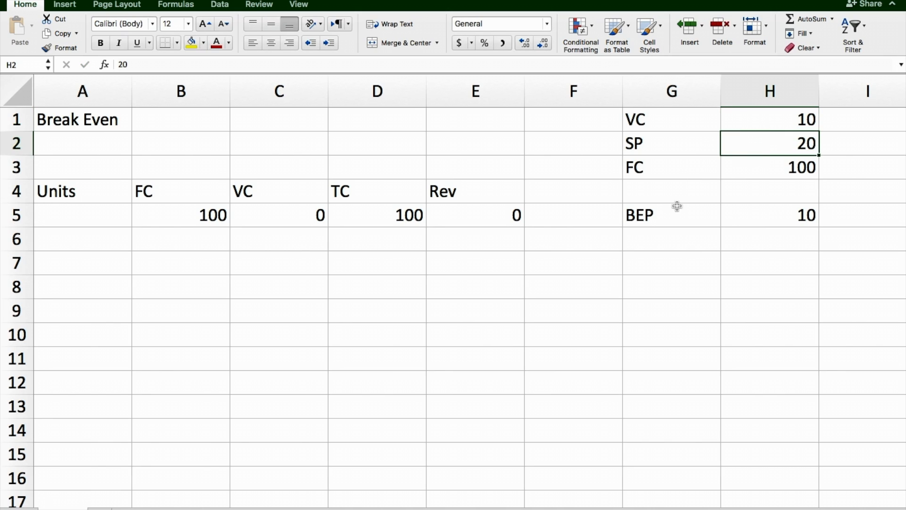
mouse_move(264, 199)
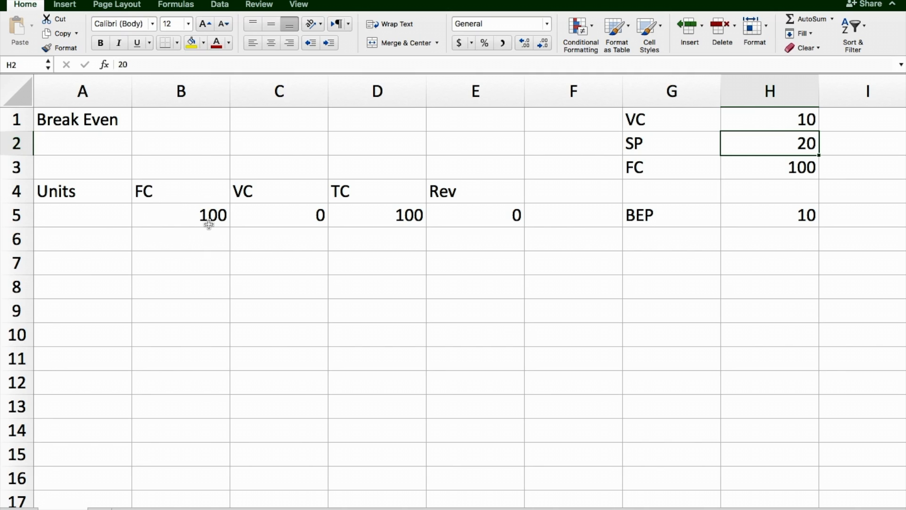
mouse_move(415, 222)
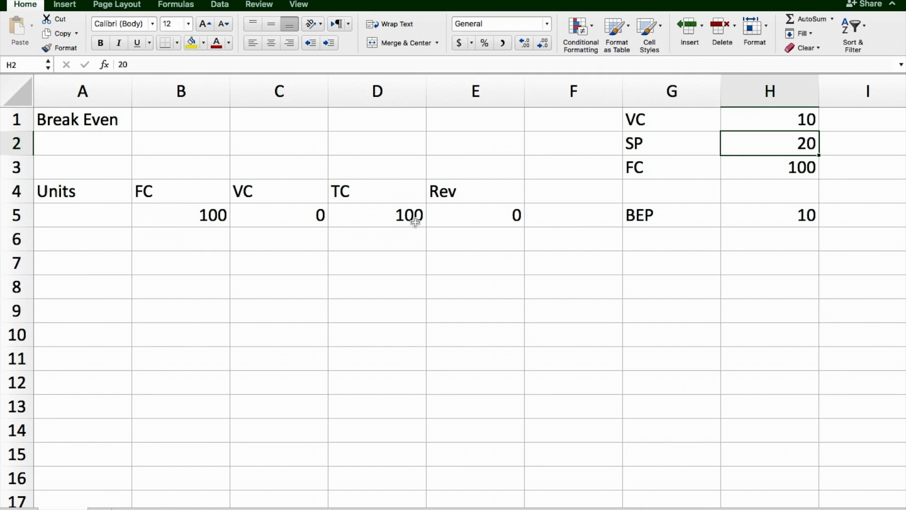
mouse_move(788, 214)
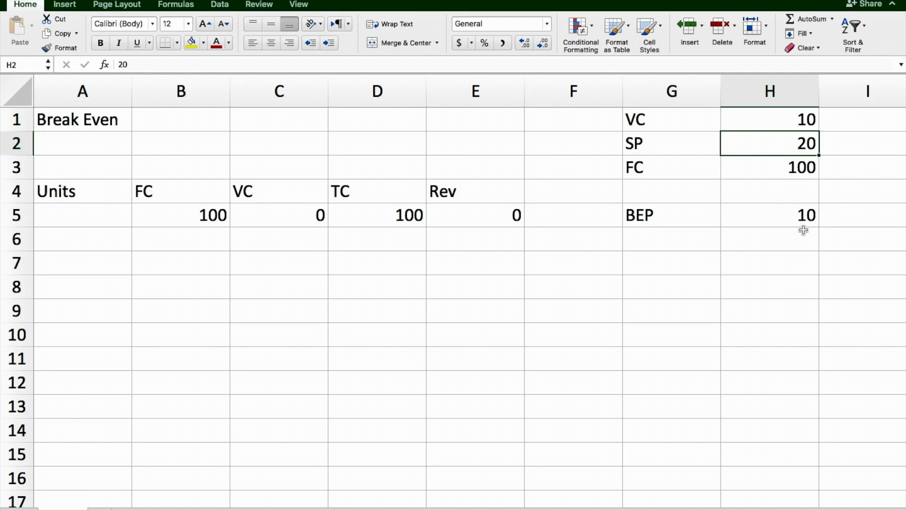
mouse_move(788, 224)
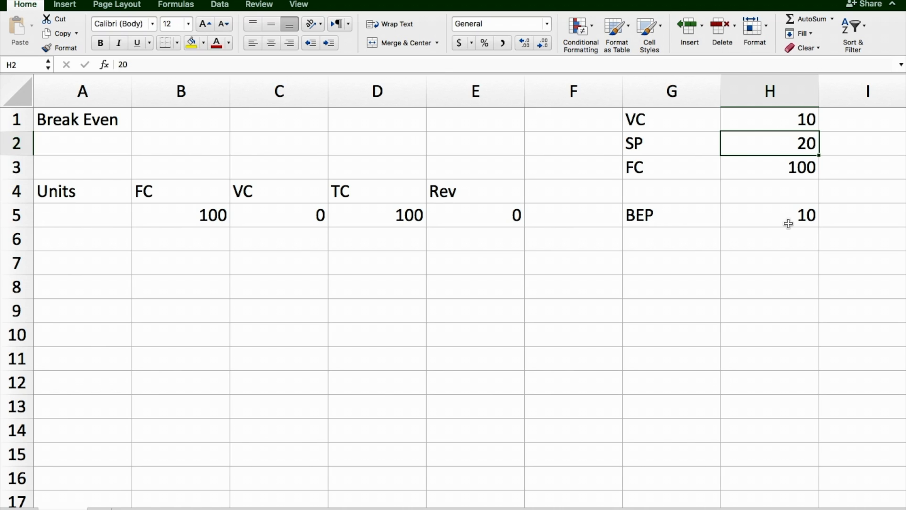
mouse_move(799, 227)
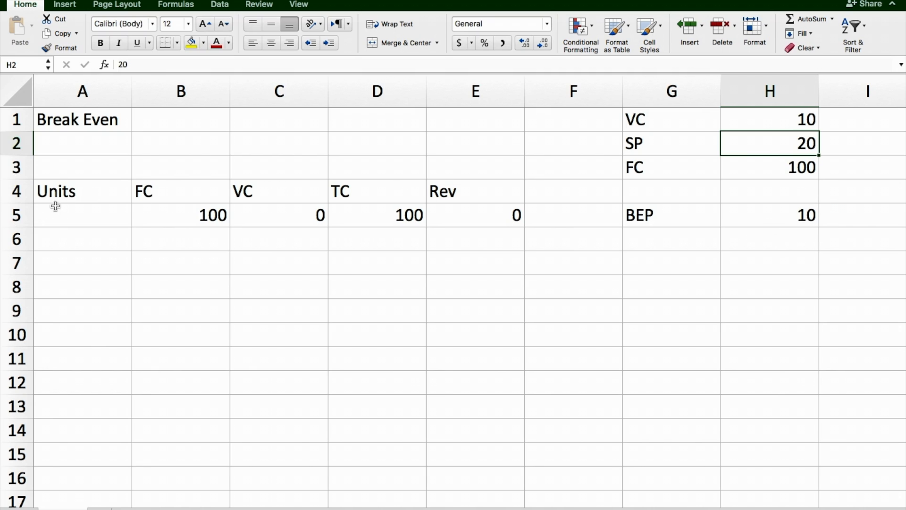
mouse_move(798, 215)
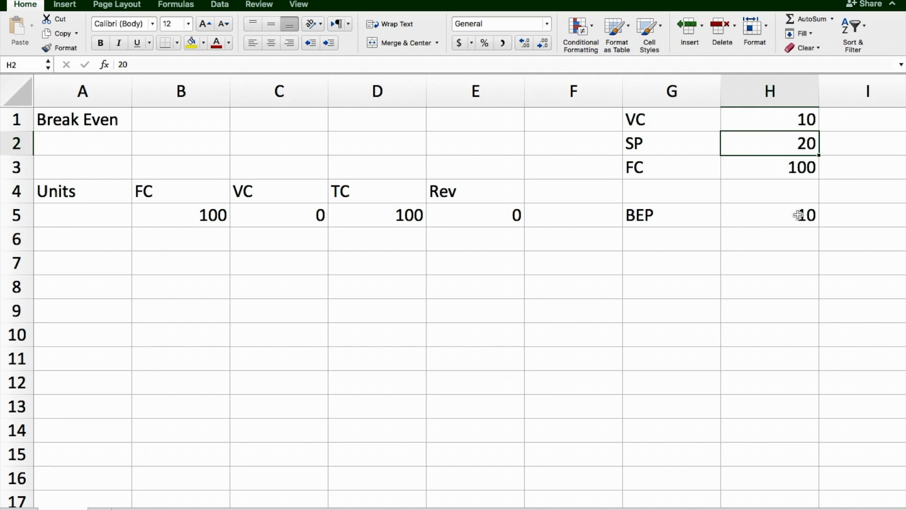
mouse_move(356, 249)
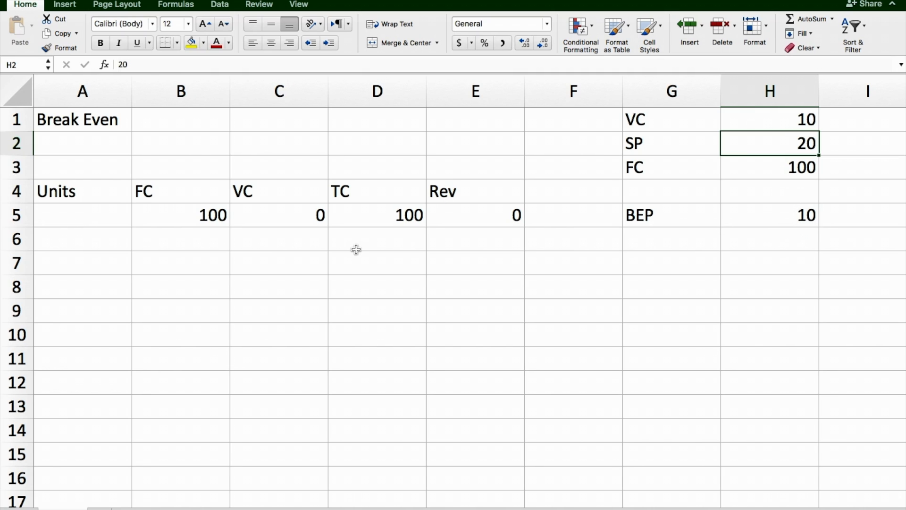
mouse_move(89, 215)
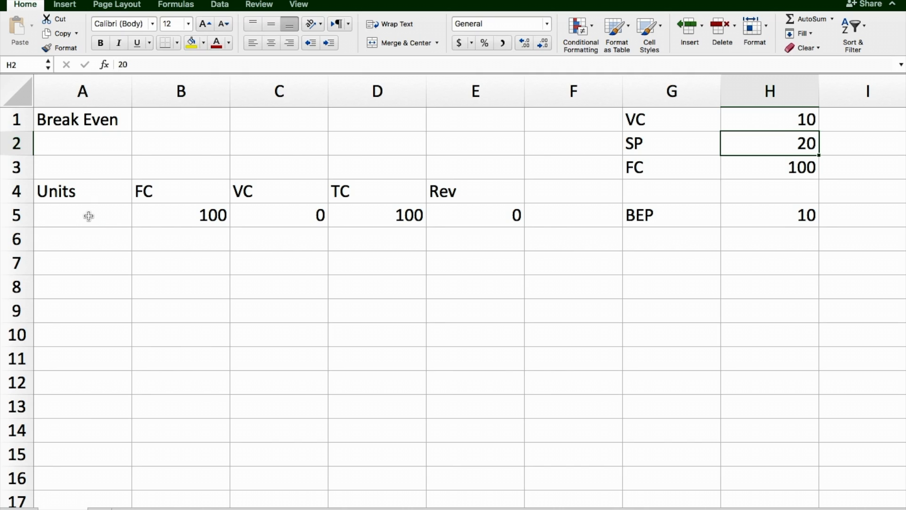
mouse_move(111, 289)
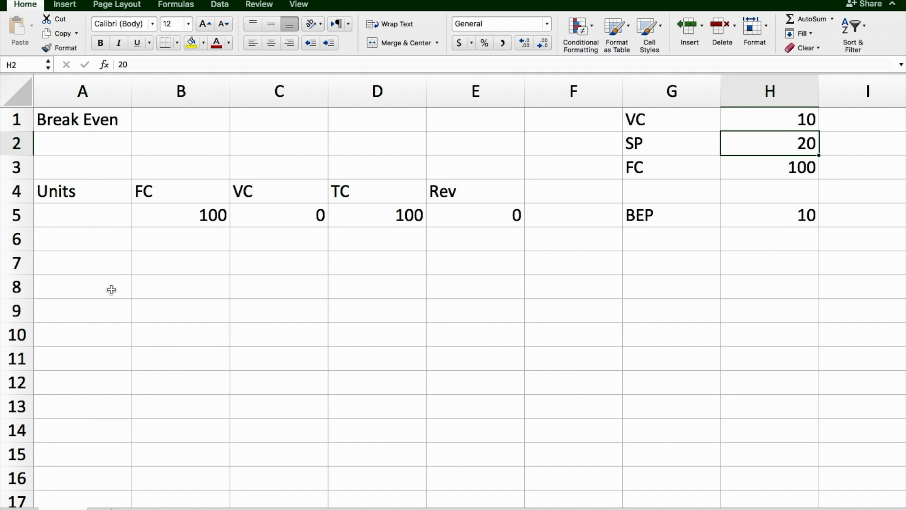
mouse_move(109, 254)
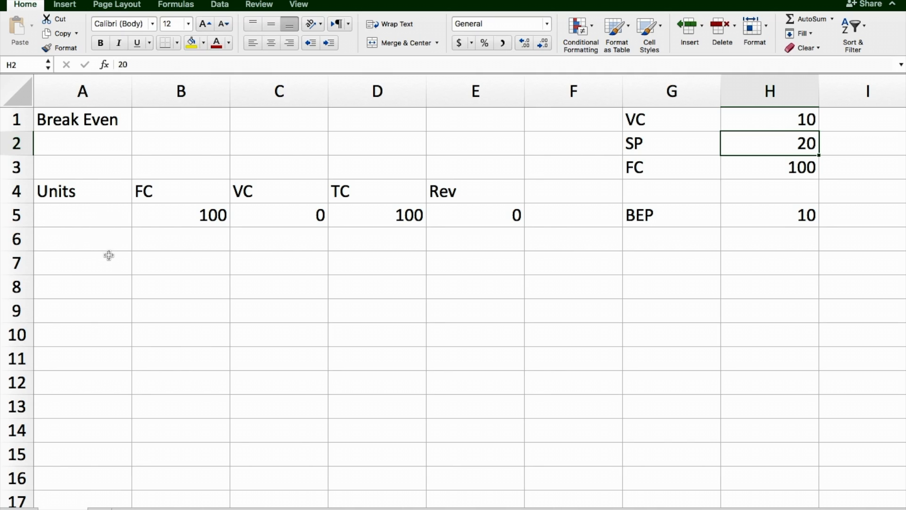
mouse_move(106, 339)
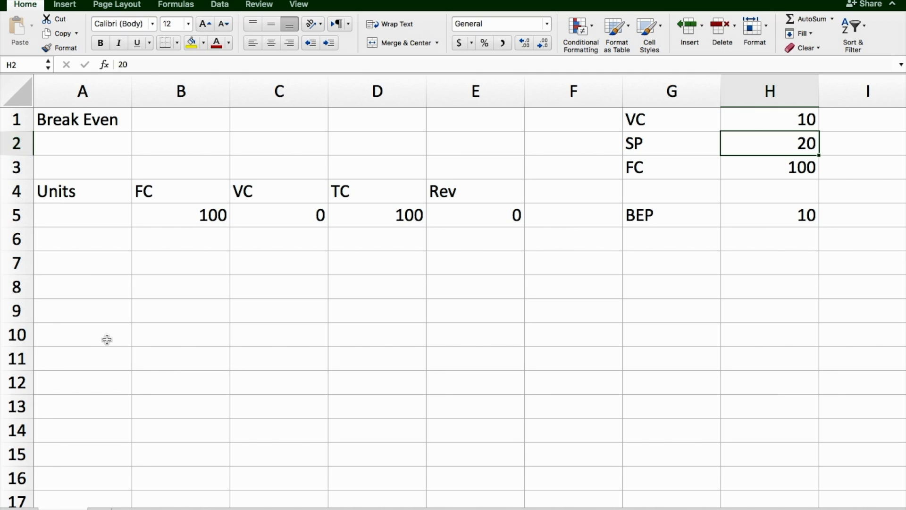
mouse_move(519, 270)
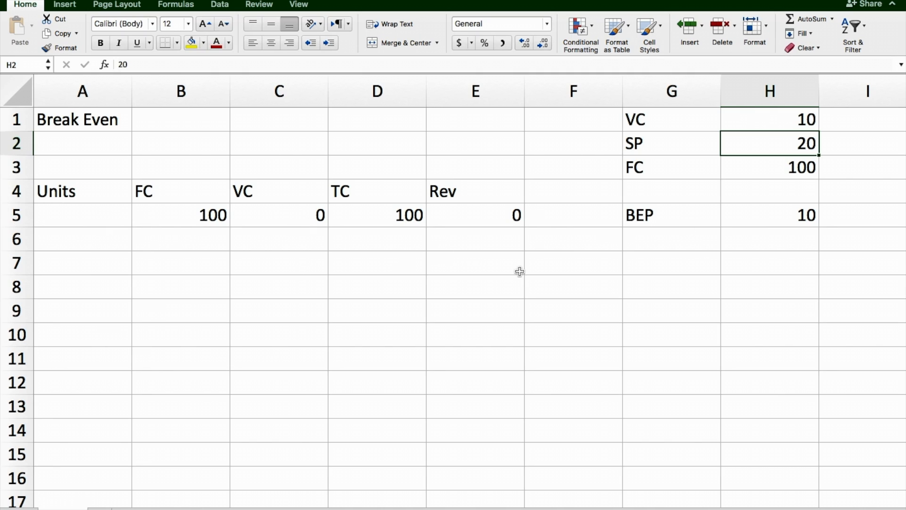
mouse_move(345, 205)
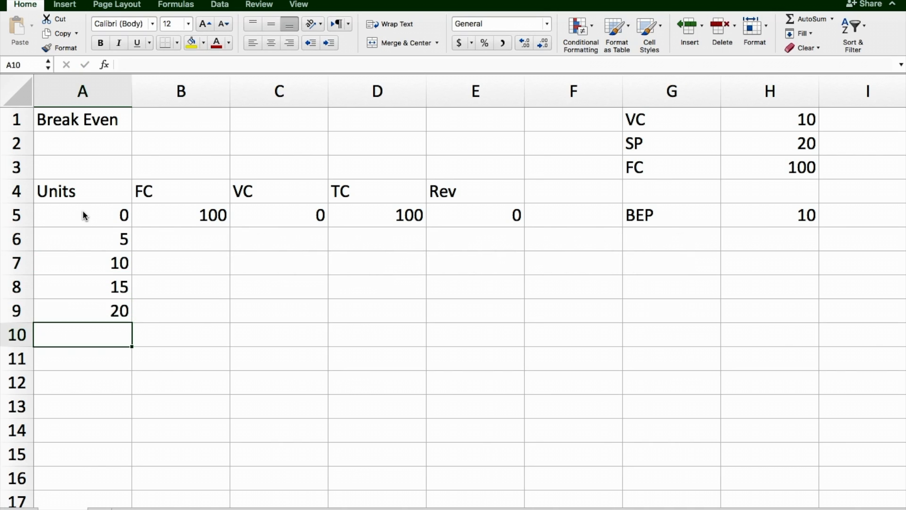
mouse_move(206, 230)
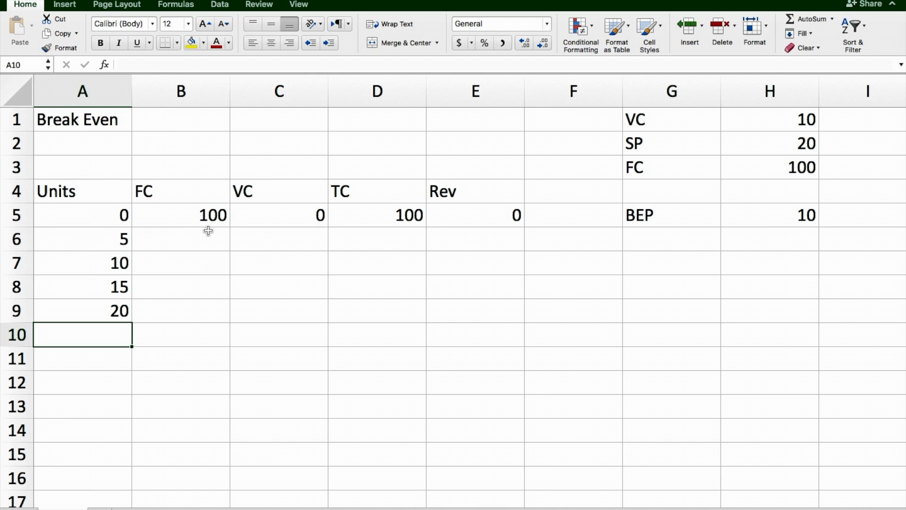
mouse_move(867, 91)
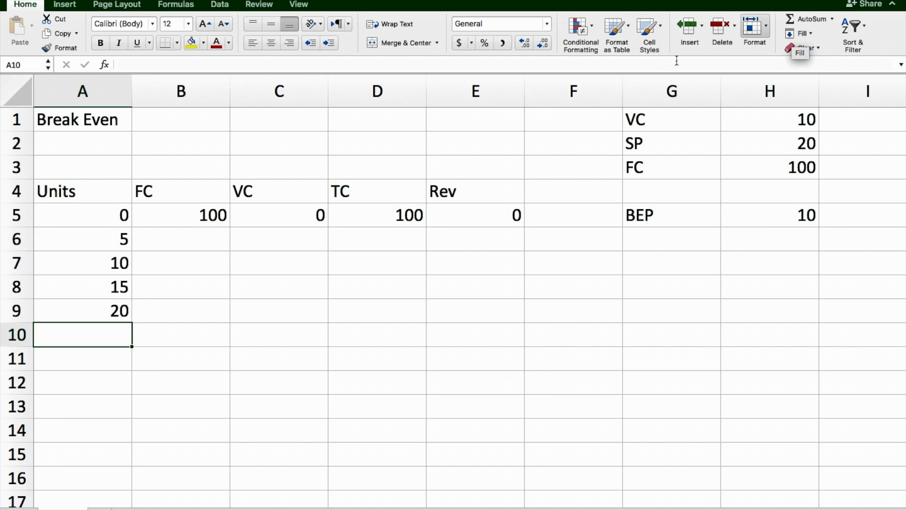
Fill the =$H$3 fixed cost formula down B5:B9 so every row shows 100
click(180, 215)
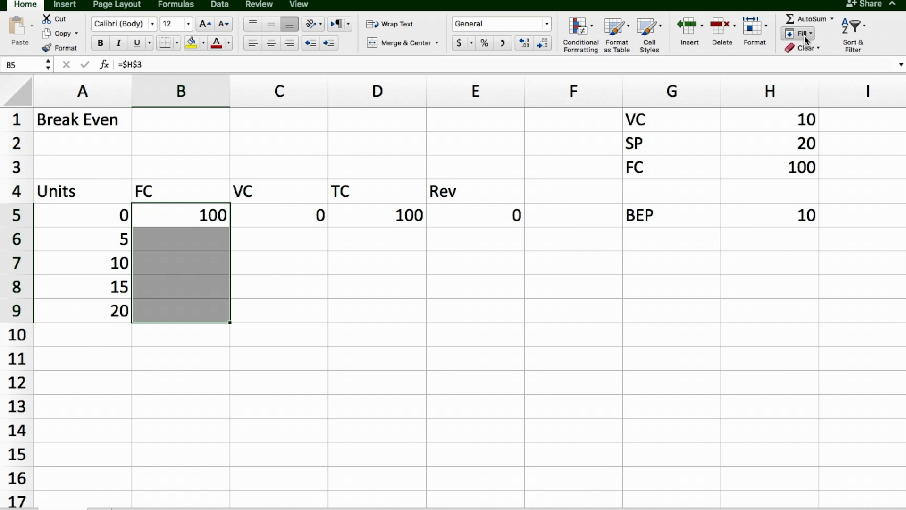
click(800, 34)
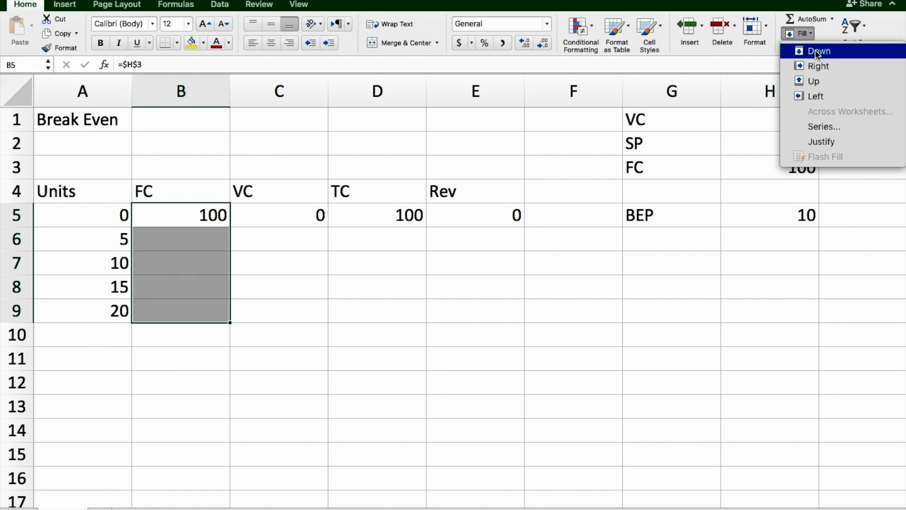
click(819, 51)
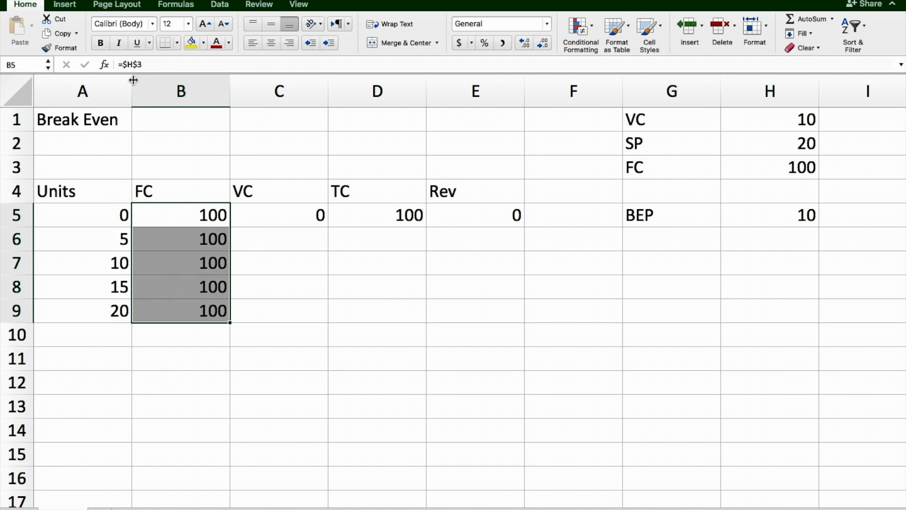
mouse_move(773, 138)
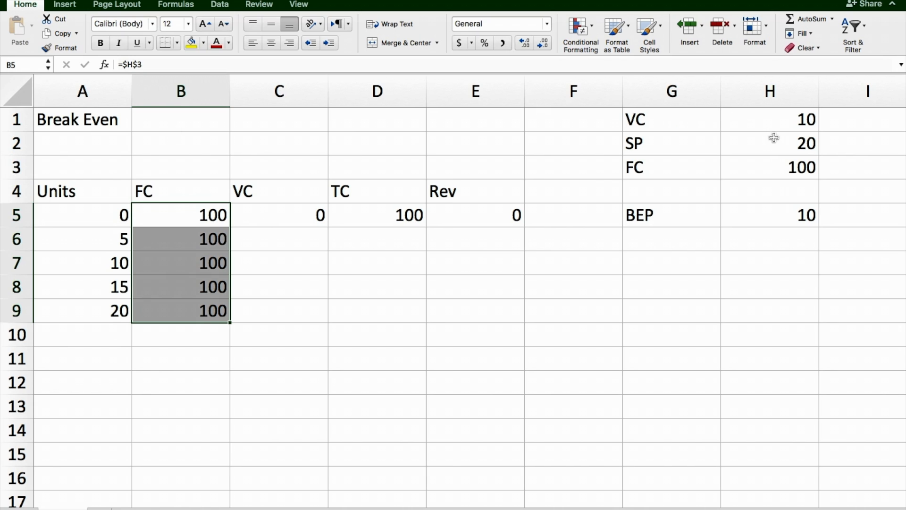
mouse_move(192, 218)
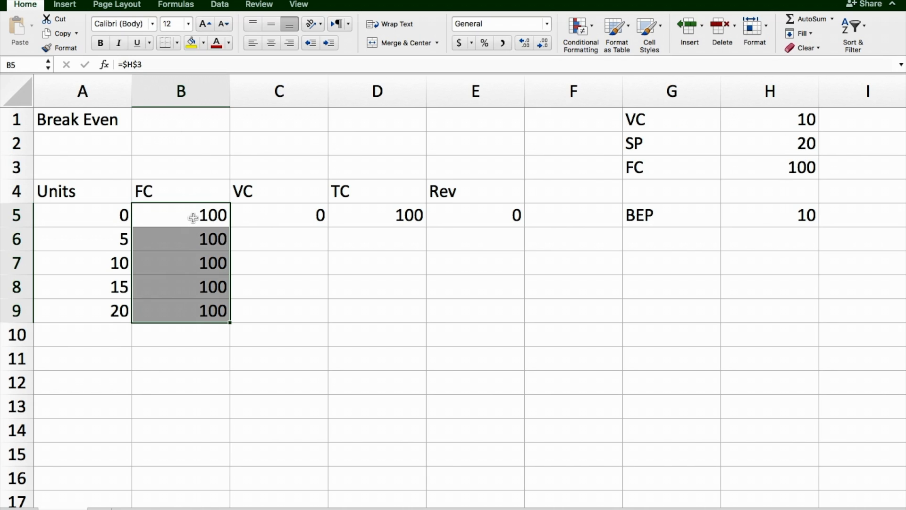
Verify the copied =$H$3 formula in B8, B7 and B6
click(181, 287)
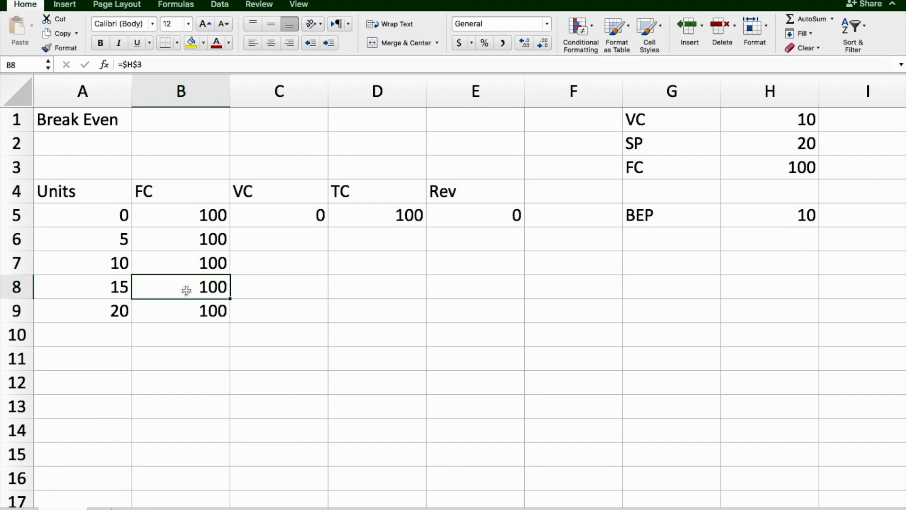
click(180, 262)
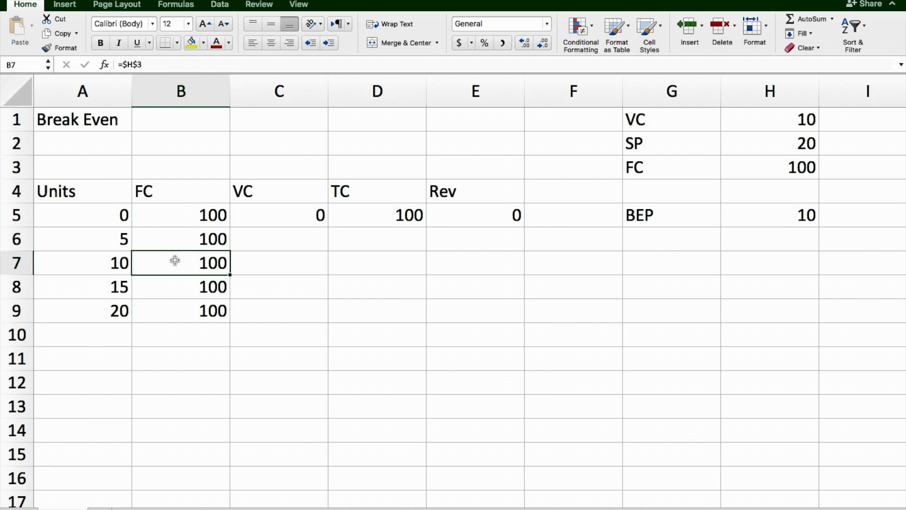
click(181, 239)
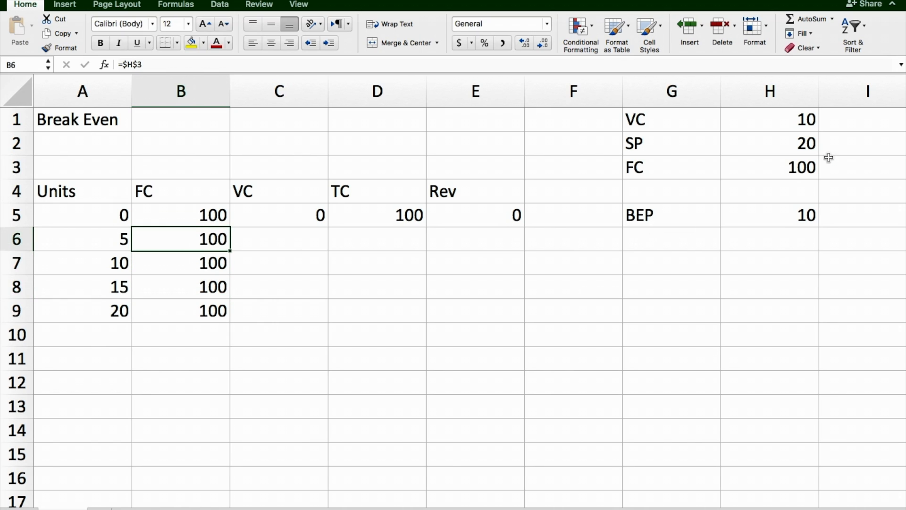
mouse_move(278, 214)
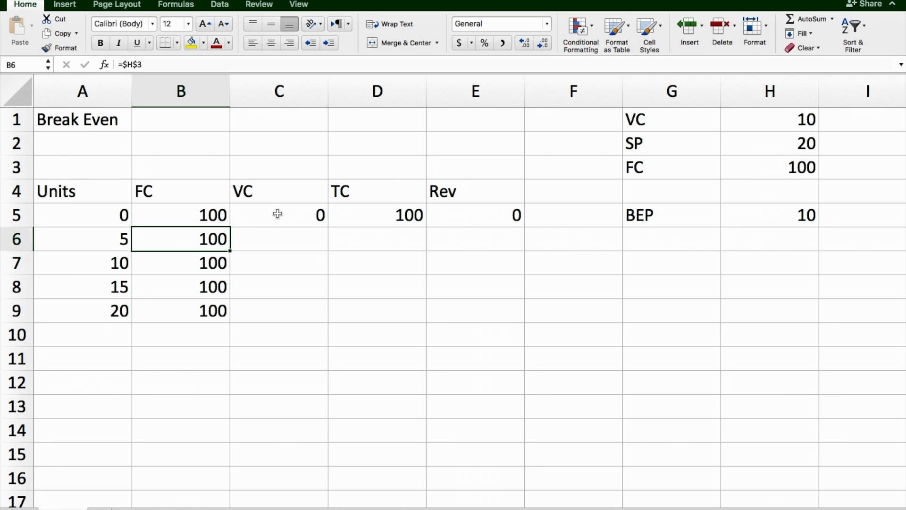
click(279, 214)
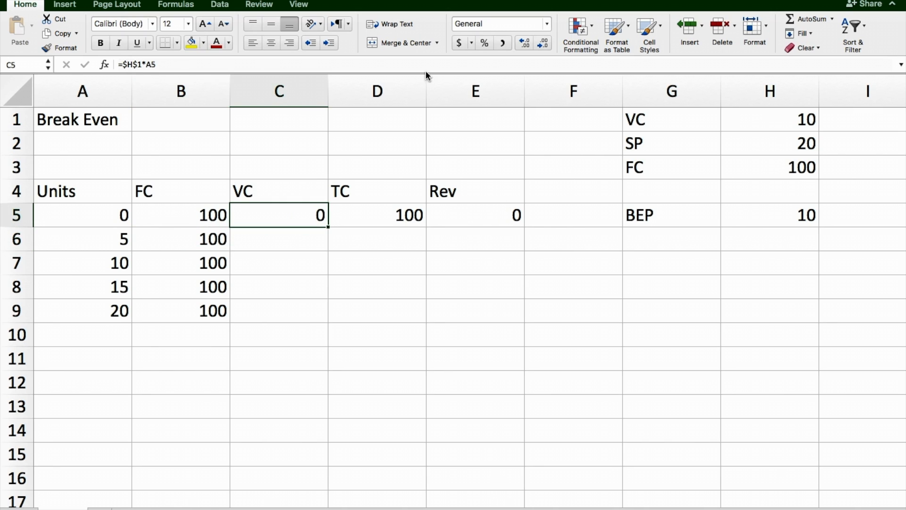
mouse_move(799, 112)
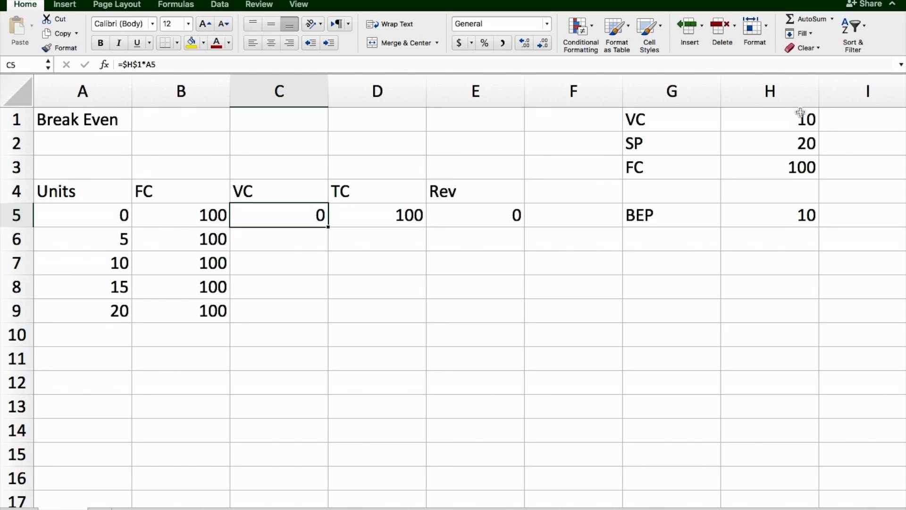
mouse_move(803, 130)
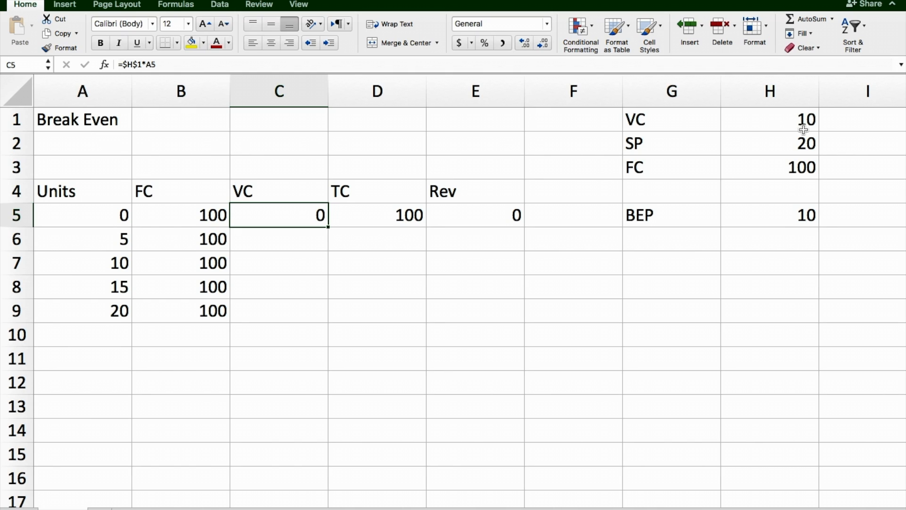
mouse_move(70, 231)
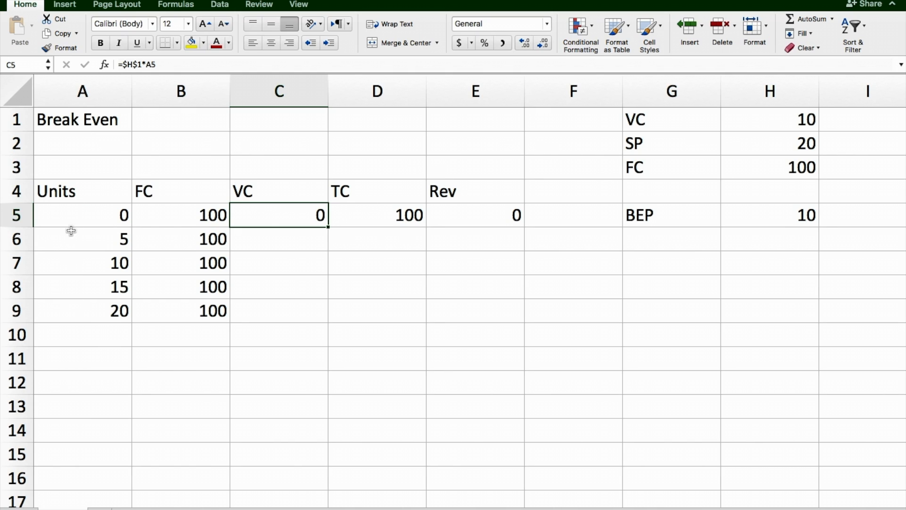
mouse_move(145, 201)
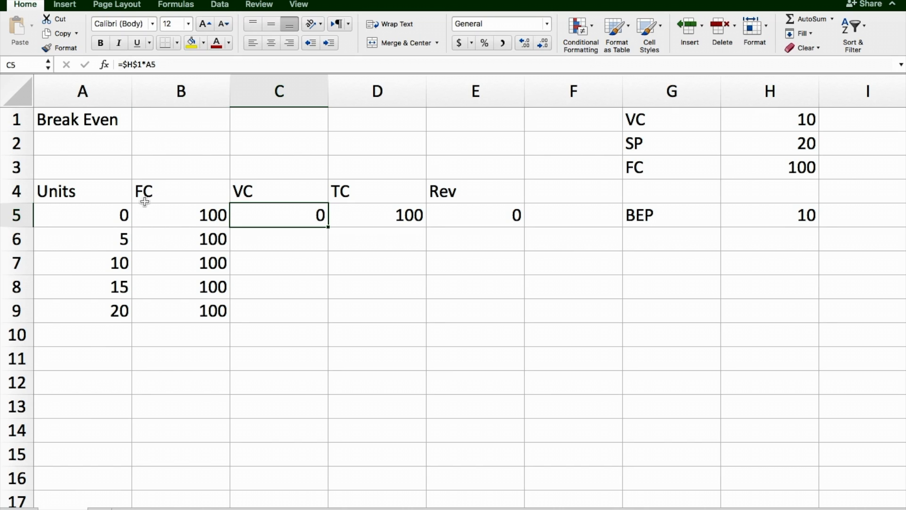
mouse_move(96, 217)
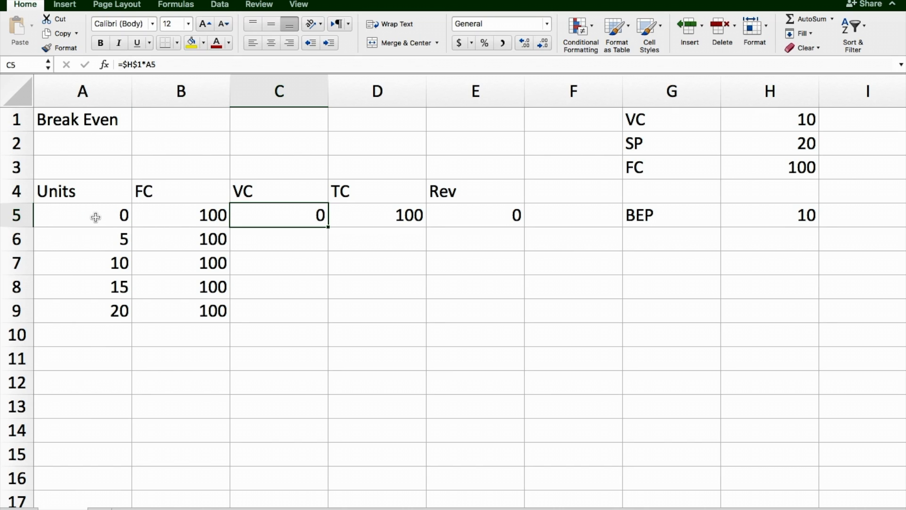
mouse_move(283, 209)
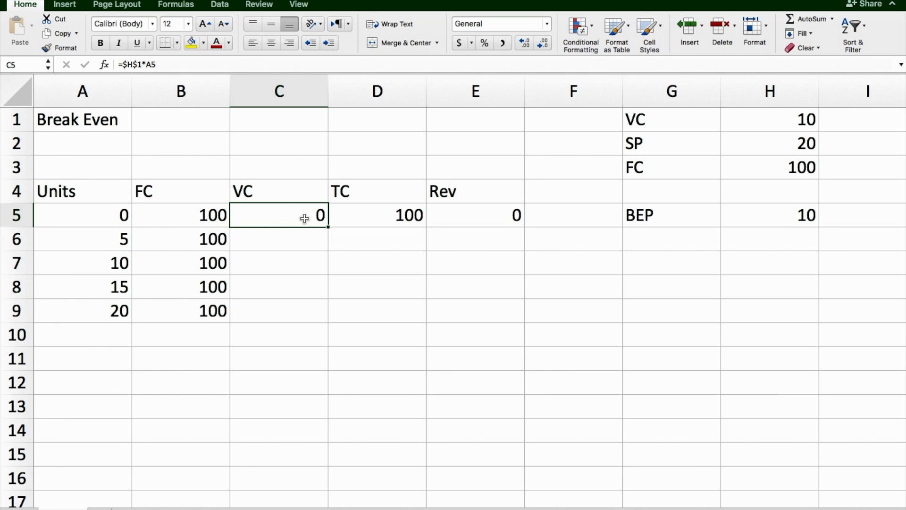
mouse_move(201, 215)
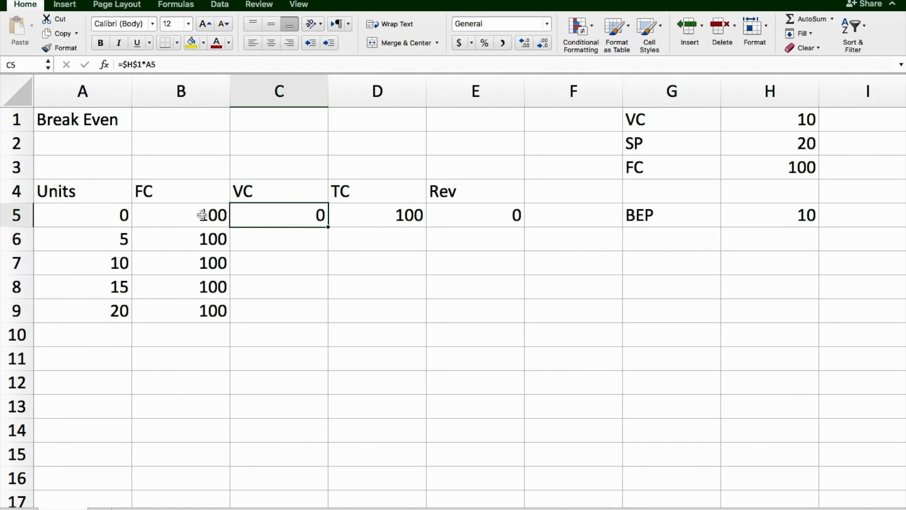
mouse_move(409, 223)
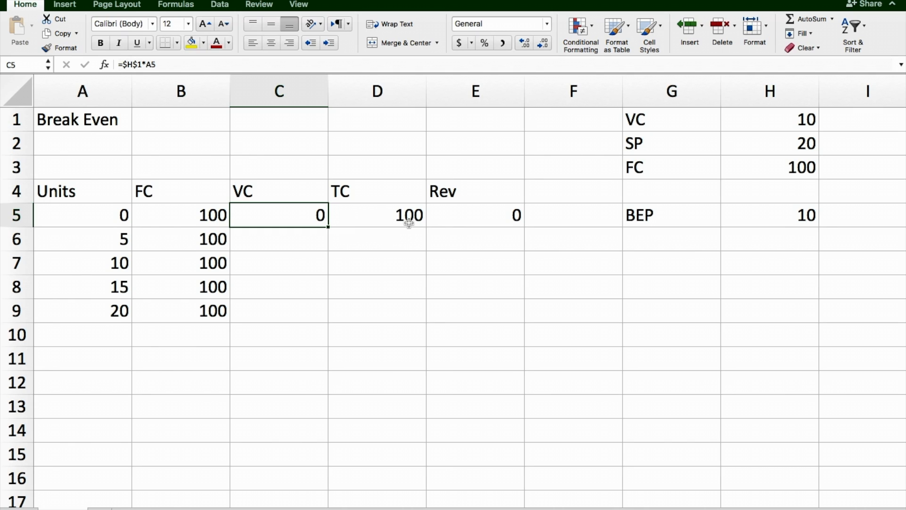
mouse_move(487, 222)
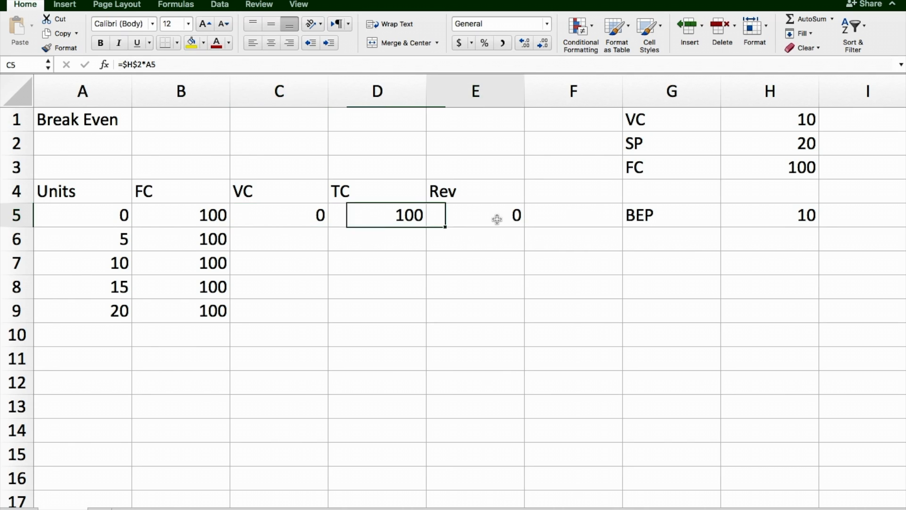
click(475, 214)
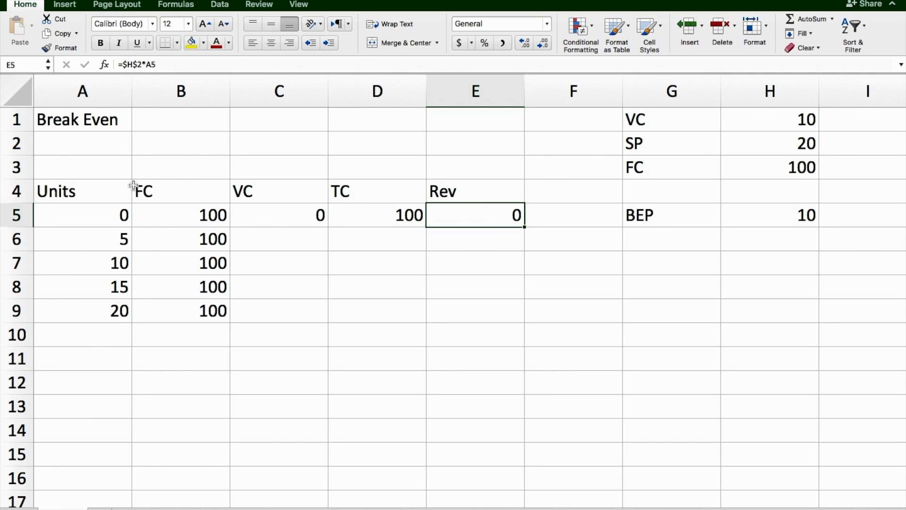
mouse_move(129, 181)
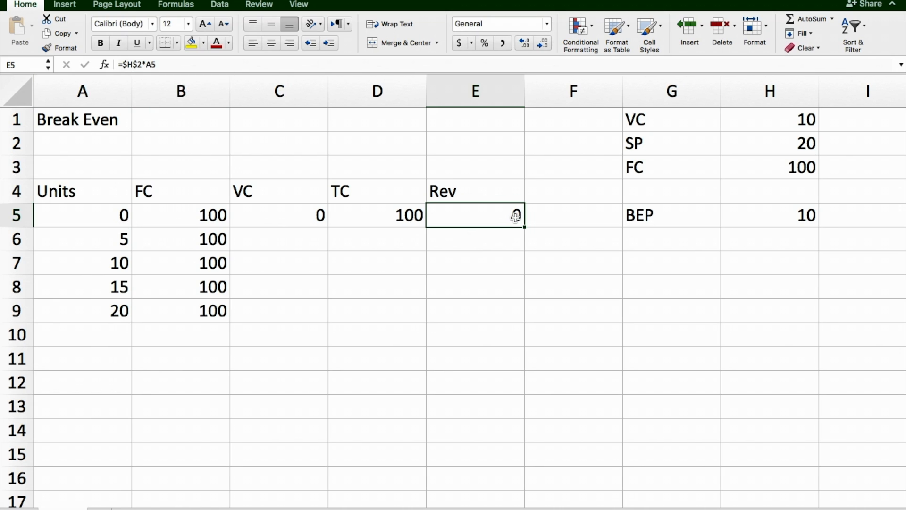
Fill the VC formula down C5:C9 so it reads 0, 50, 100, 150, 200
click(278, 215)
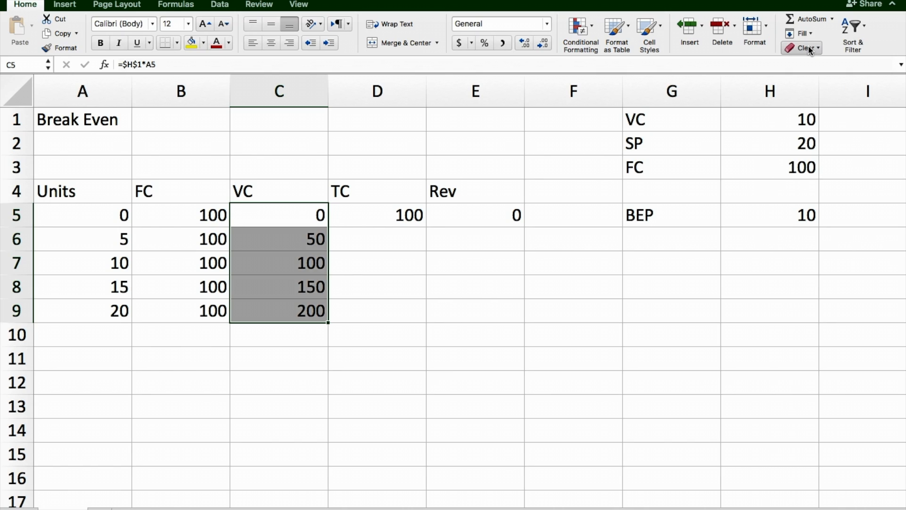
mouse_move(292, 318)
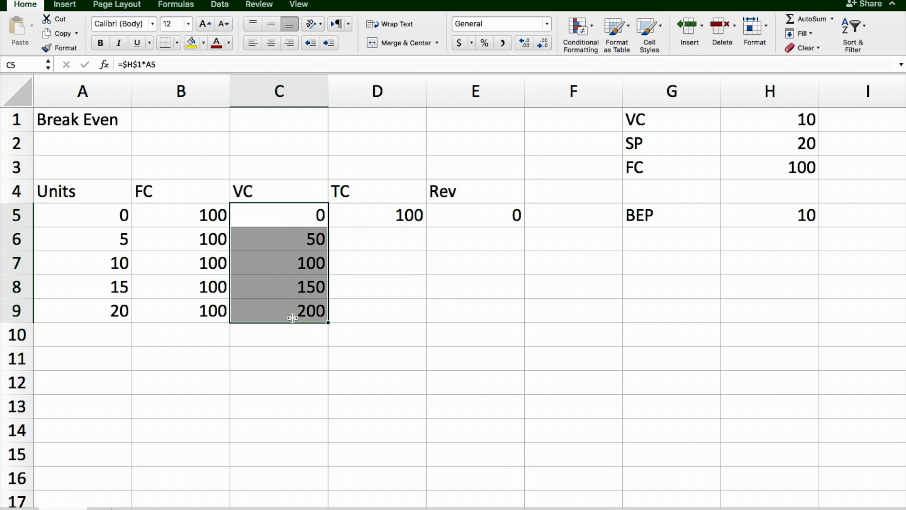
mouse_move(111, 311)
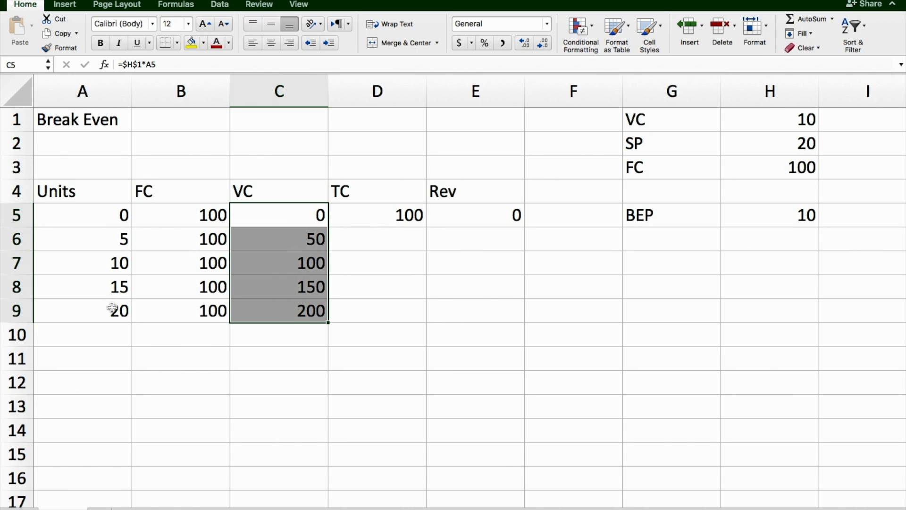
click(376, 214)
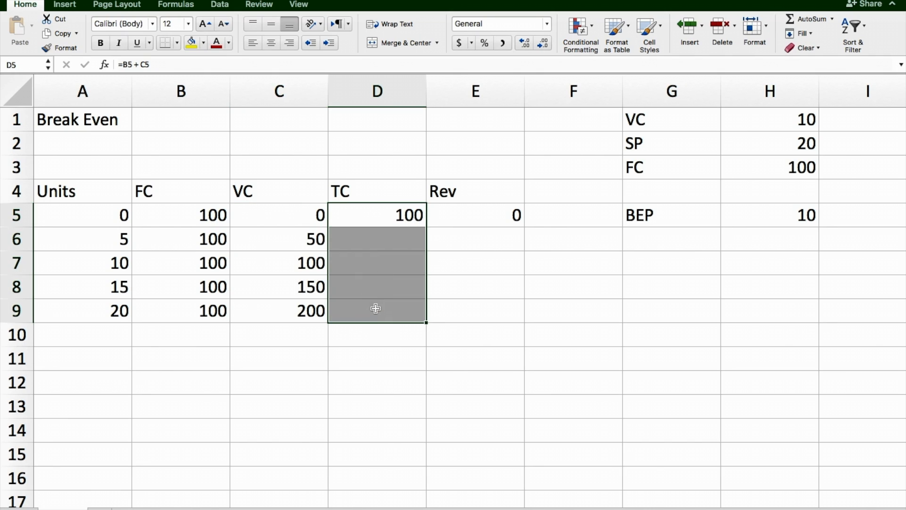
Fill the TC formula down D5:D9 so it reads 100 to 300
click(800, 34)
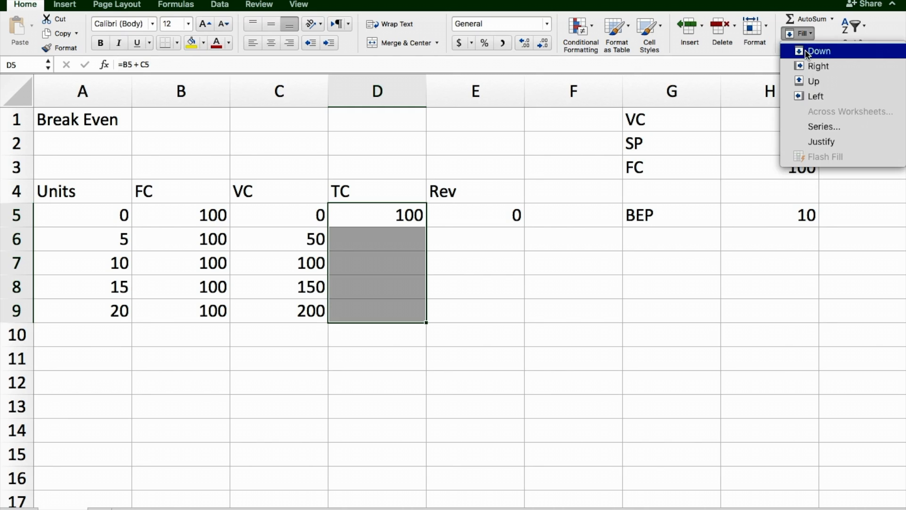
click(818, 51)
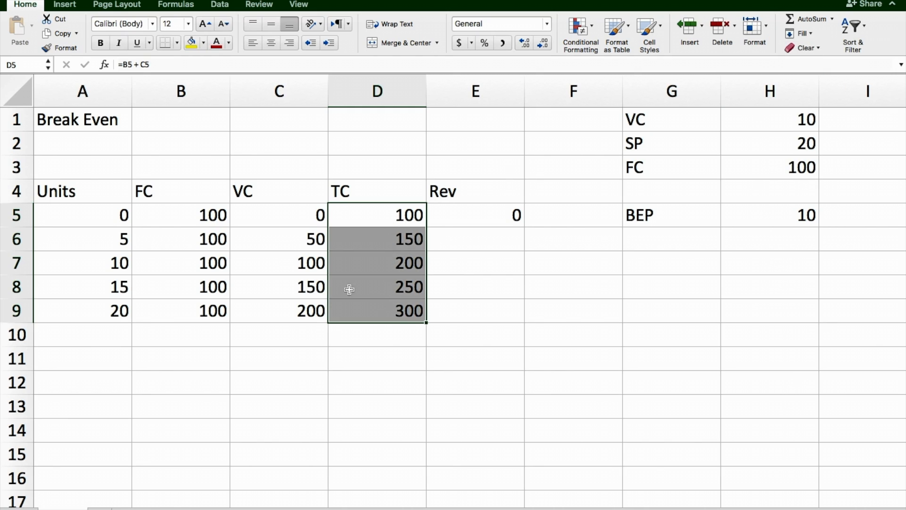
mouse_move(203, 305)
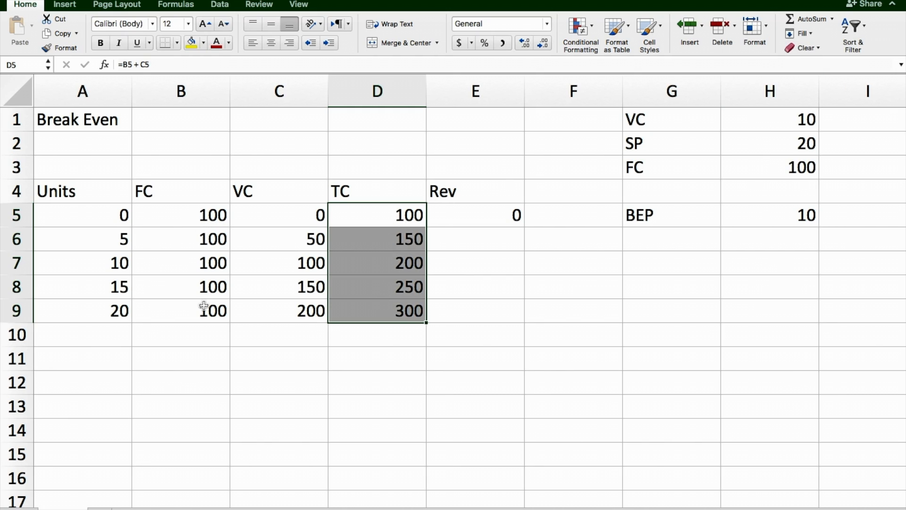
mouse_move(291, 222)
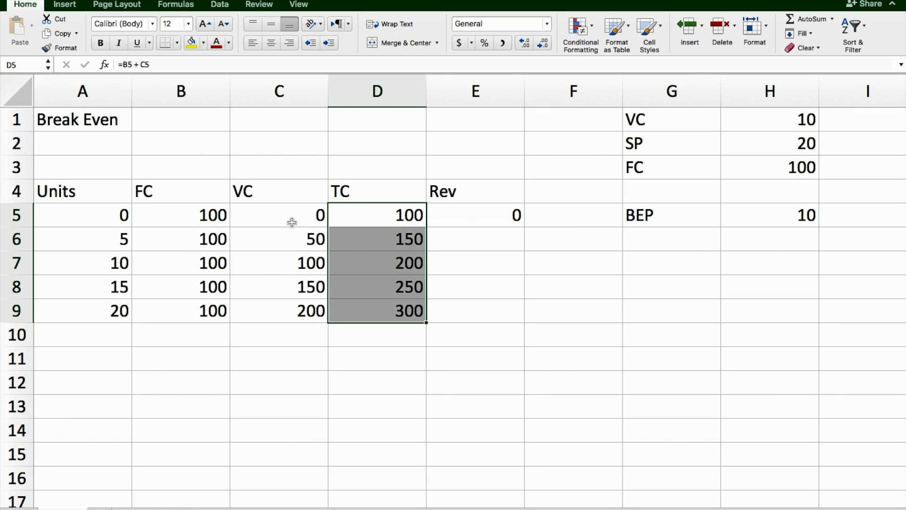
Fill the Rev formula down E5:E9 so it reads 0, 100, 200, 300, 400
click(475, 214)
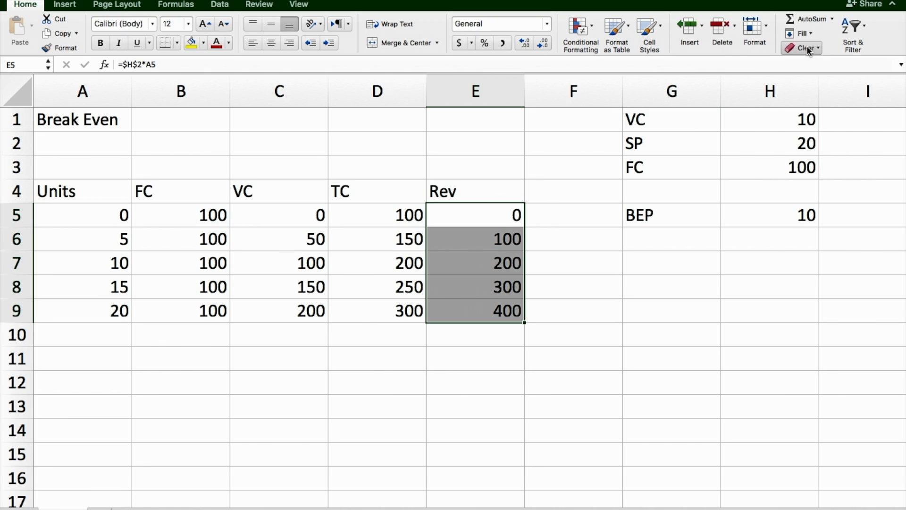
mouse_move(203, 271)
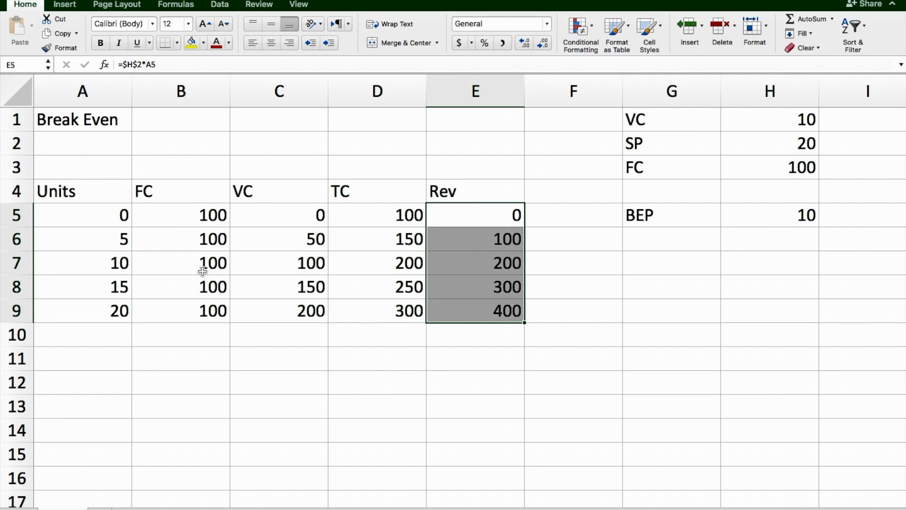
mouse_move(122, 290)
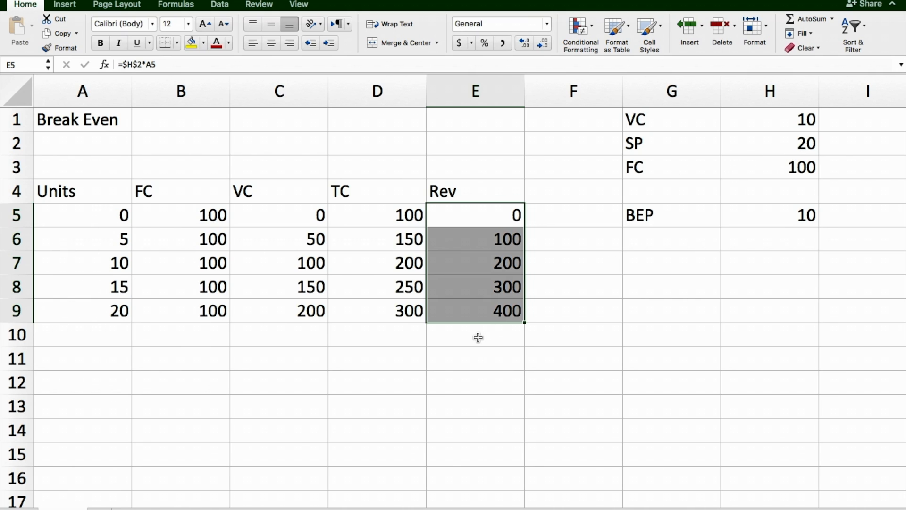
click(475, 406)
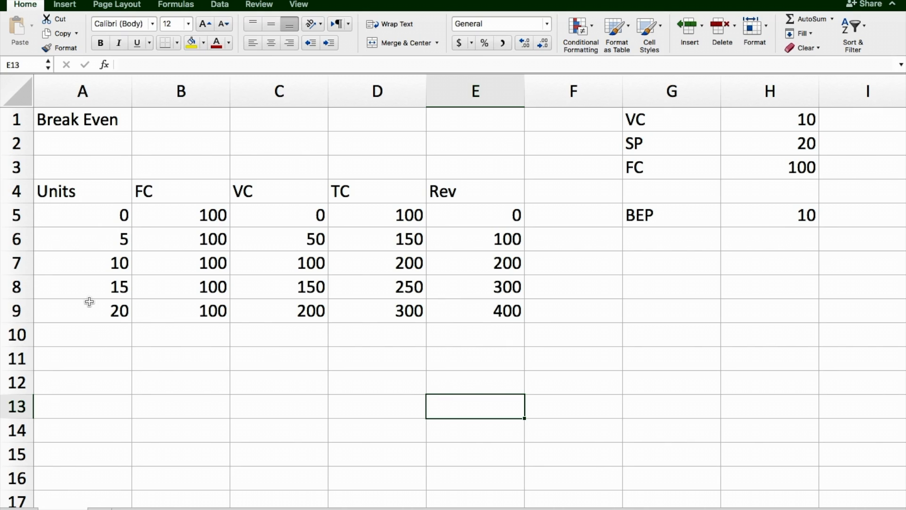
mouse_move(821, 216)
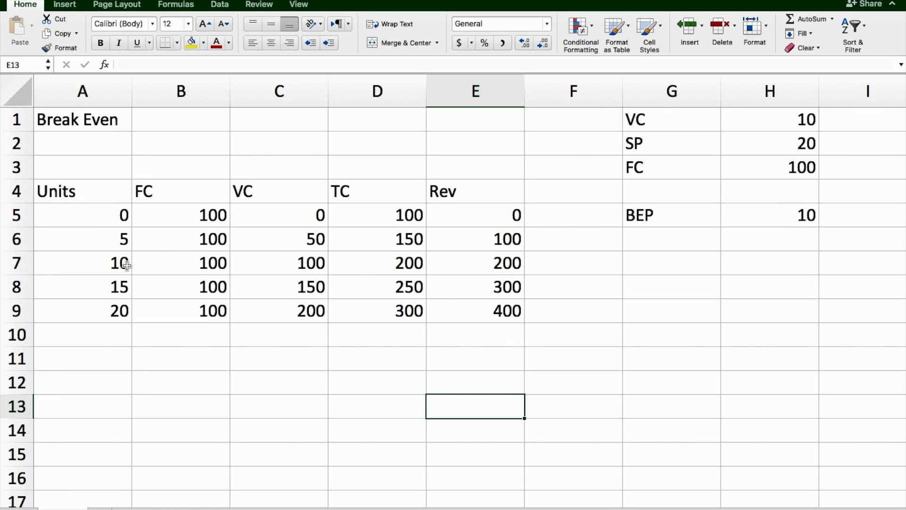
mouse_move(403, 255)
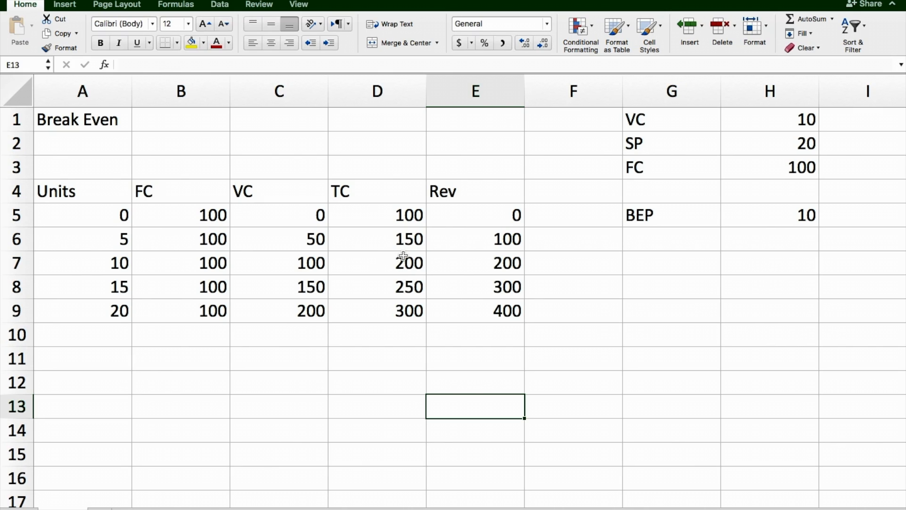
mouse_move(520, 268)
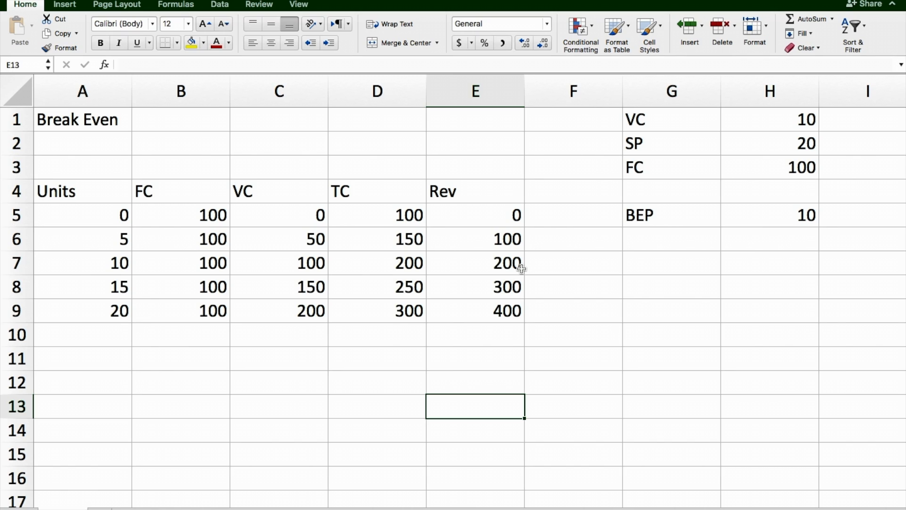
mouse_move(346, 281)
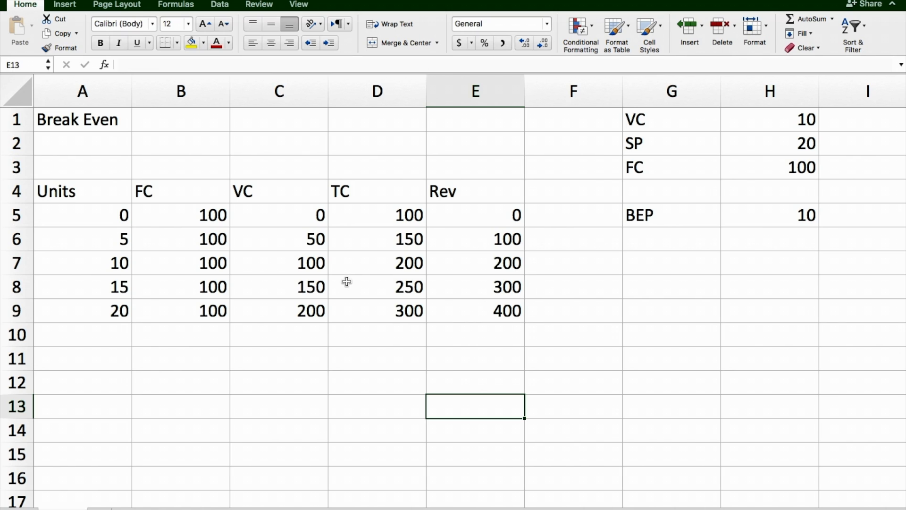
mouse_move(55, 6)
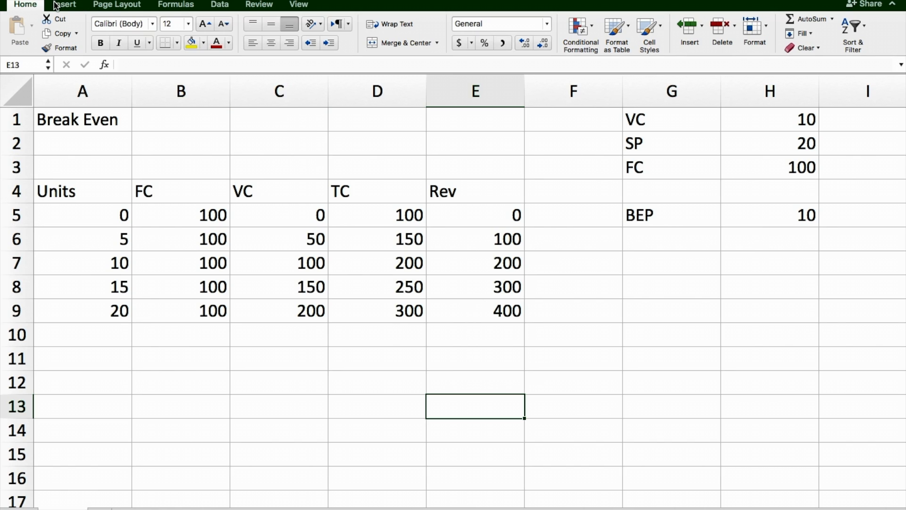
Insert a line chart of FC, VC, TC and Rev against Units from A4:E9
click(65, 5)
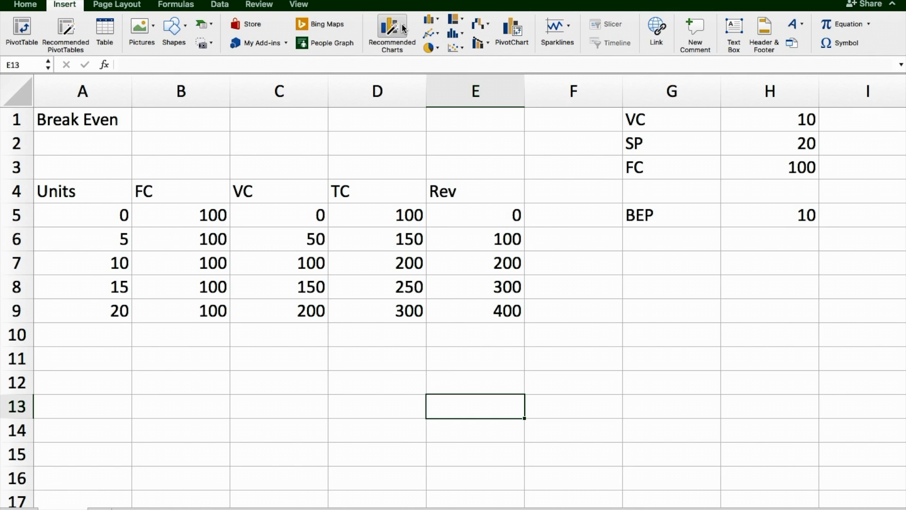
click(391, 34)
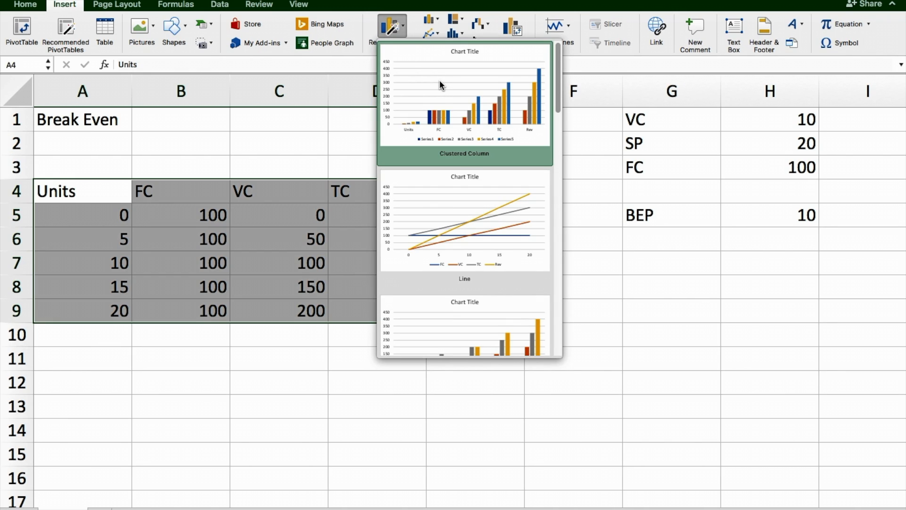
scroll(down, 3)
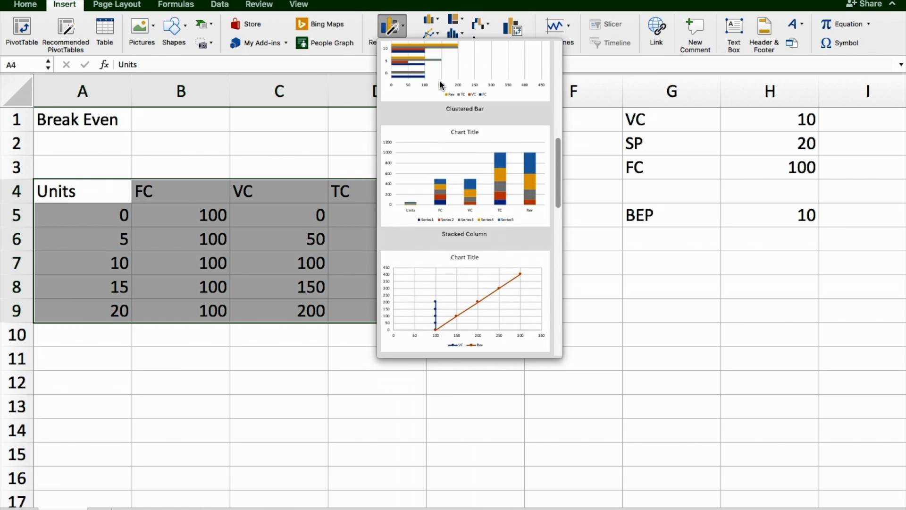
scroll(down, 3)
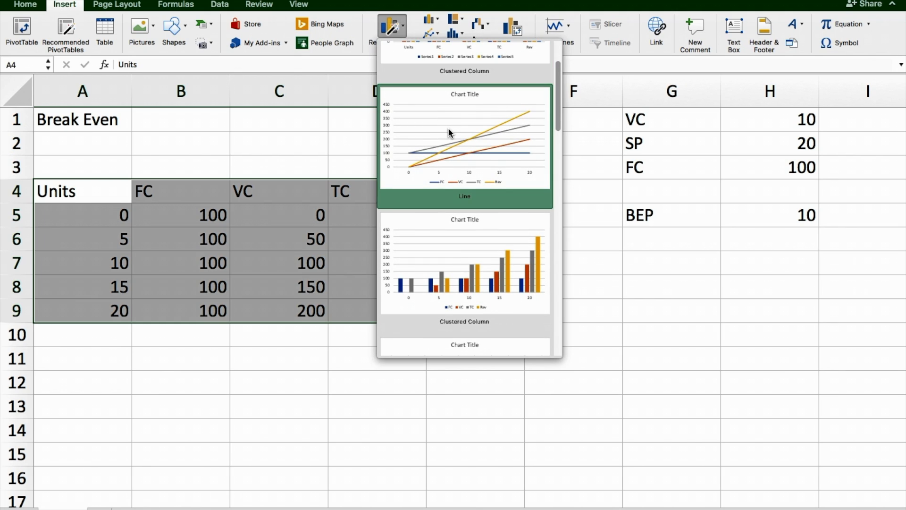
click(464, 139)
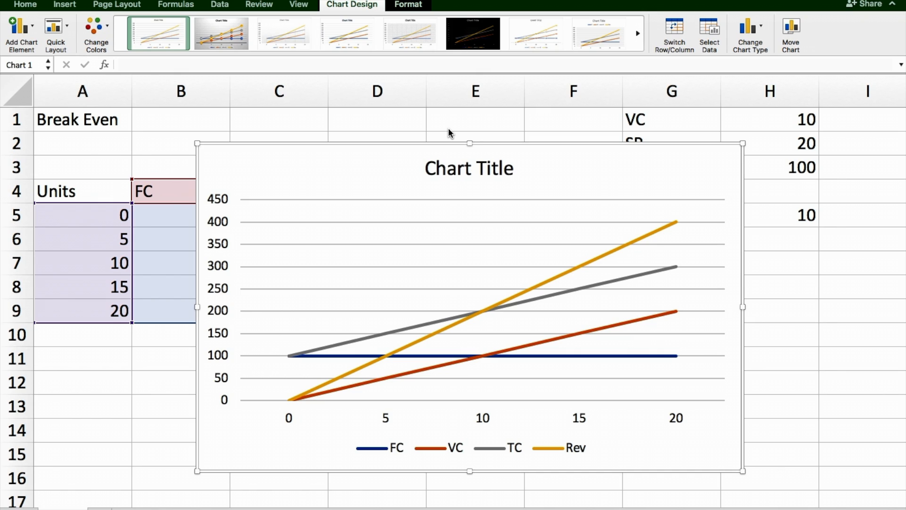
mouse_move(557, 285)
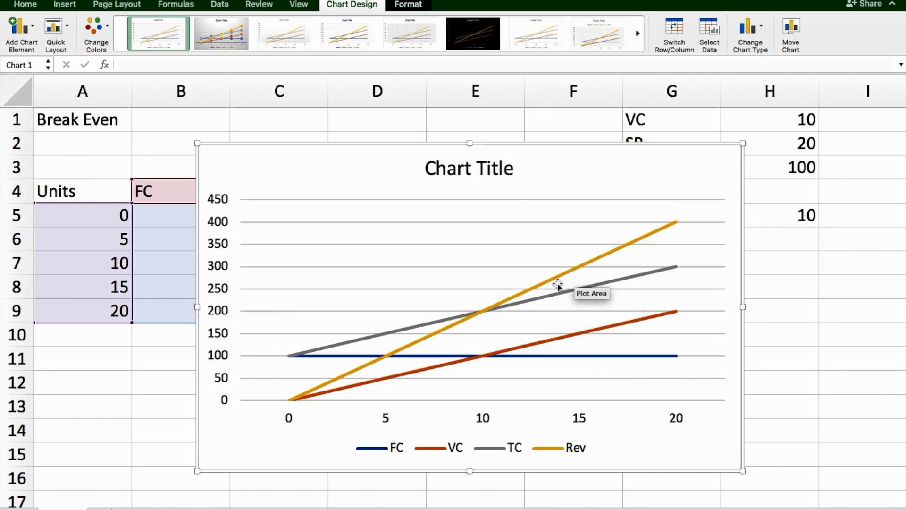
mouse_move(465, 380)
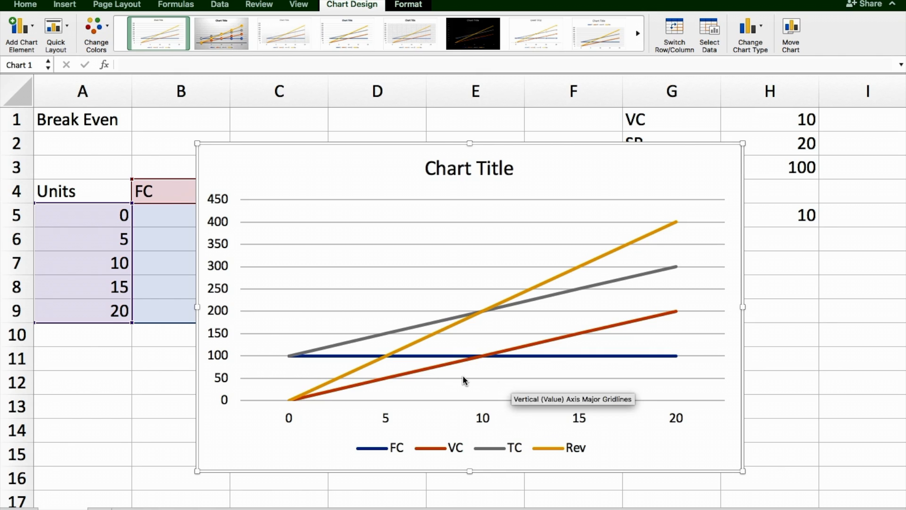
mouse_move(487, 408)
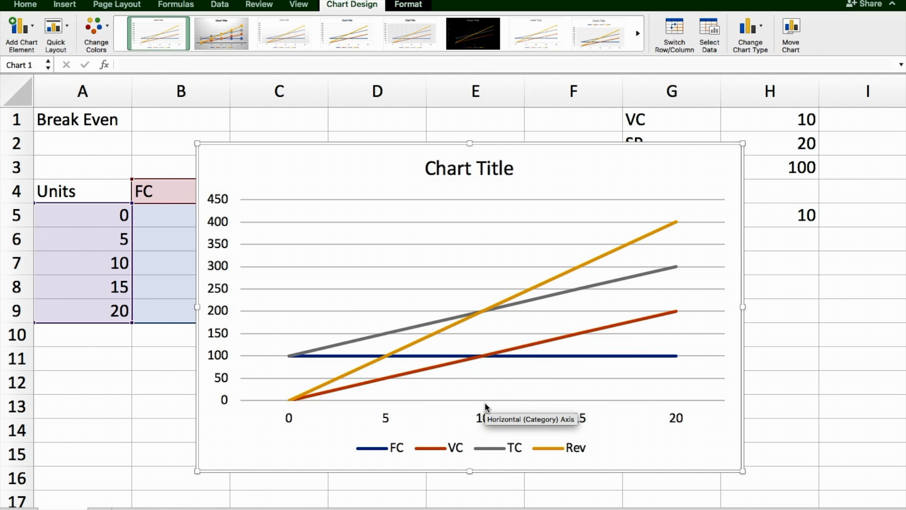
mouse_move(485, 406)
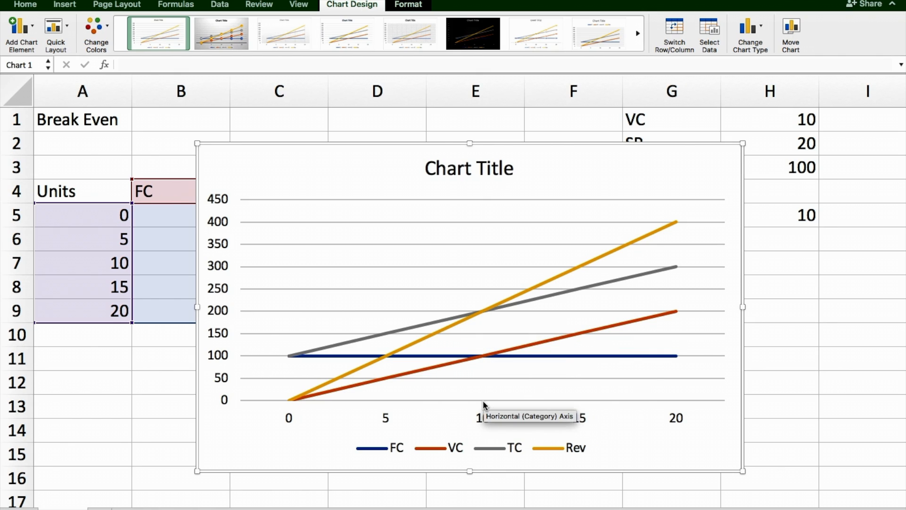
mouse_move(705, 398)
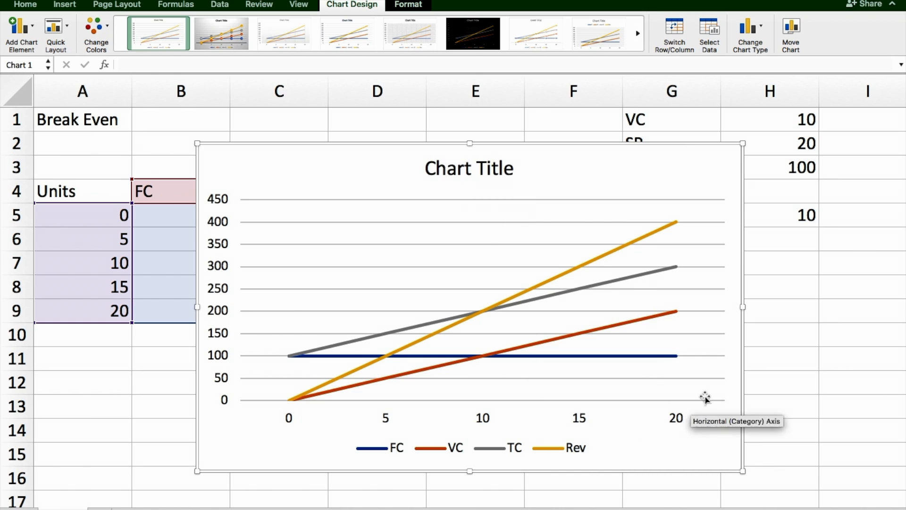
mouse_move(486, 184)
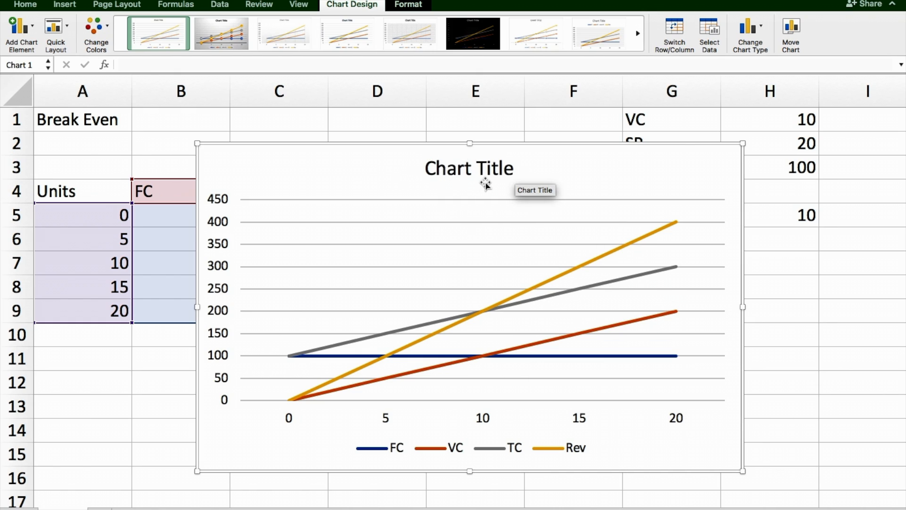
mouse_move(267, 170)
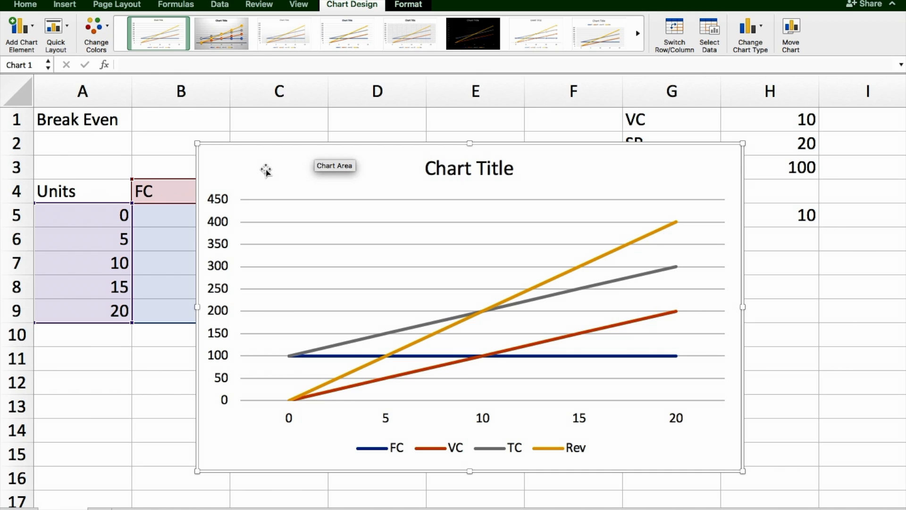
right_click(266, 171)
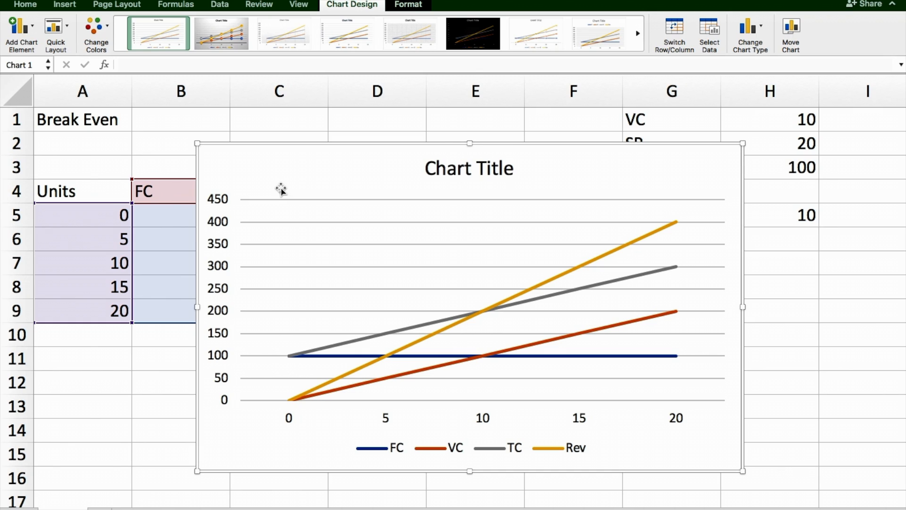
click(180, 120)
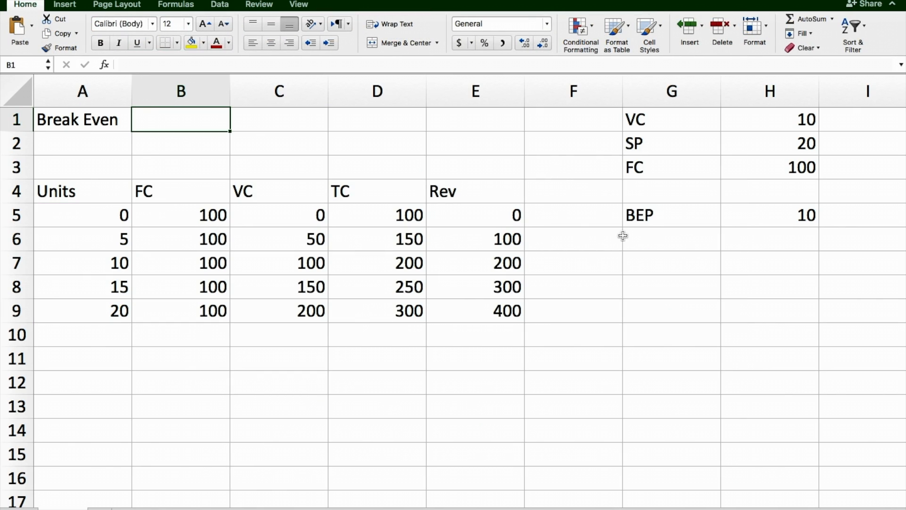
mouse_move(470, 239)
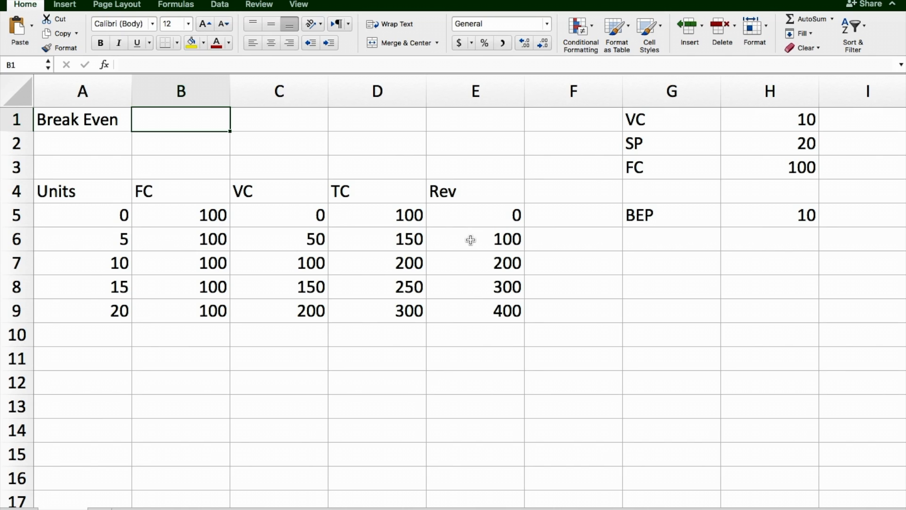
mouse_move(749, 133)
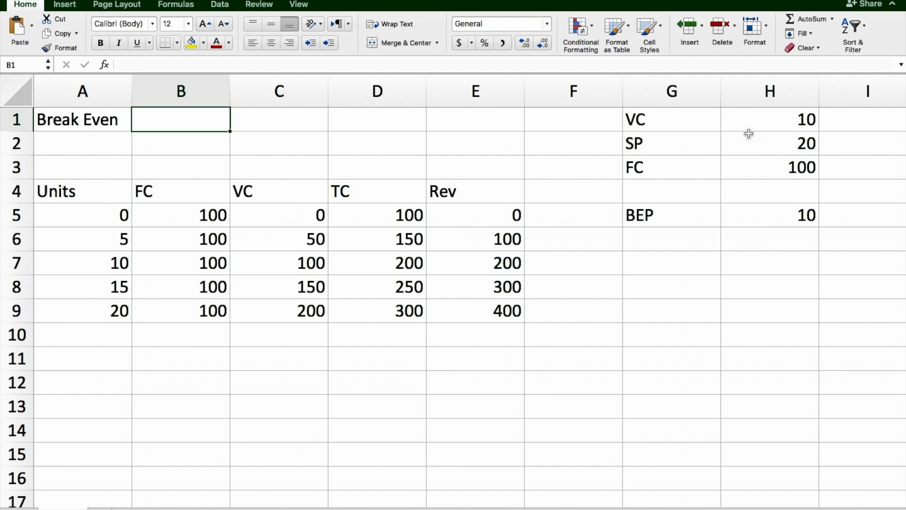
Set the inputs to FC 25984, SP 17.99 and VC 8.5, giving BEP 2738.04
click(769, 168)
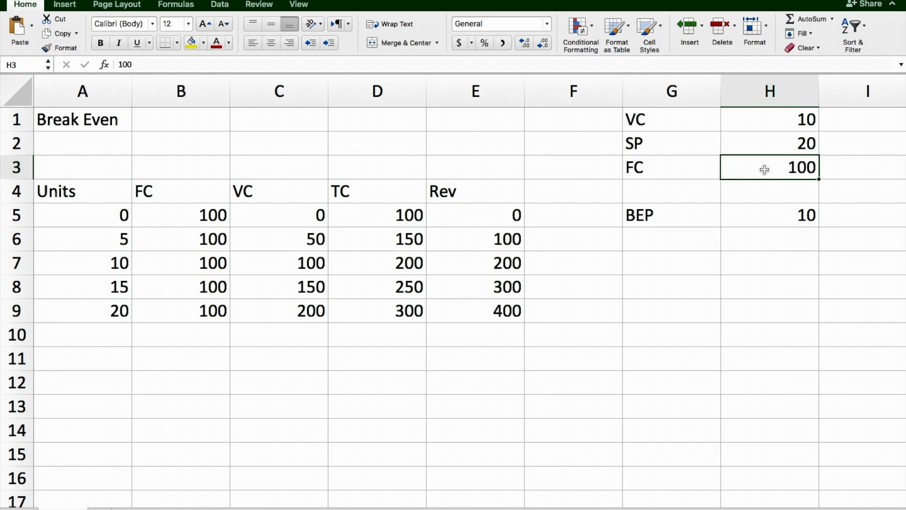
text(25)
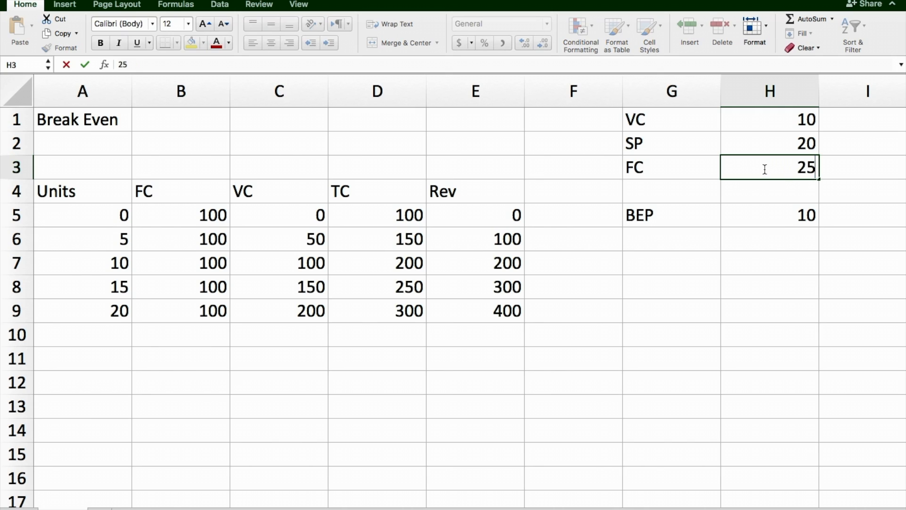
text(984)
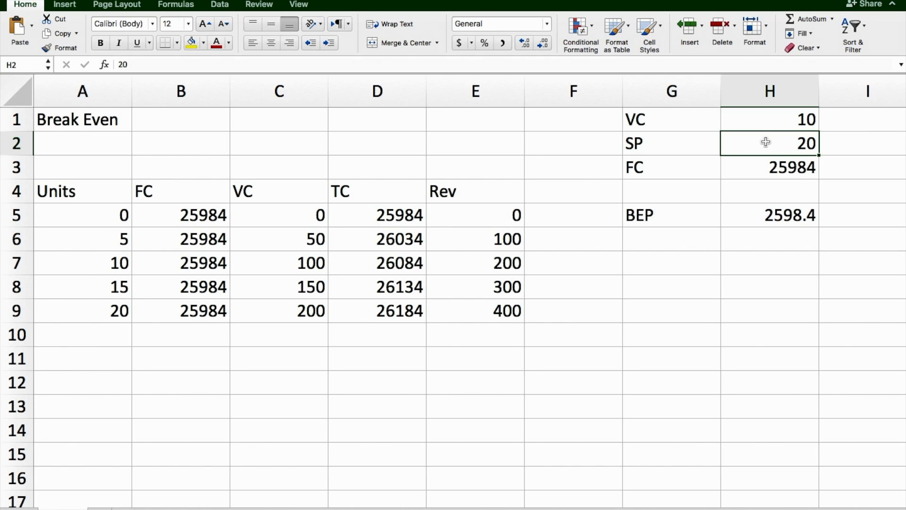
text(17.99)
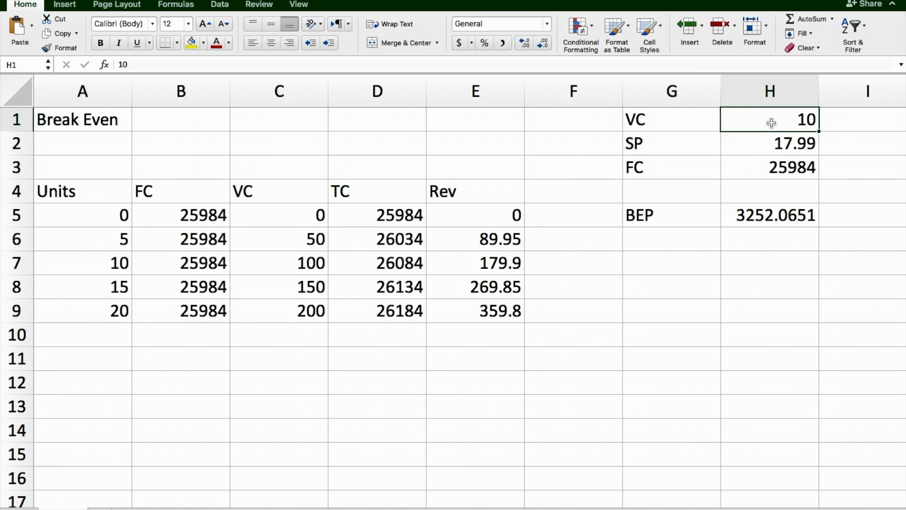
text(8.5)
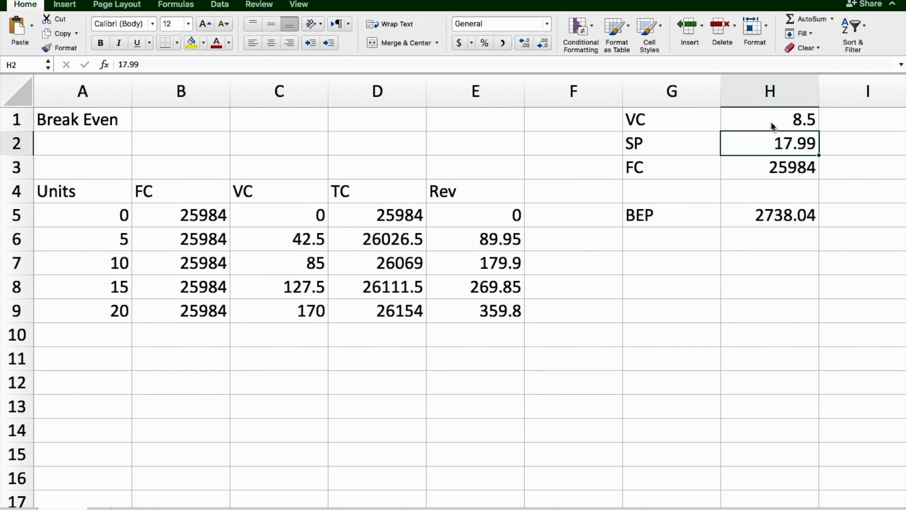
mouse_move(812, 196)
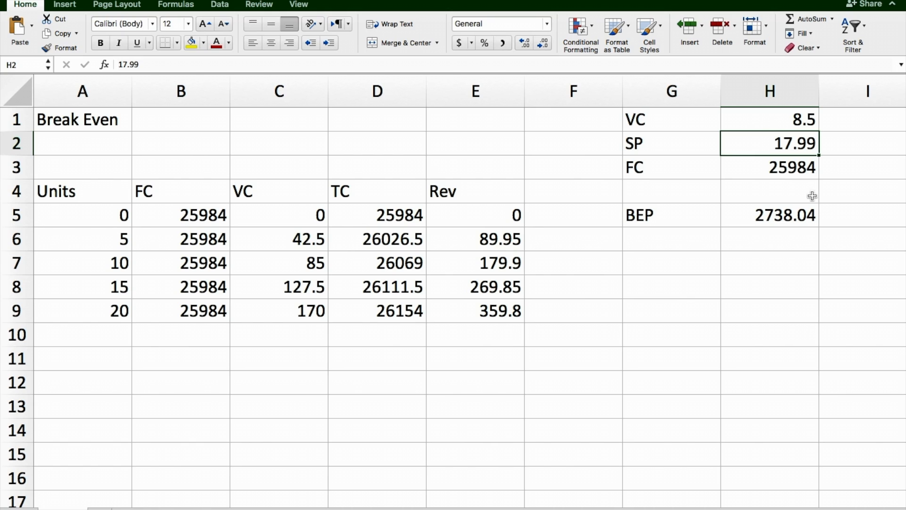
mouse_move(761, 215)
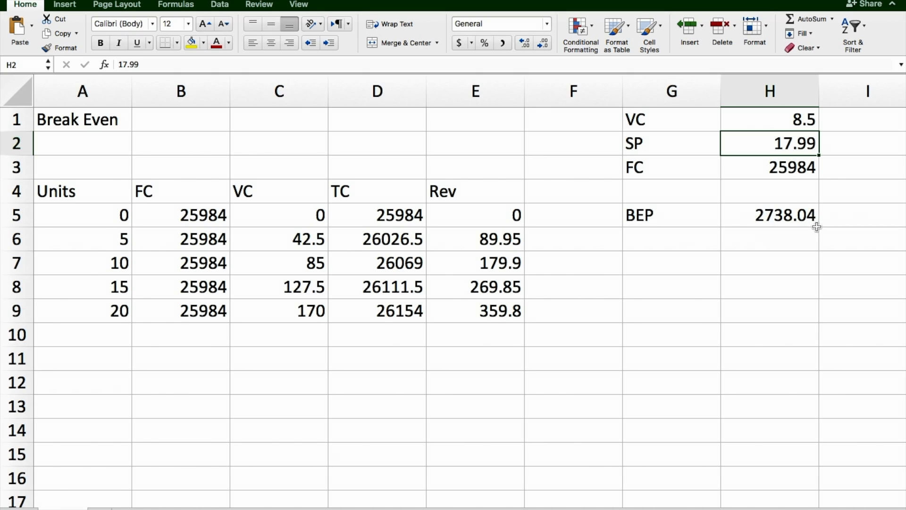
mouse_move(777, 202)
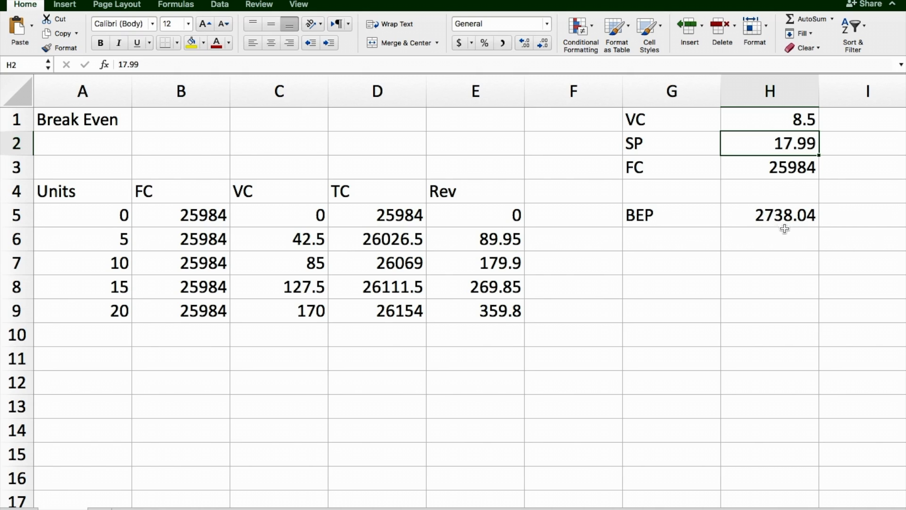
mouse_move(242, 247)
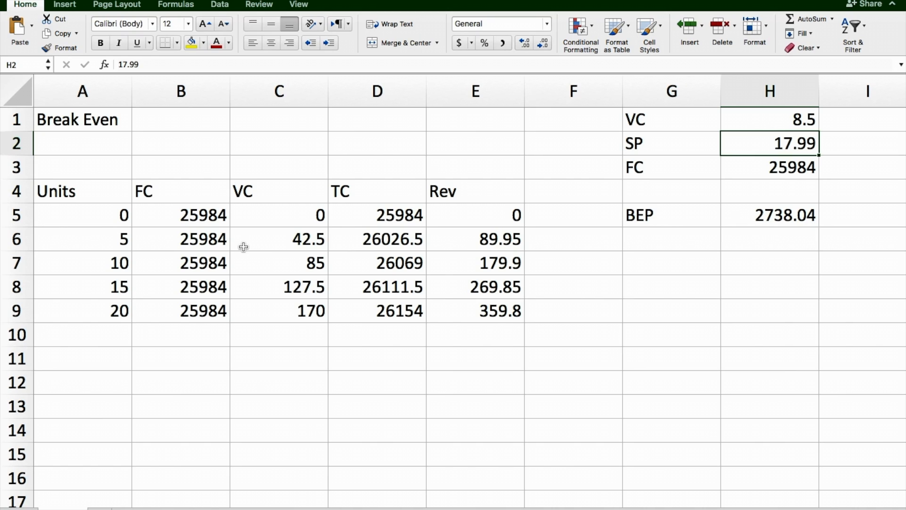
mouse_move(534, 378)
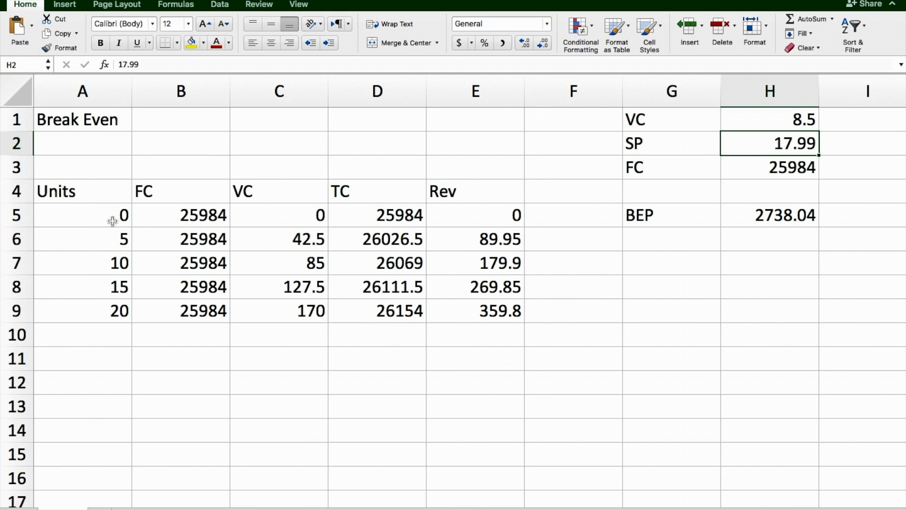
mouse_move(756, 276)
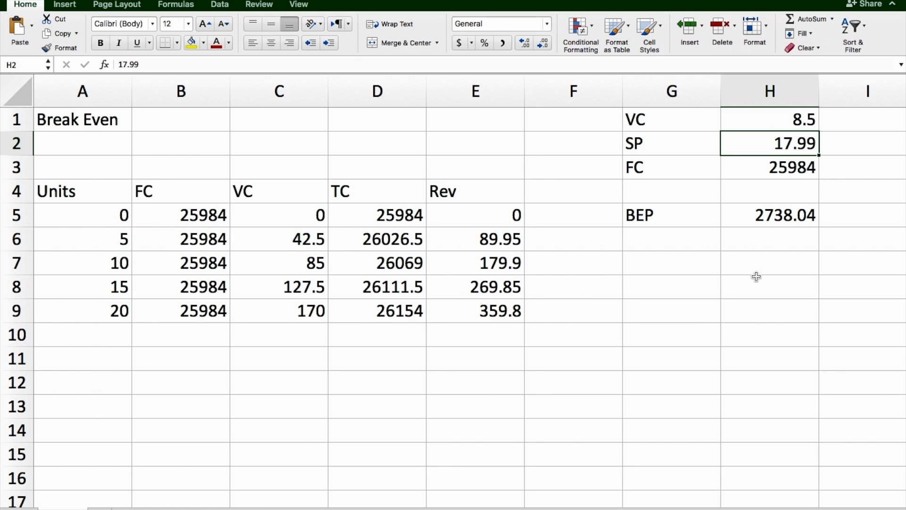
mouse_move(126, 221)
text(3000)
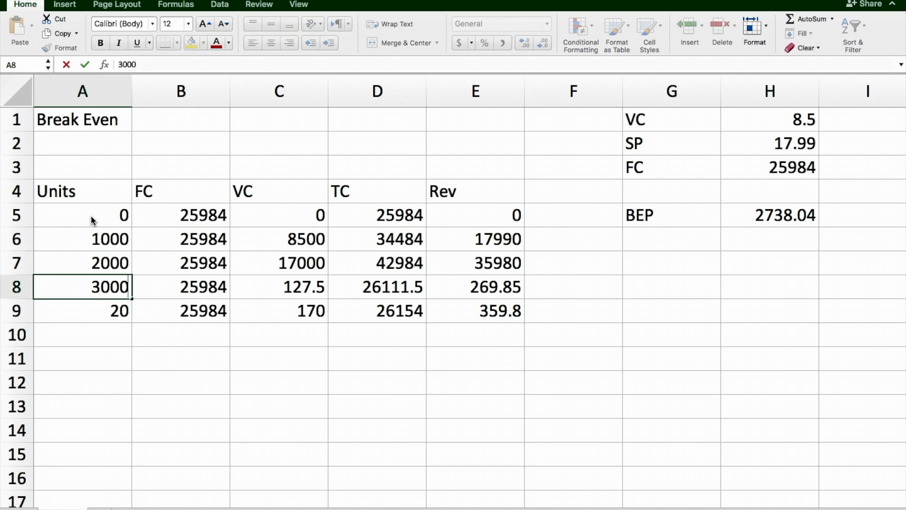
Enter 4000 as the last Units value so the rows recalculate through 4000
text(4000)
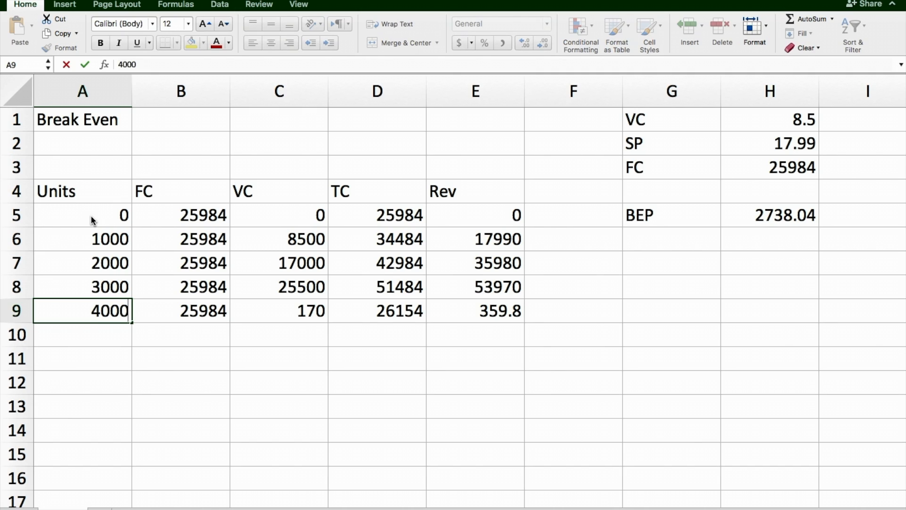
key(Return)
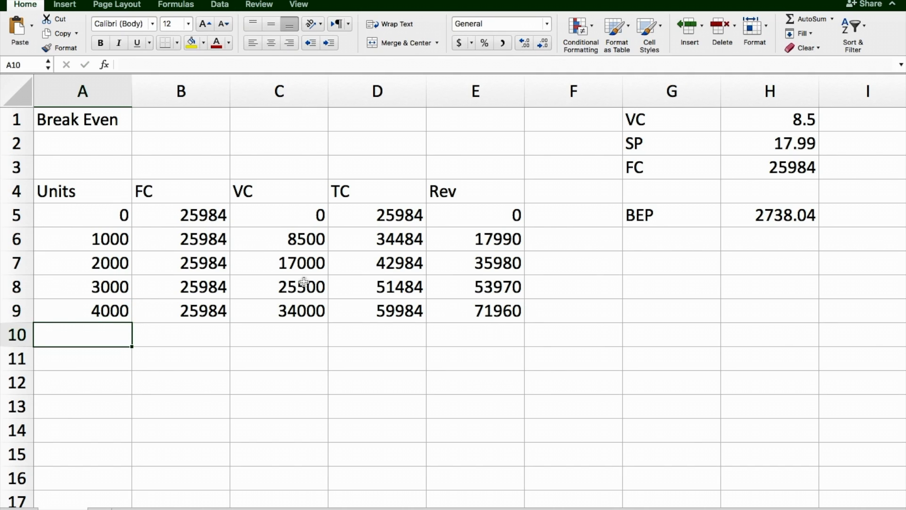
mouse_move(325, 288)
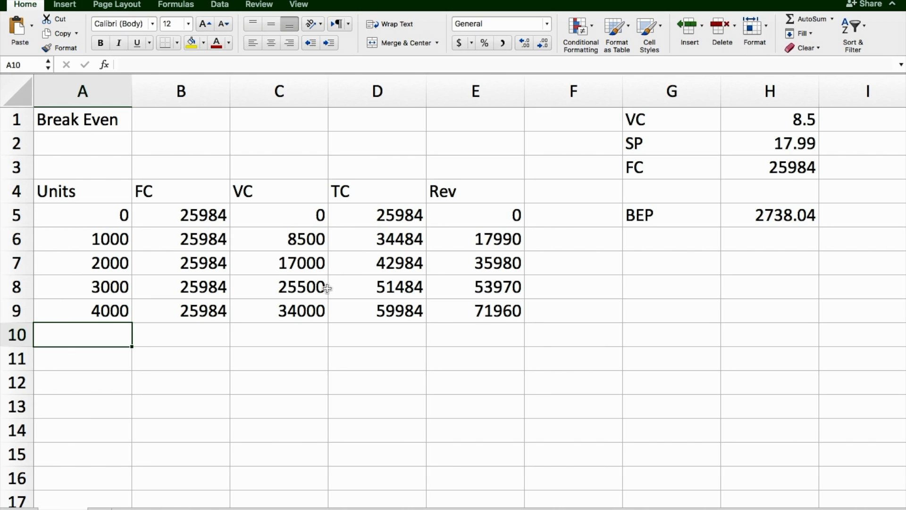
mouse_move(109, 281)
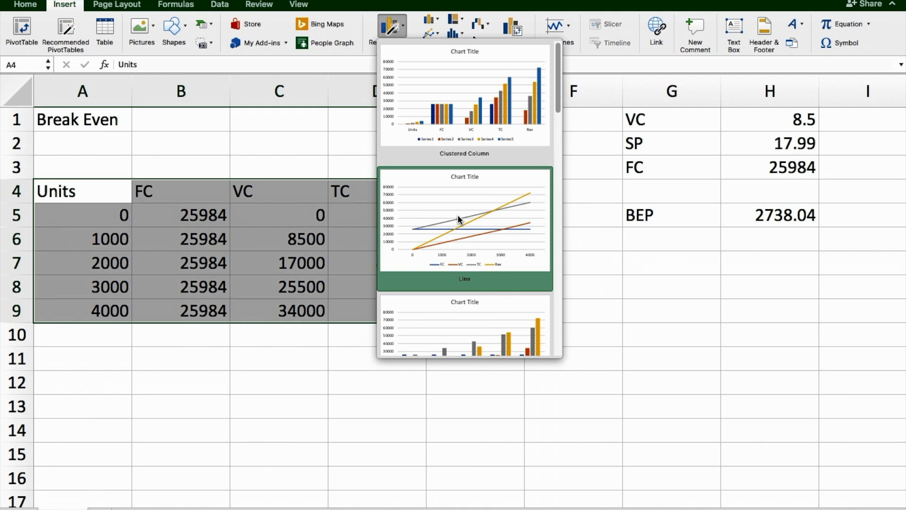
click(465, 221)
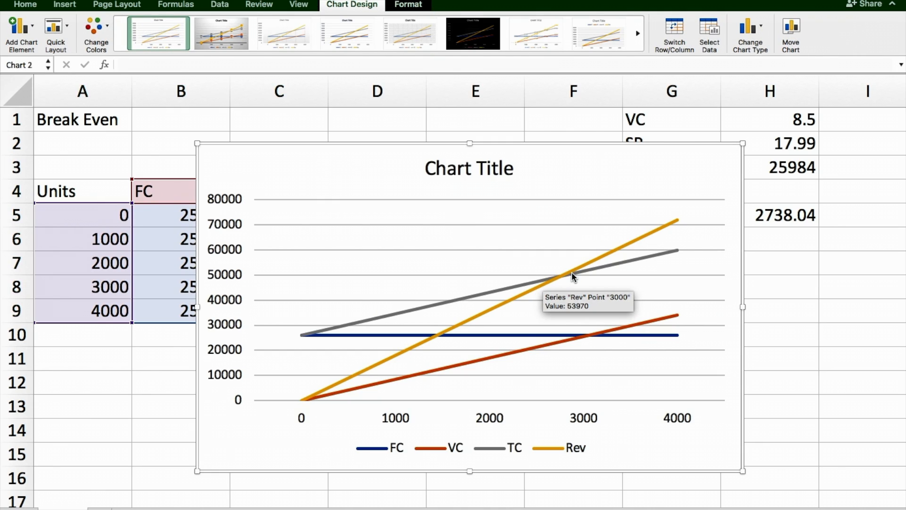
mouse_move(565, 282)
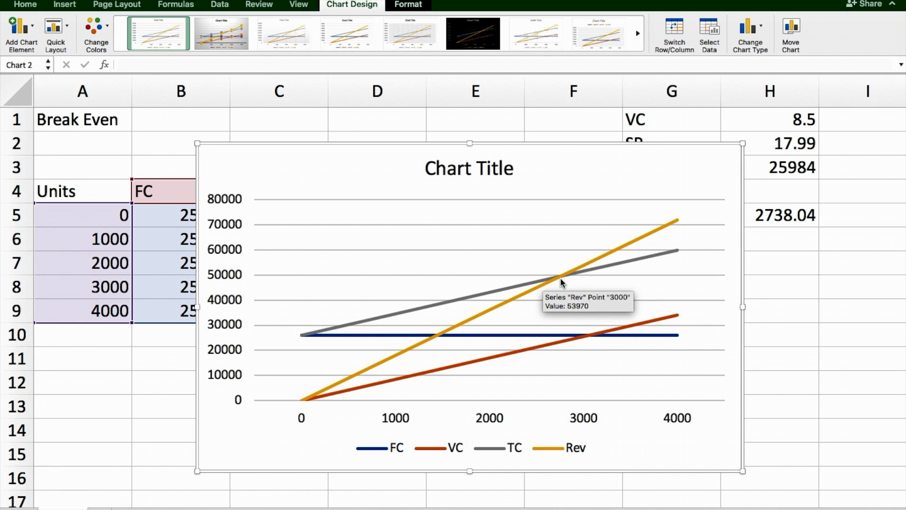
mouse_move(567, 282)
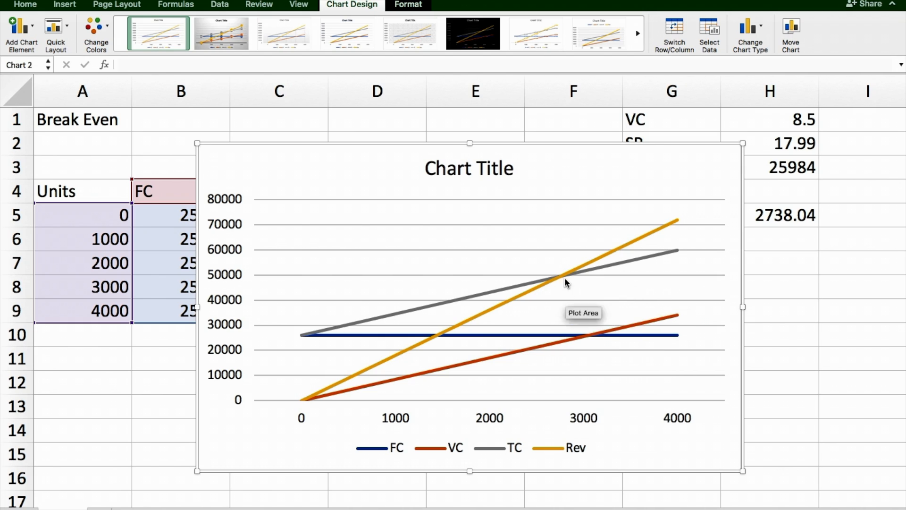
mouse_move(820, 231)
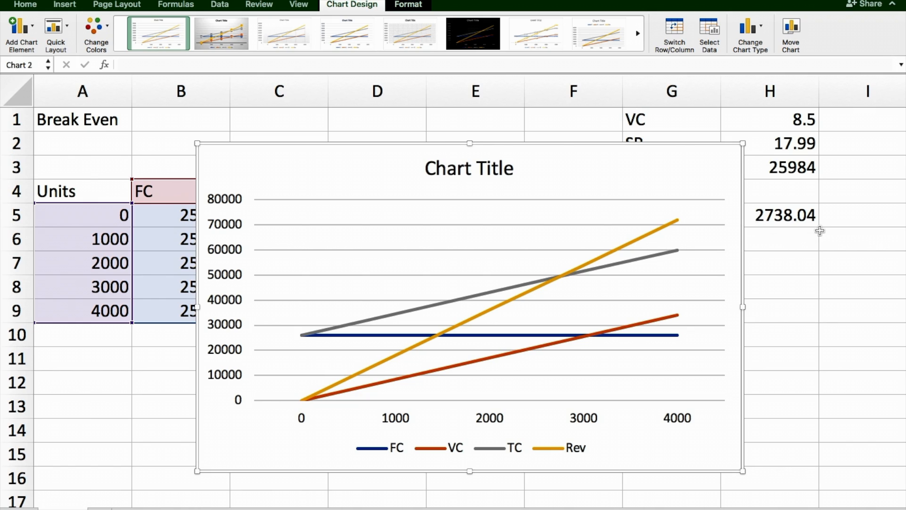
mouse_move(715, 221)
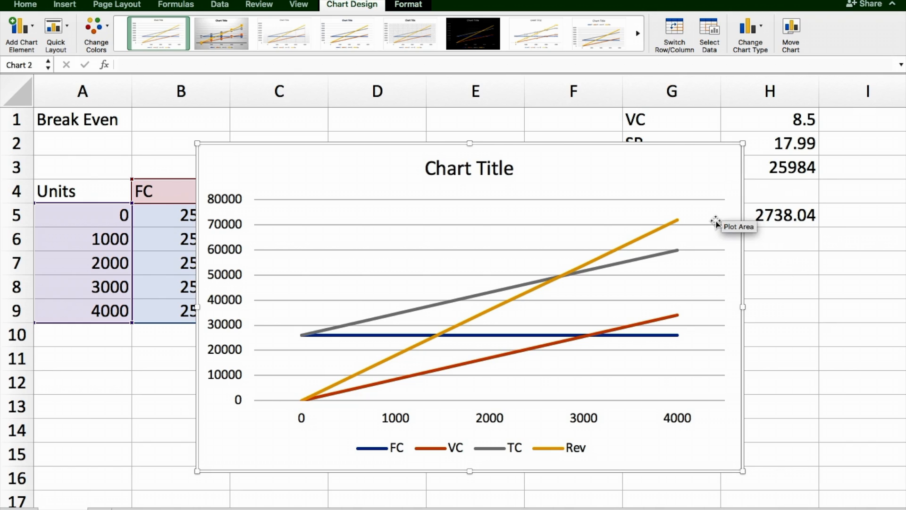
mouse_move(676, 235)
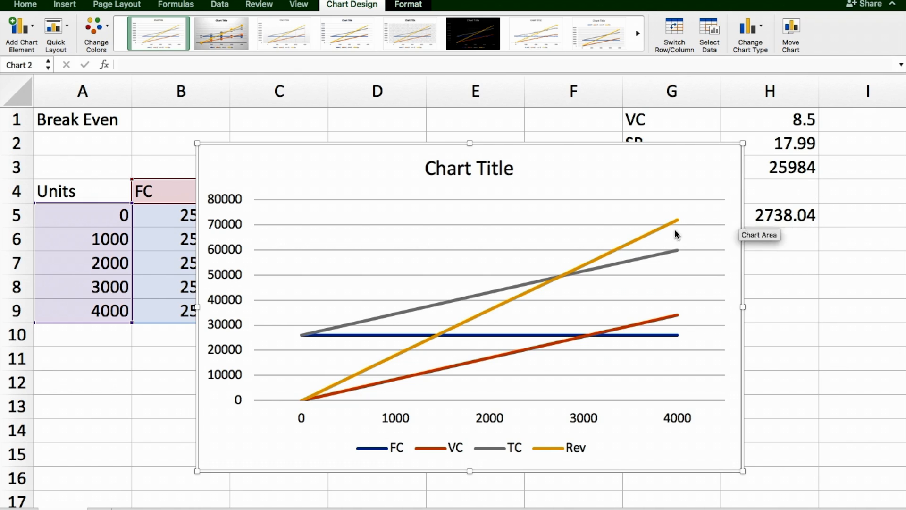
mouse_move(141, 385)
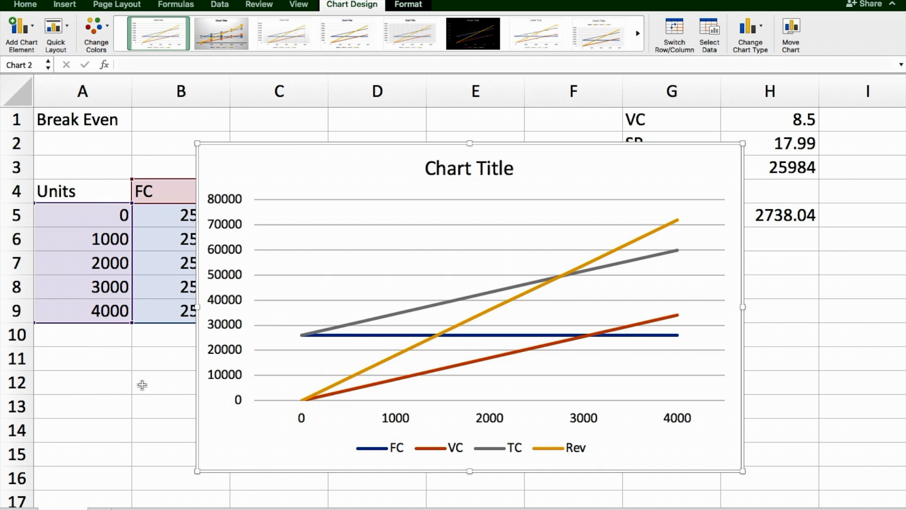
click(83, 190)
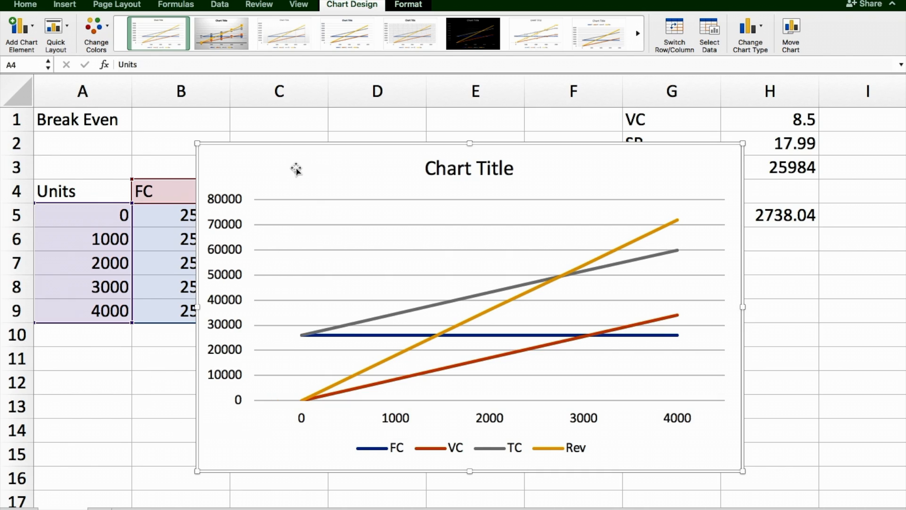
Set the inputs to FC 24000, SP 19 and VC 8, giving BEP 2181.8182
click(180, 144)
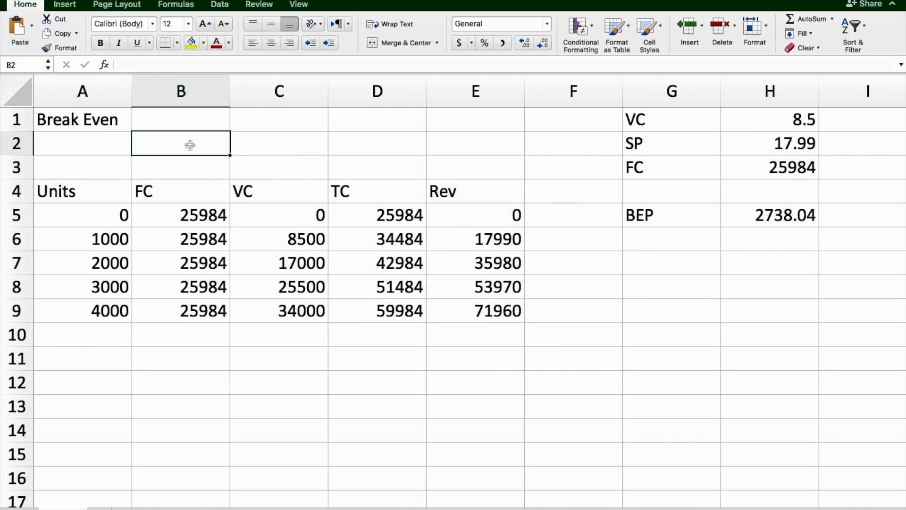
mouse_move(99, 219)
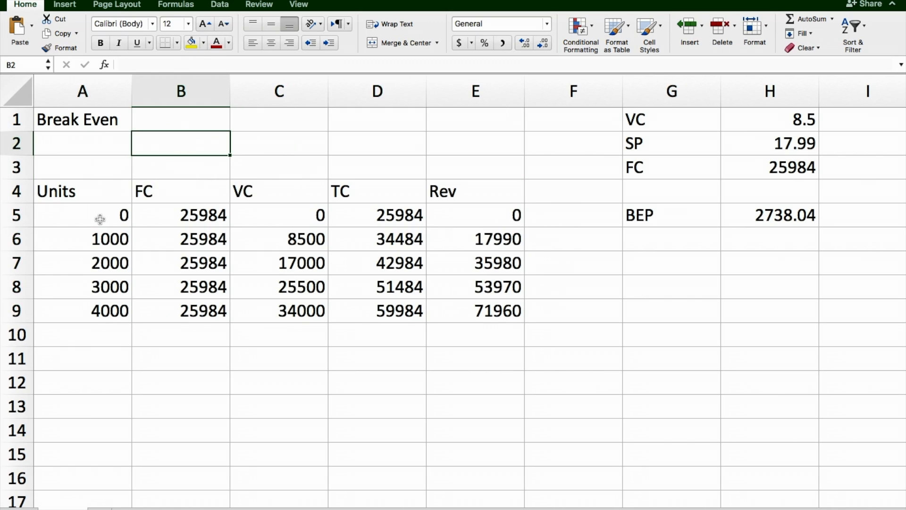
mouse_move(807, 129)
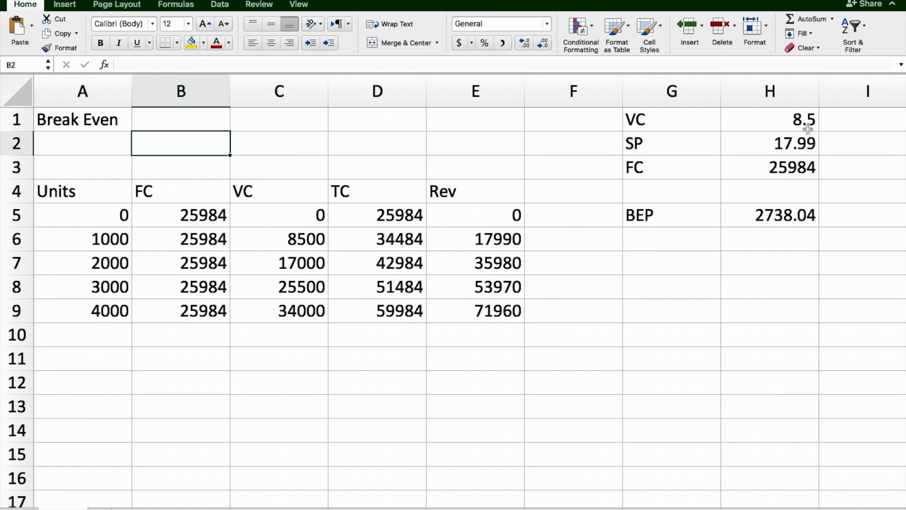
mouse_move(791, 143)
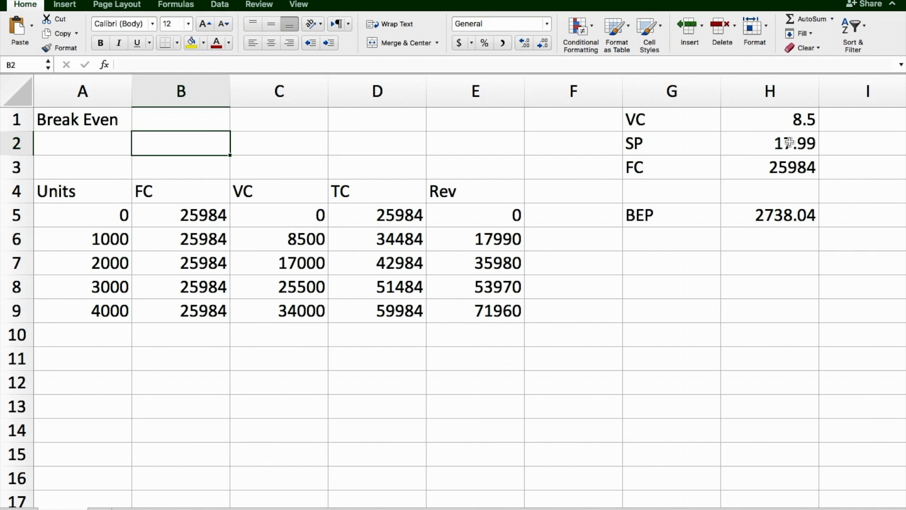
mouse_move(780, 232)
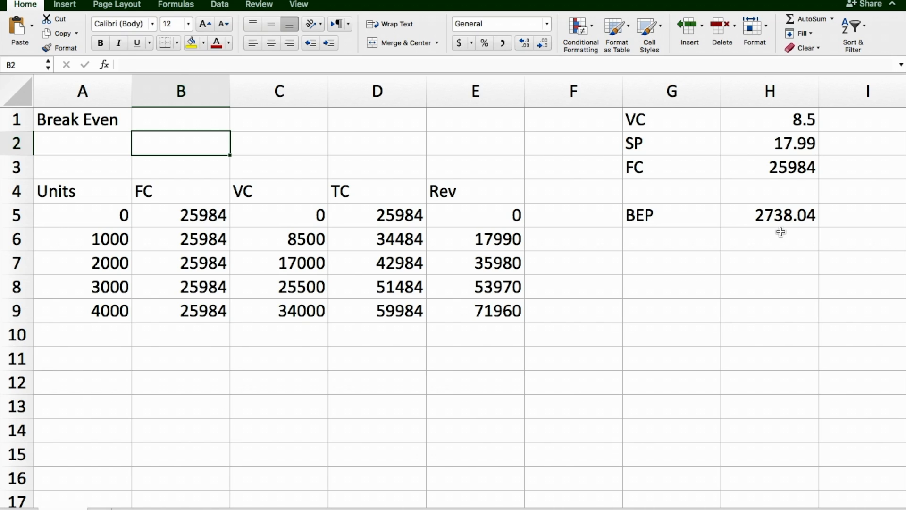
click(769, 167)
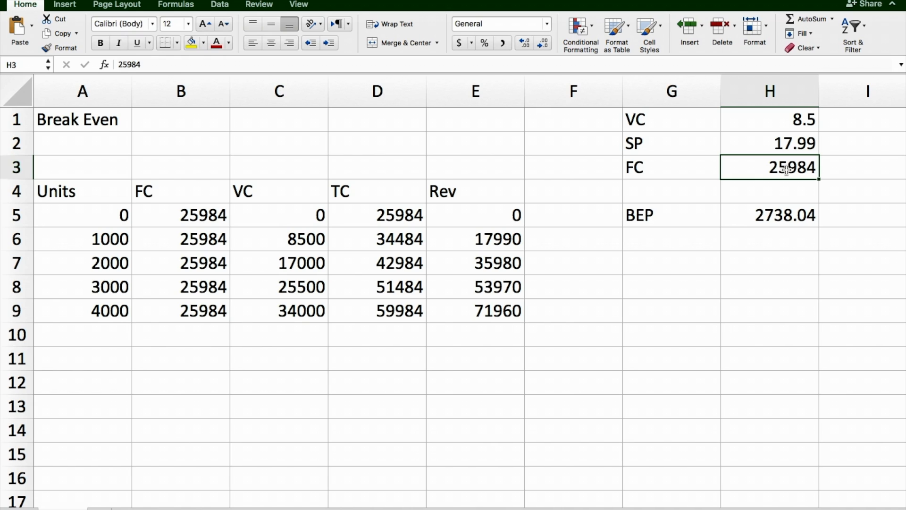
text(24000)
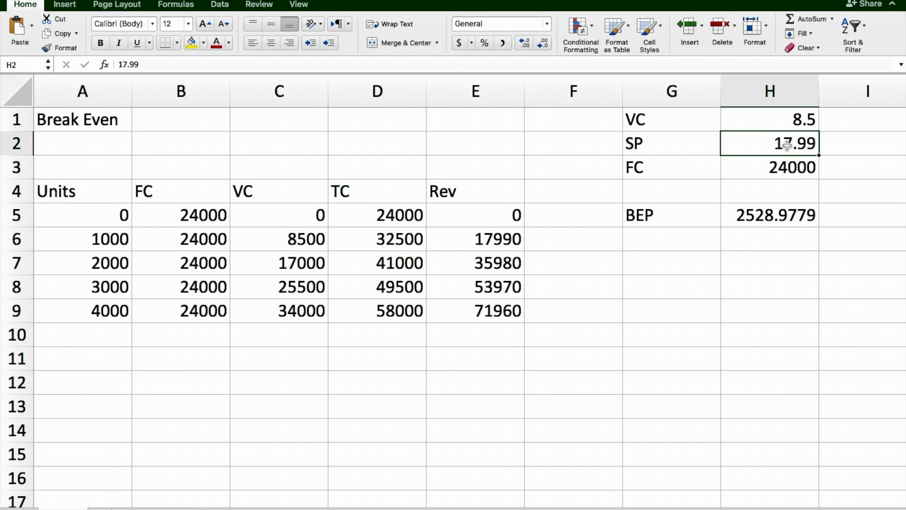
text(19)
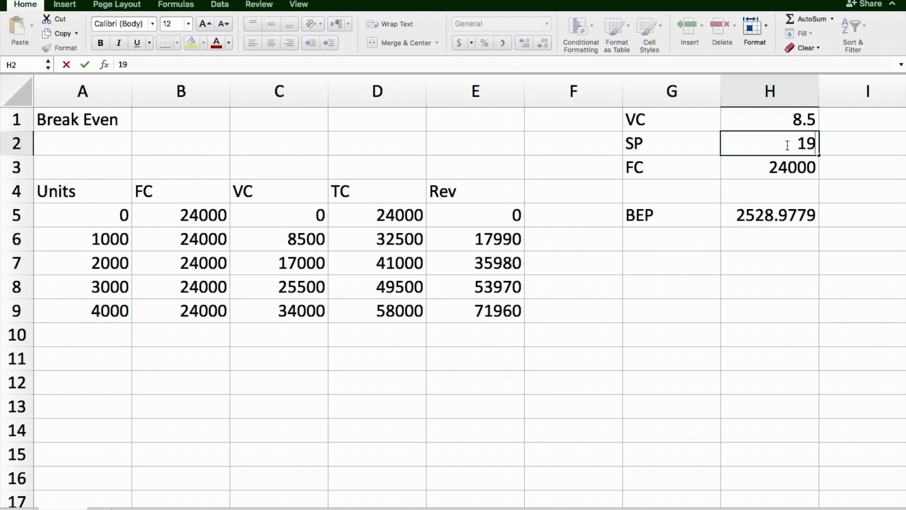
click(769, 119)
text(8)
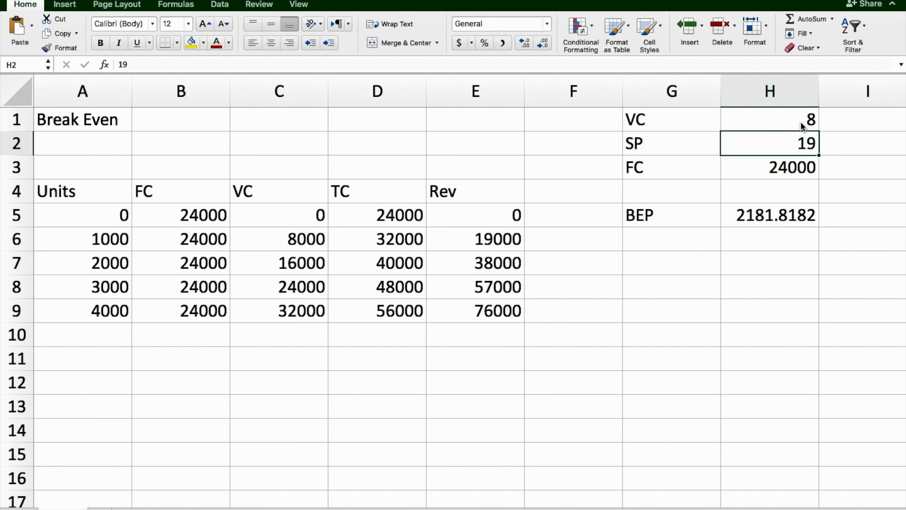
mouse_move(766, 191)
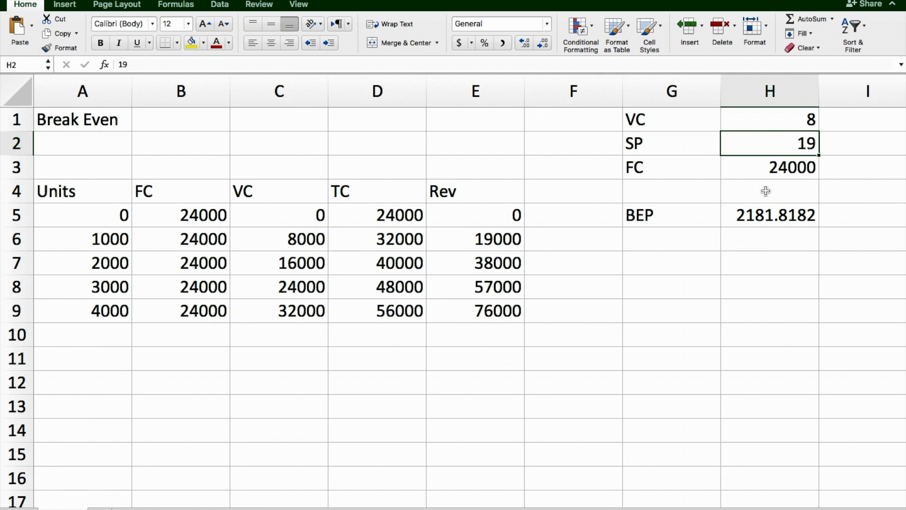
mouse_move(418, 246)
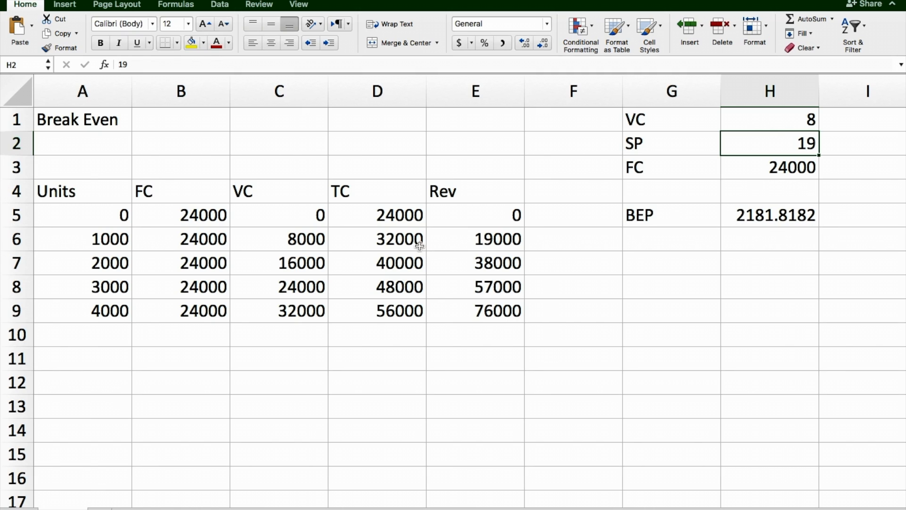
mouse_move(475, 282)
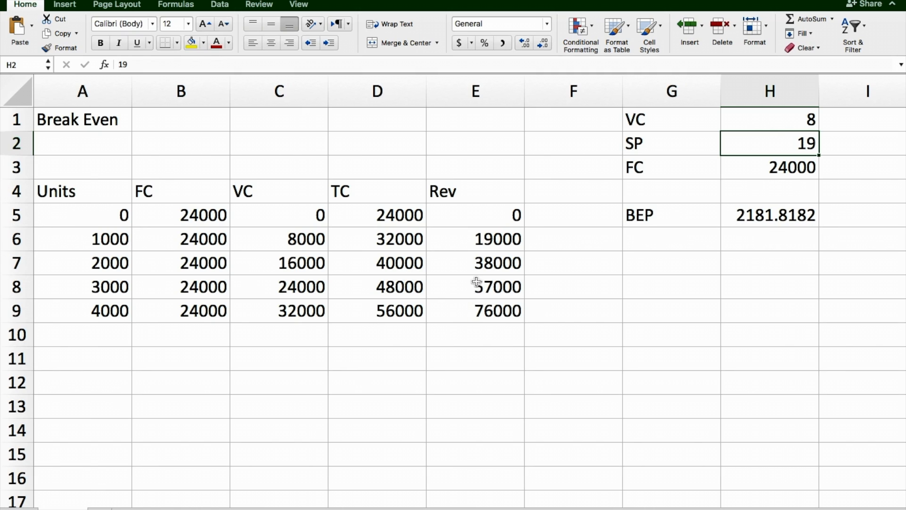
mouse_move(552, 358)
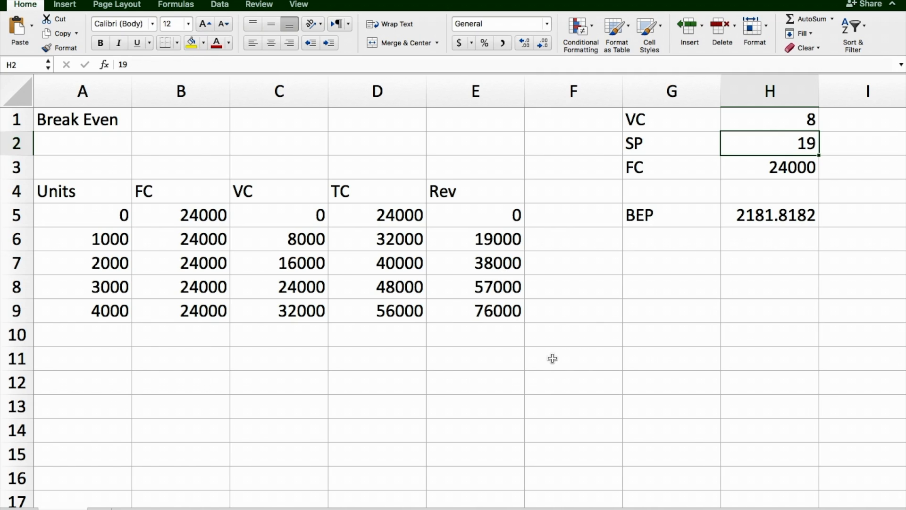
mouse_move(74, 198)
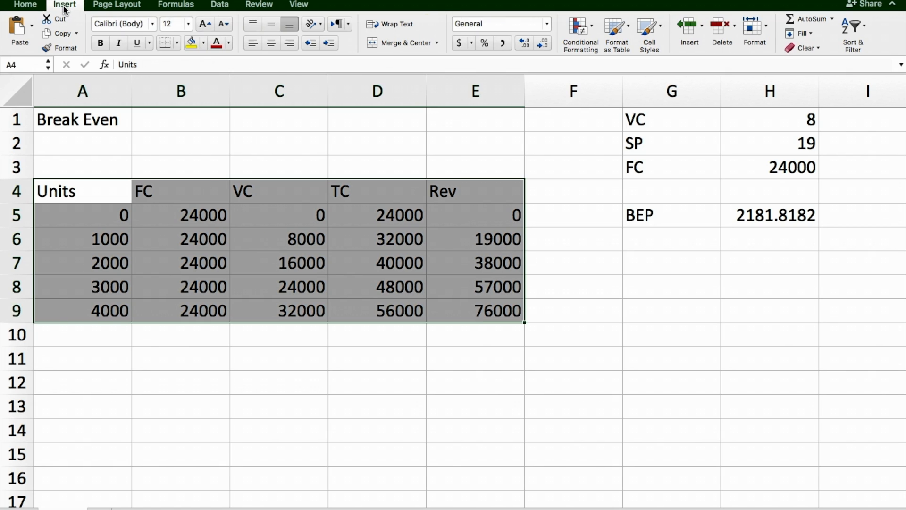
Insert a recommended Line chart of FC, VC, TC and Rev for 0–4000 units
click(64, 5)
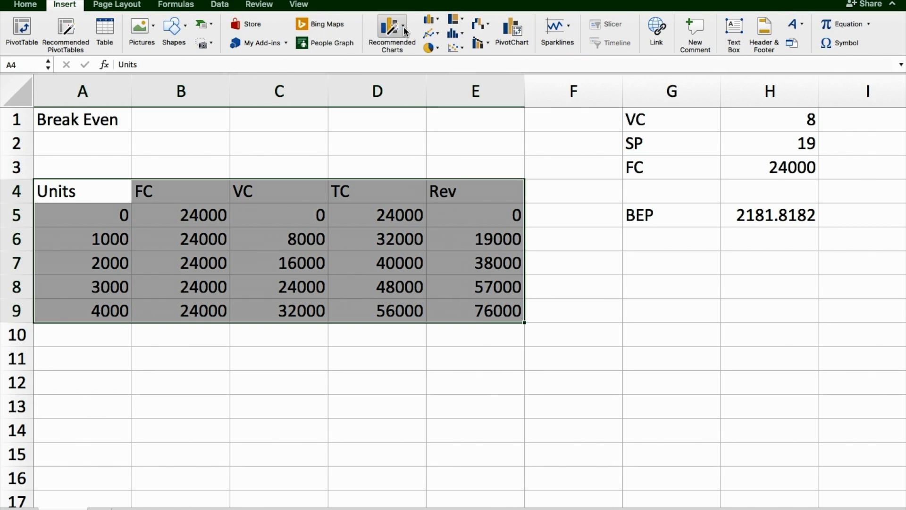
click(392, 33)
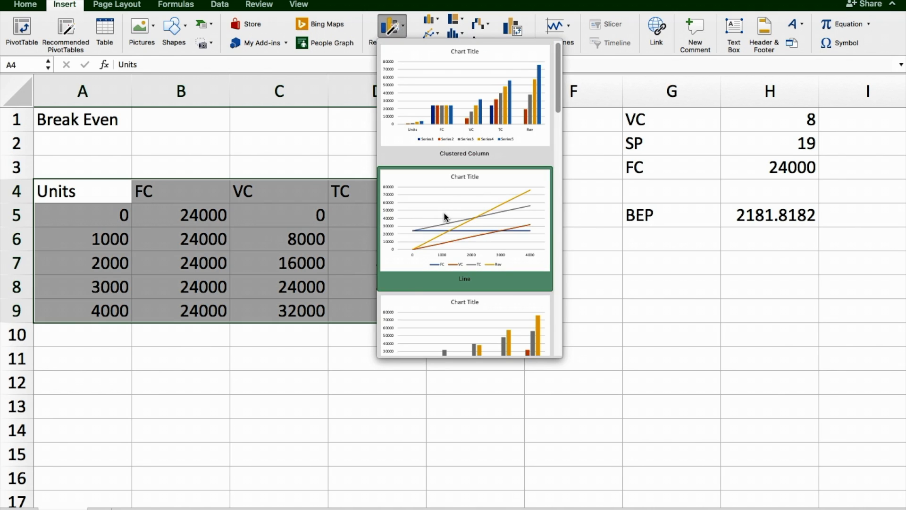
click(464, 221)
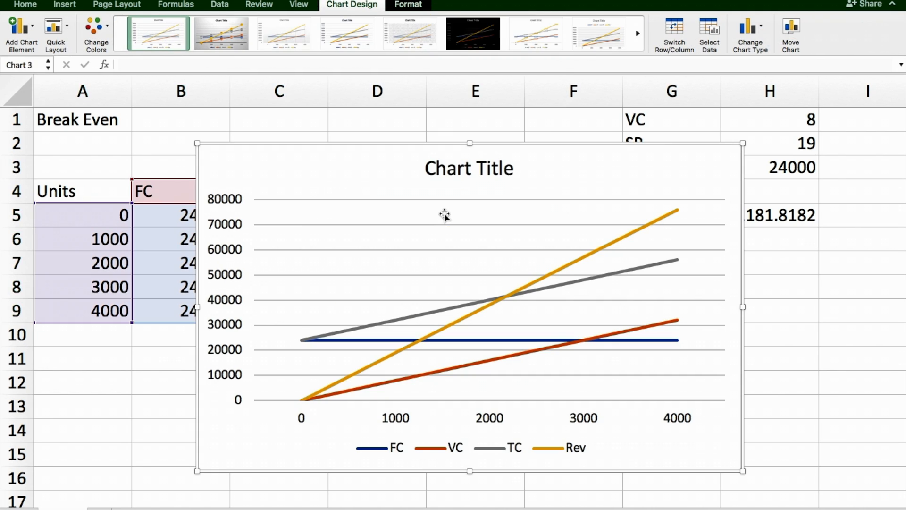
click(469, 168)
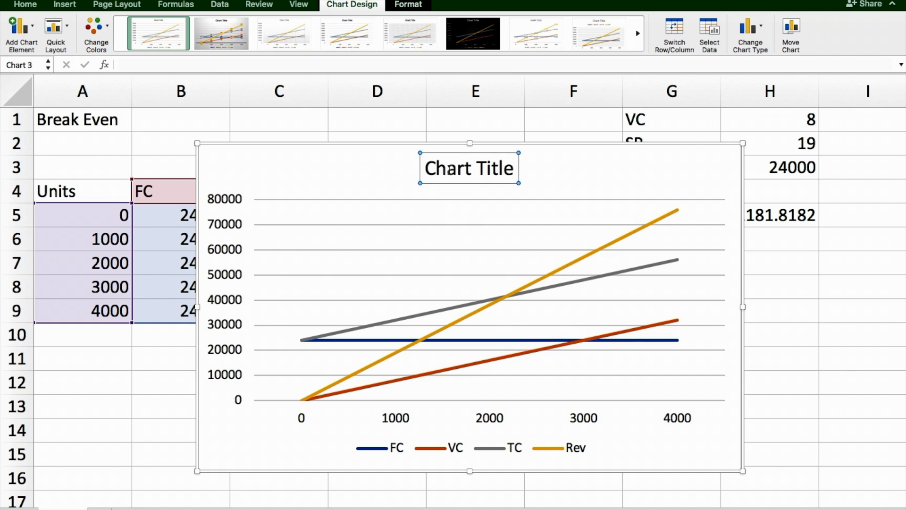
mouse_move(457, 241)
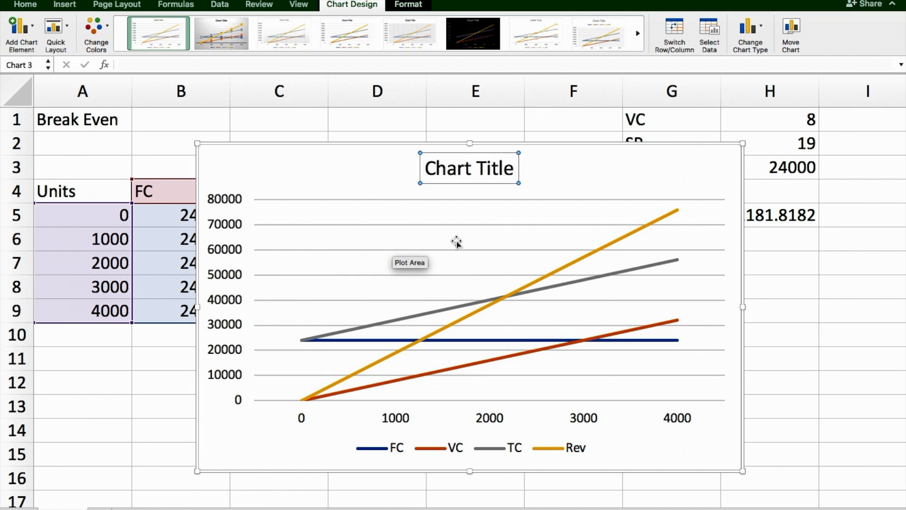
mouse_move(380, 168)
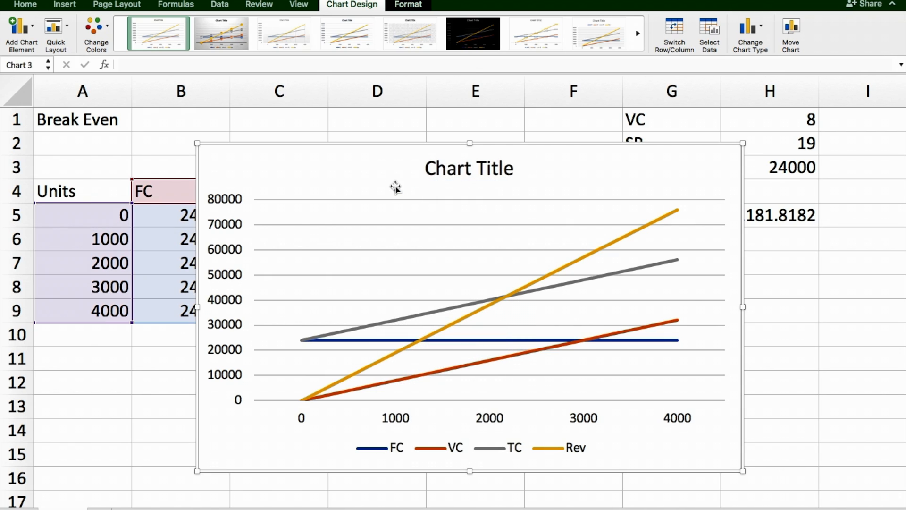
Insert a fresh line chart of FC/VC/TC/Rev for VC 1, SP 2, FC 12000
click(161, 143)
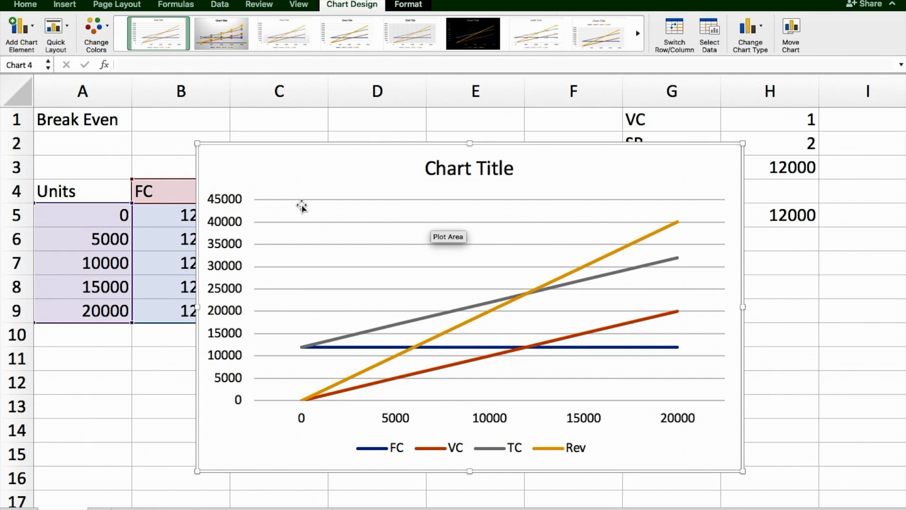
mouse_move(169, 128)
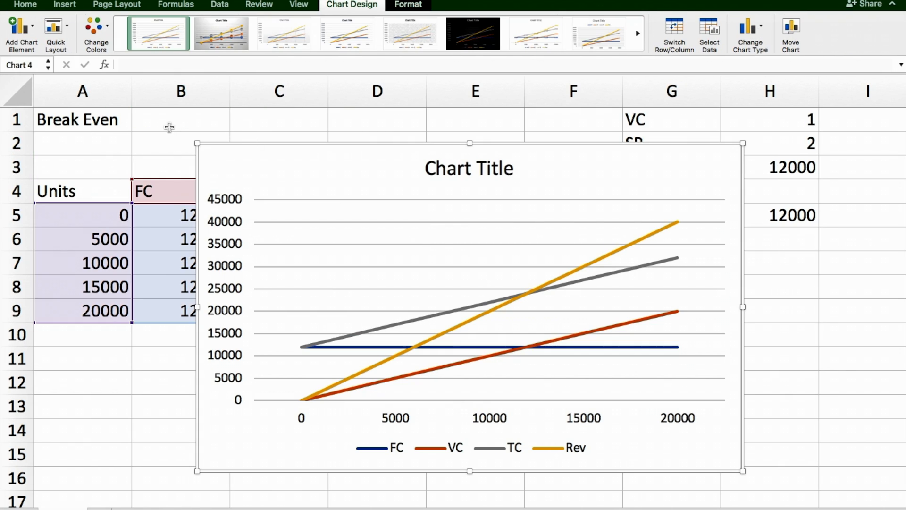